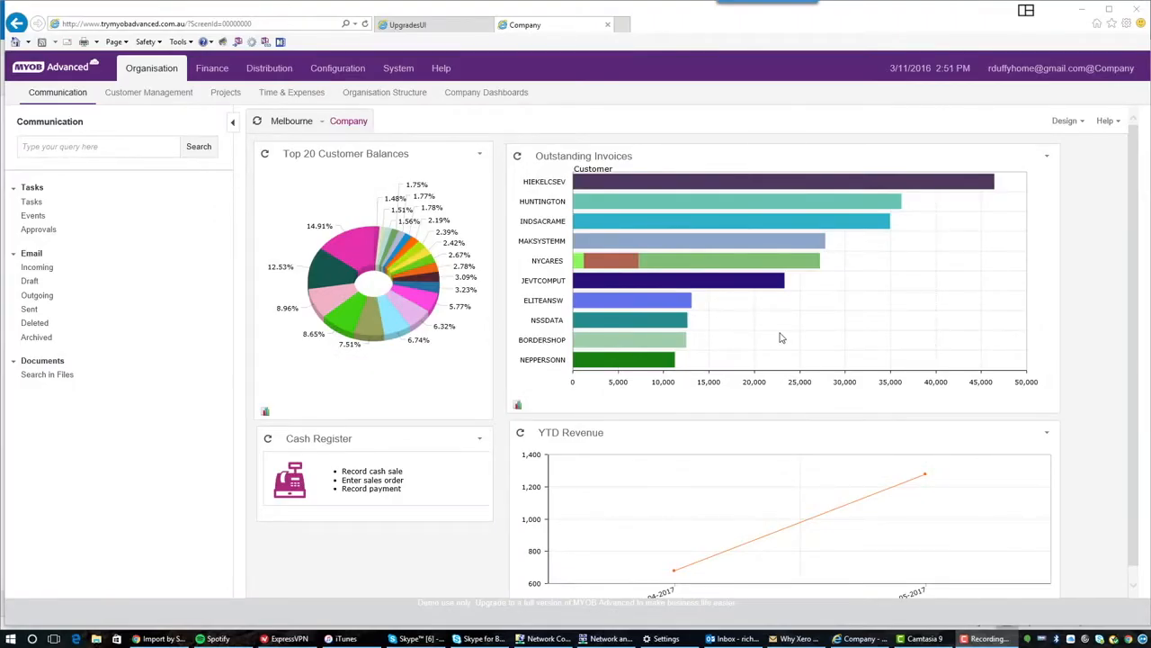
pyautogui.moveTo(594, 326)
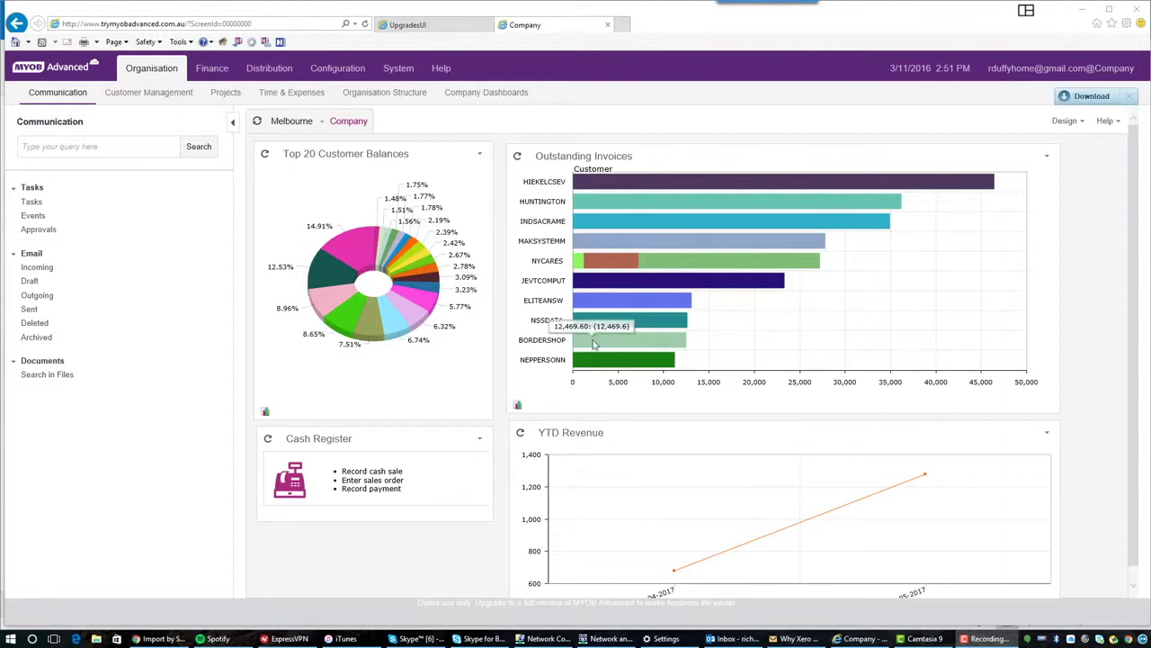
pyautogui.moveTo(777, 196)
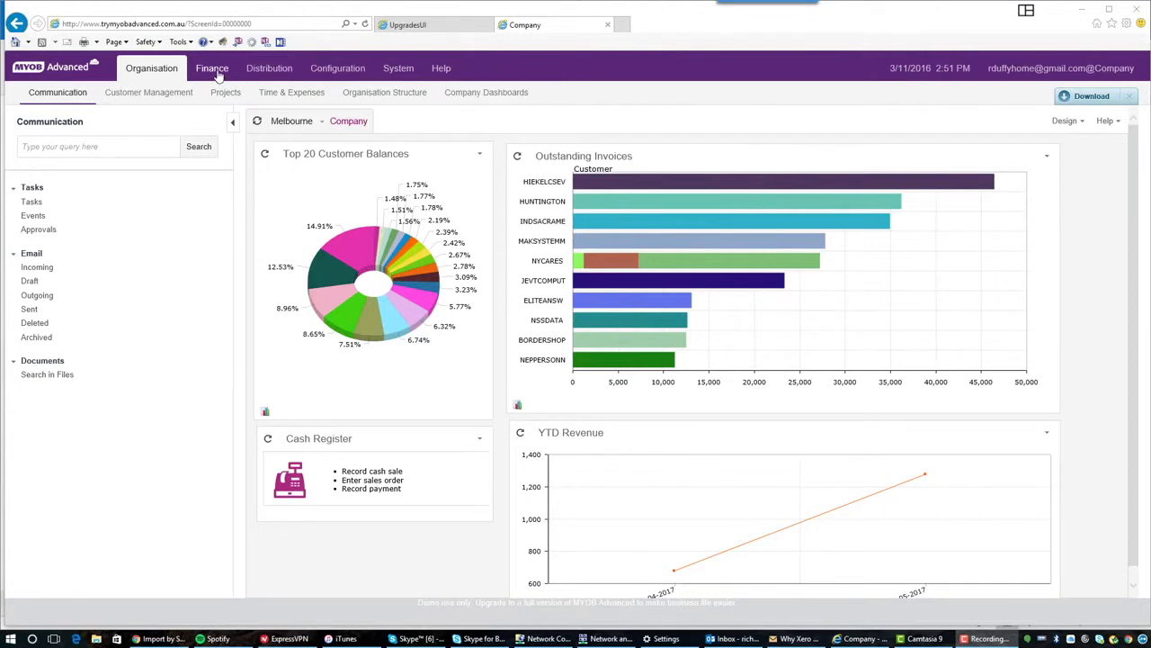
# - Reach the Chart of Accounts list via Finance and the General Ledger settings
pyautogui.click(212, 68)
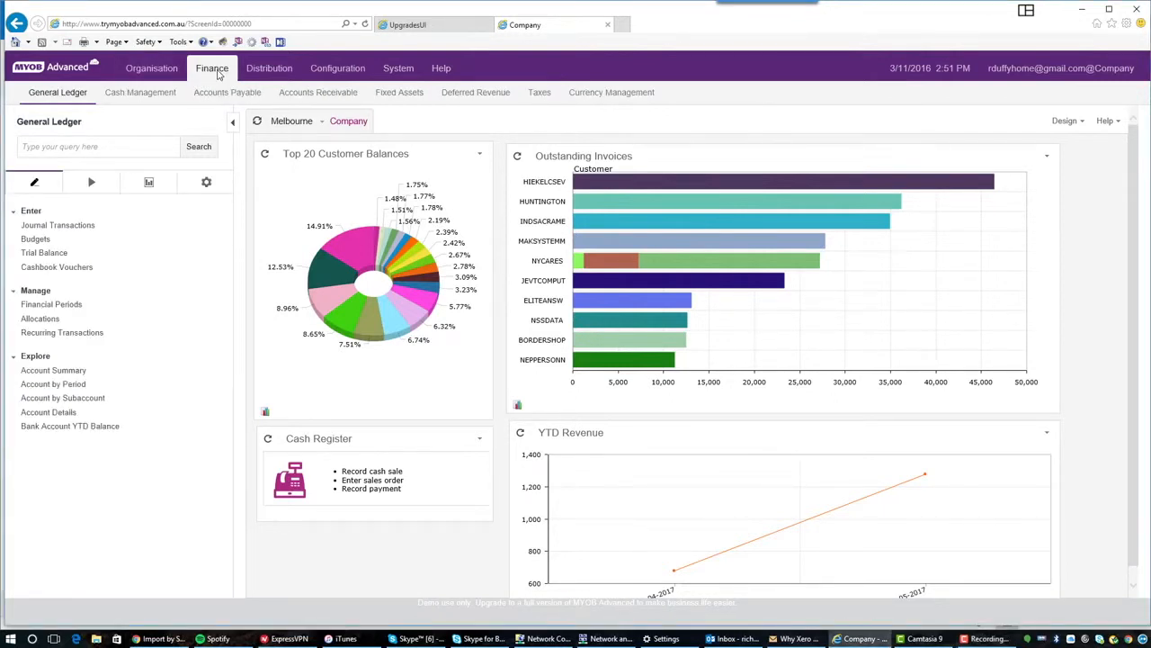
pyautogui.moveTo(68, 196)
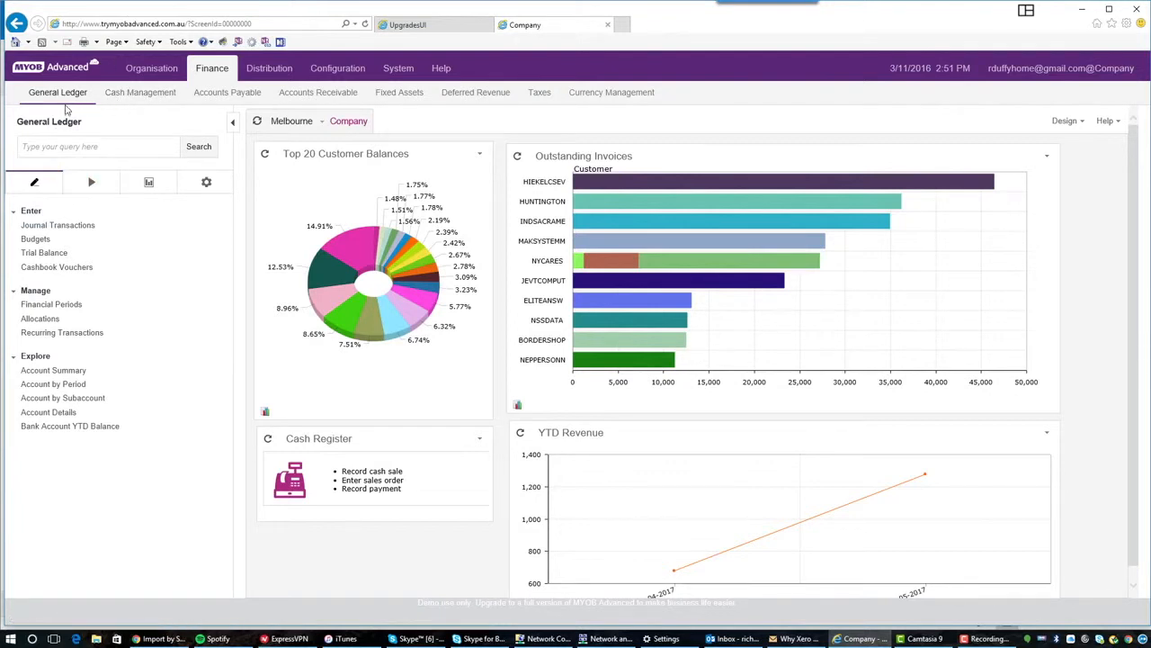
pyautogui.click(205, 182)
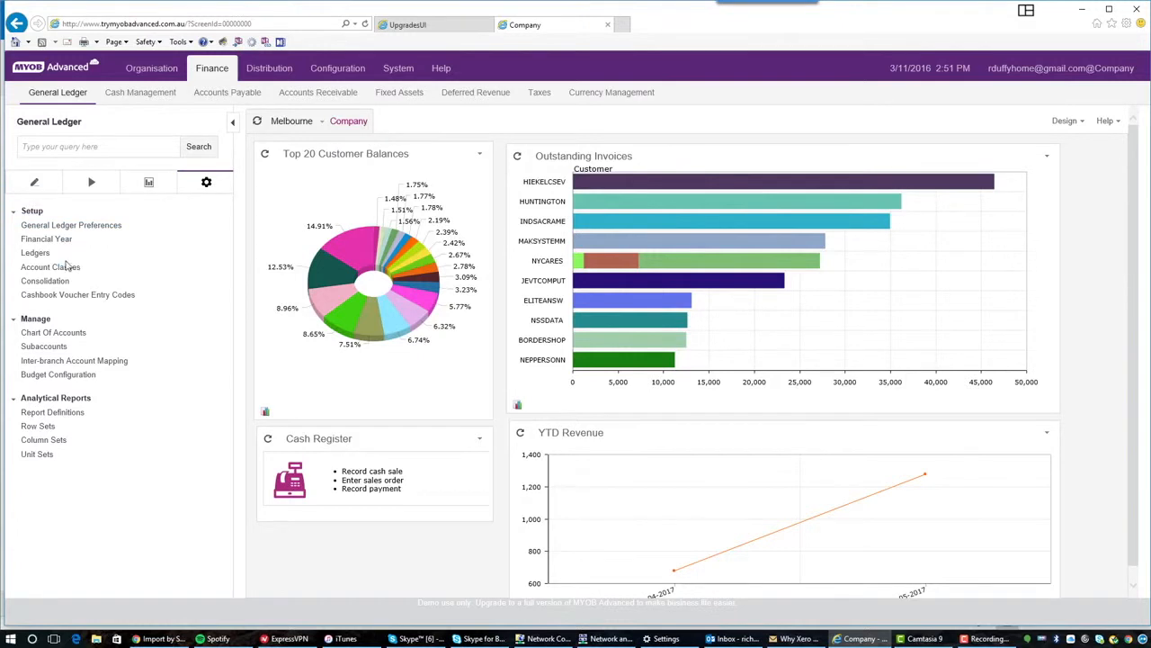
pyautogui.moveTo(54, 331)
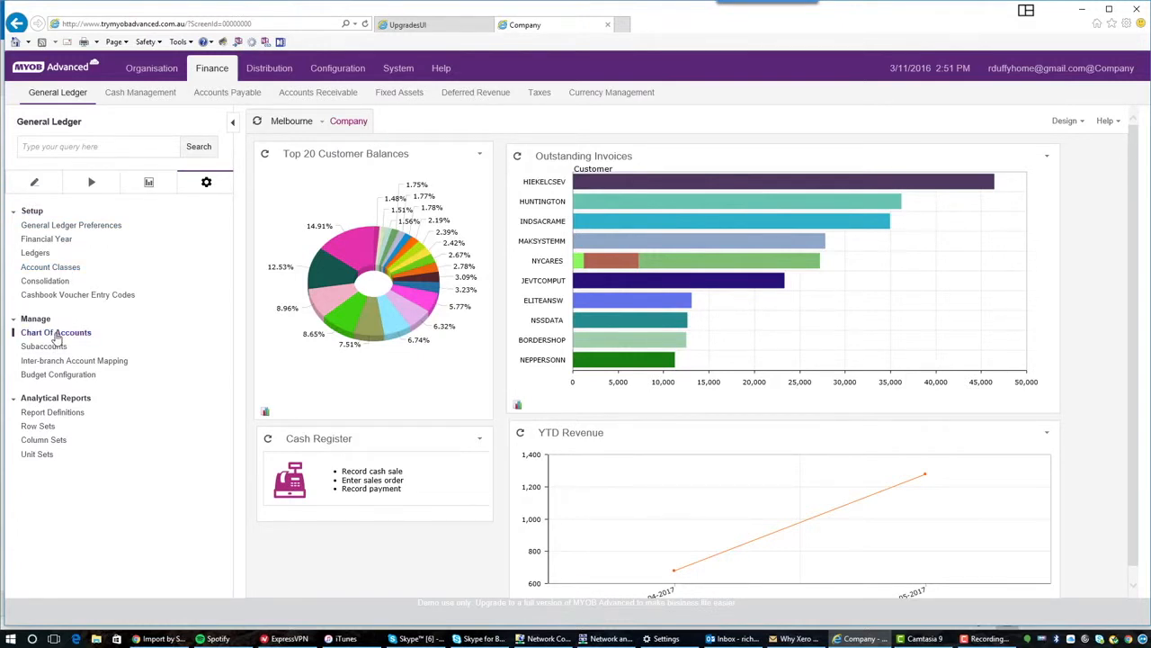
pyautogui.click(56, 331)
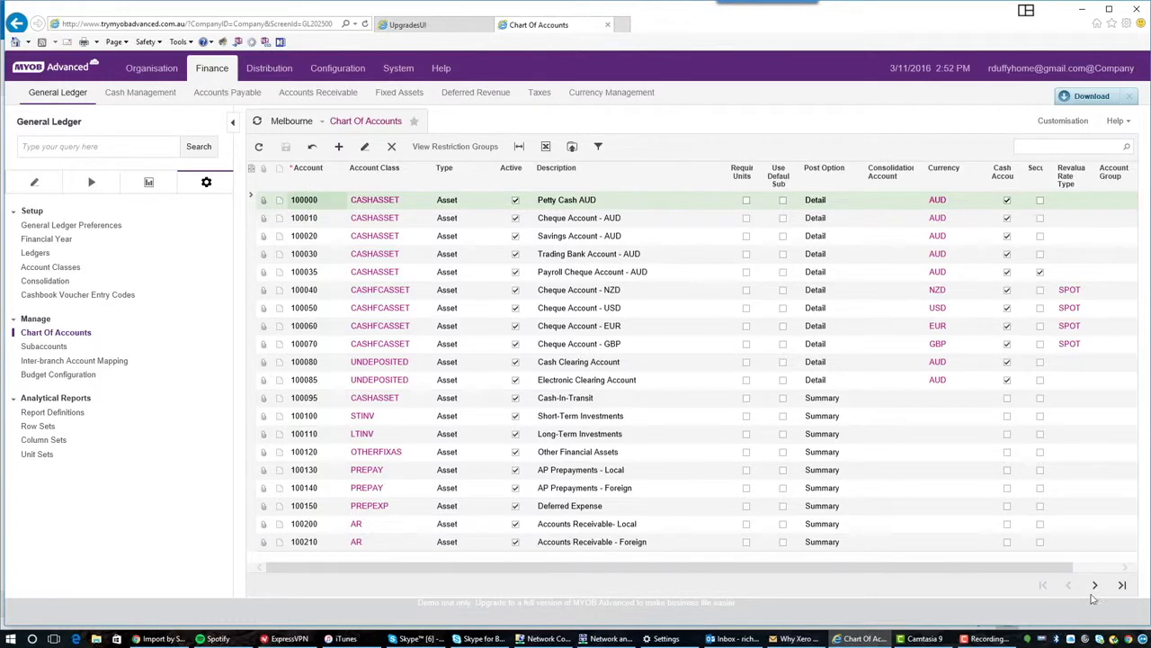
# - Advance two pages to the accumulated depreciation and liability accounts
pyautogui.click(1094, 586)
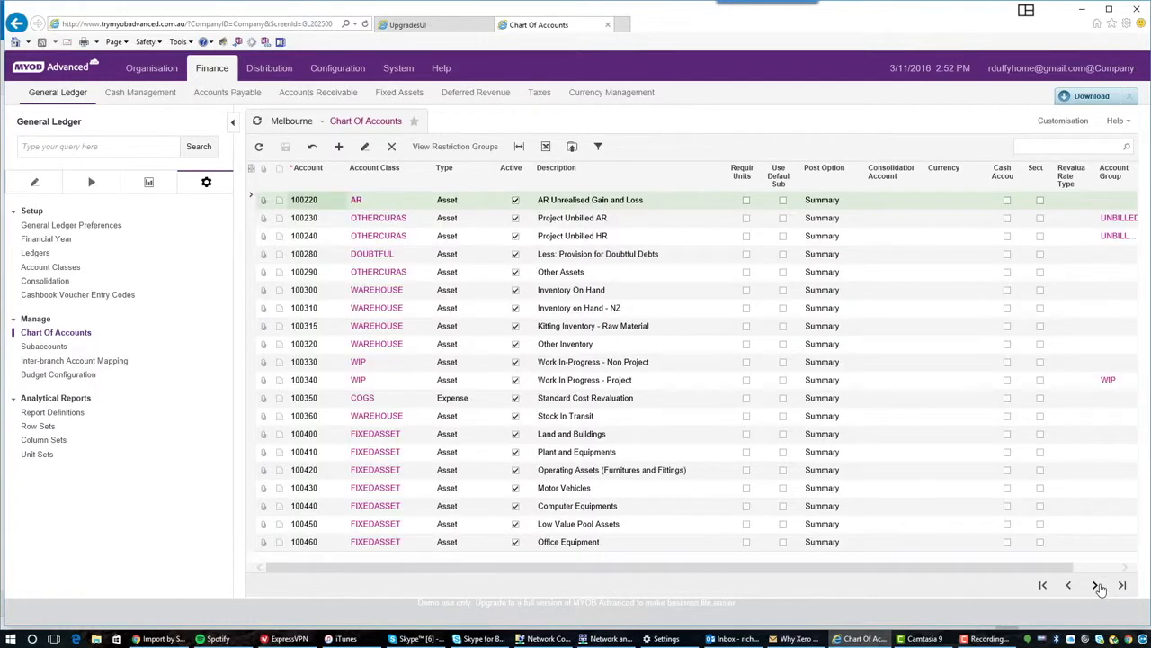
pyautogui.click(1096, 585)
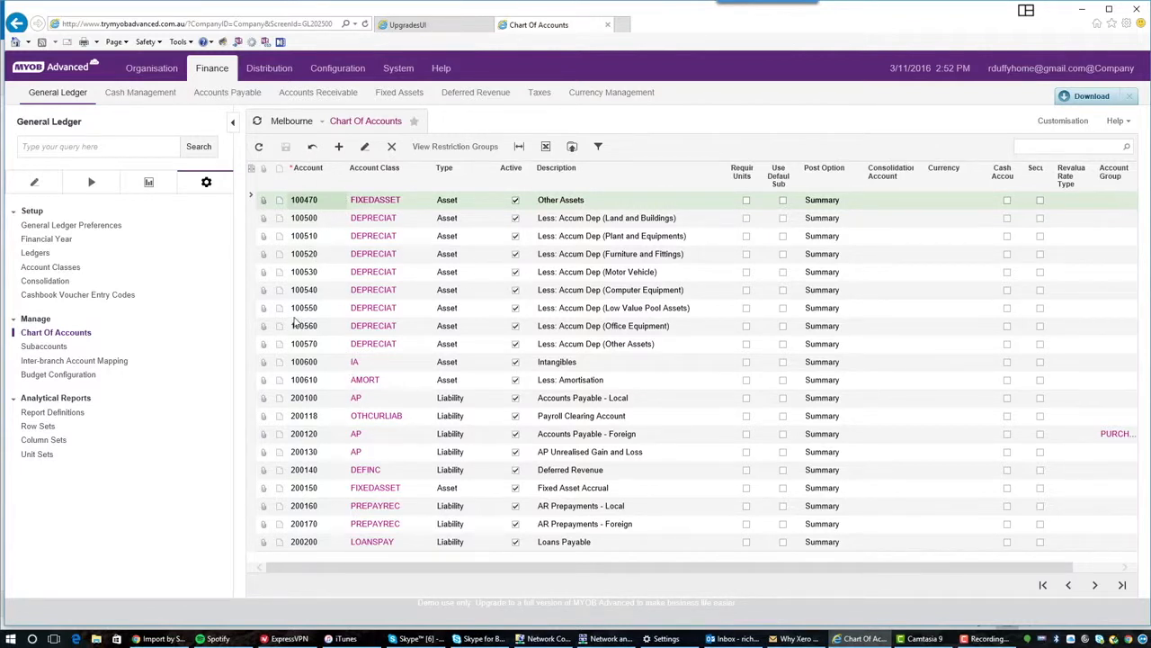
pyautogui.moveTo(313, 368)
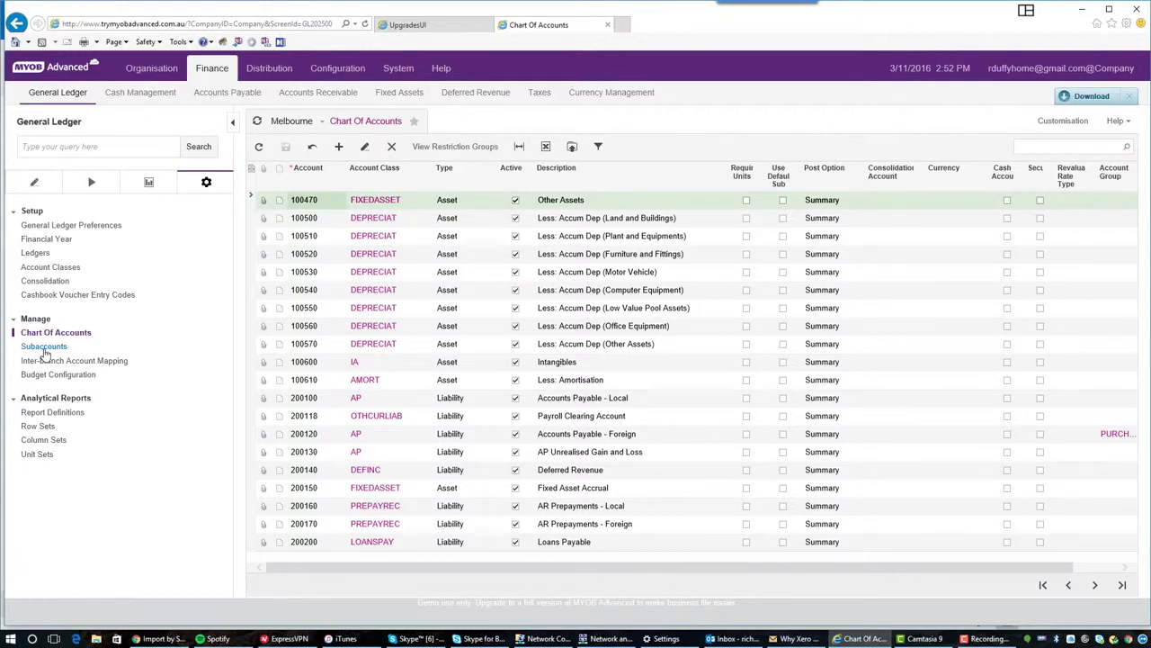
# - Show the Subaccounts list with customer service, distribution and finance codes
pyautogui.click(43, 345)
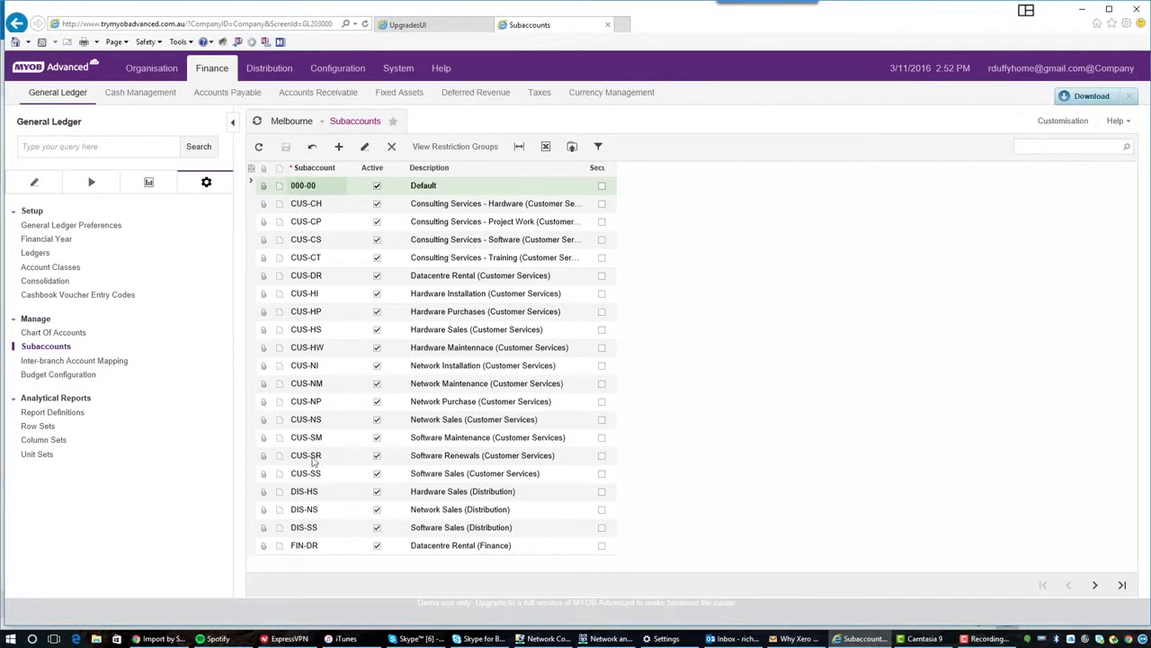
pyautogui.moveTo(285, 198)
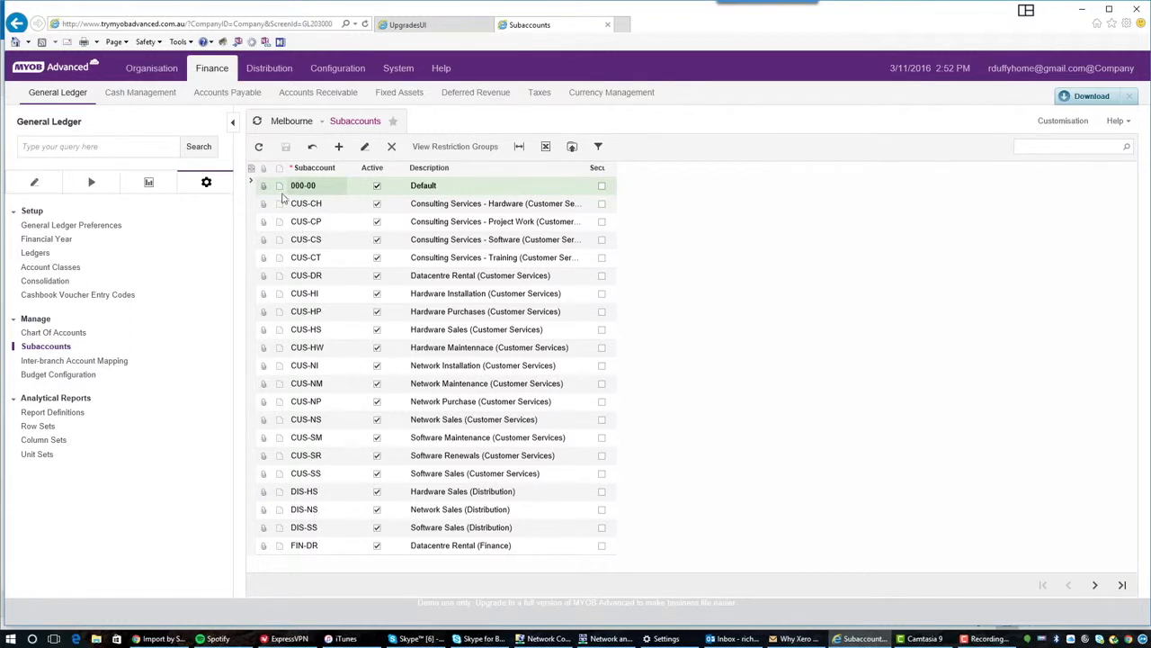
pyautogui.moveTo(308, 536)
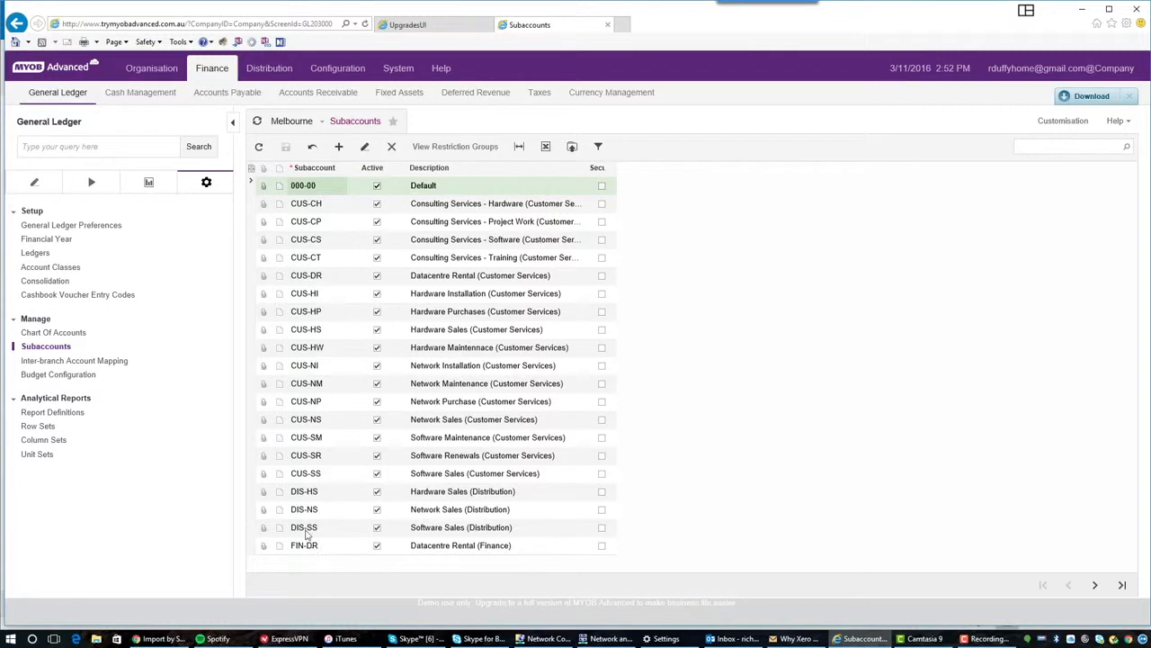
pyautogui.moveTo(340, 372)
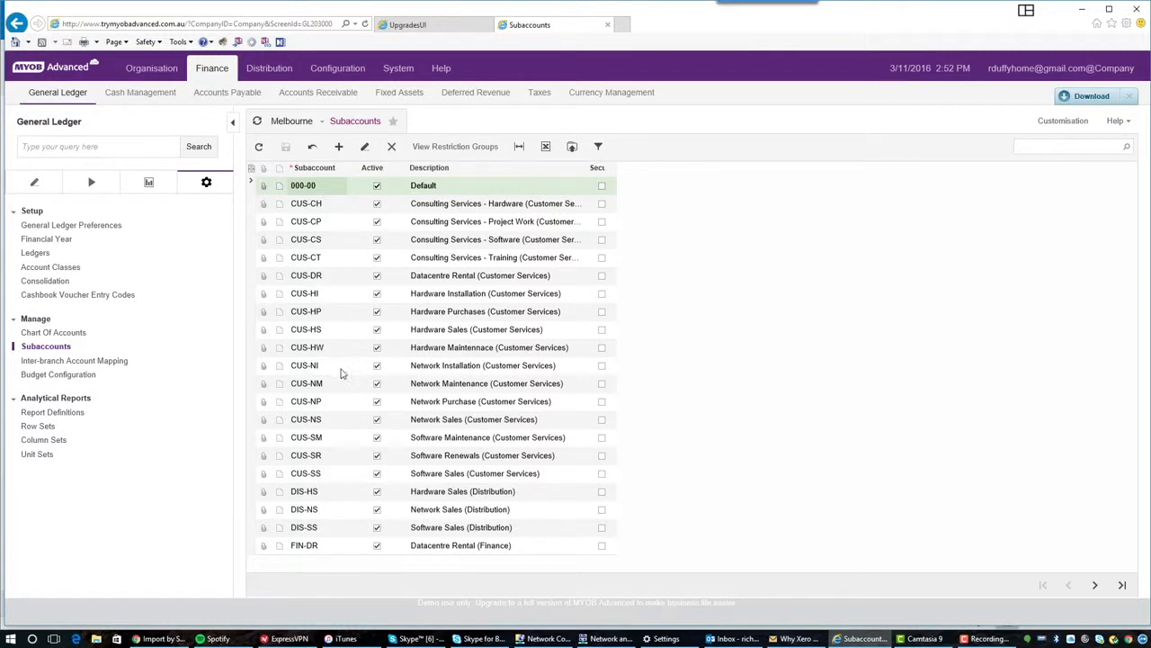
pyautogui.moveTo(208, 298)
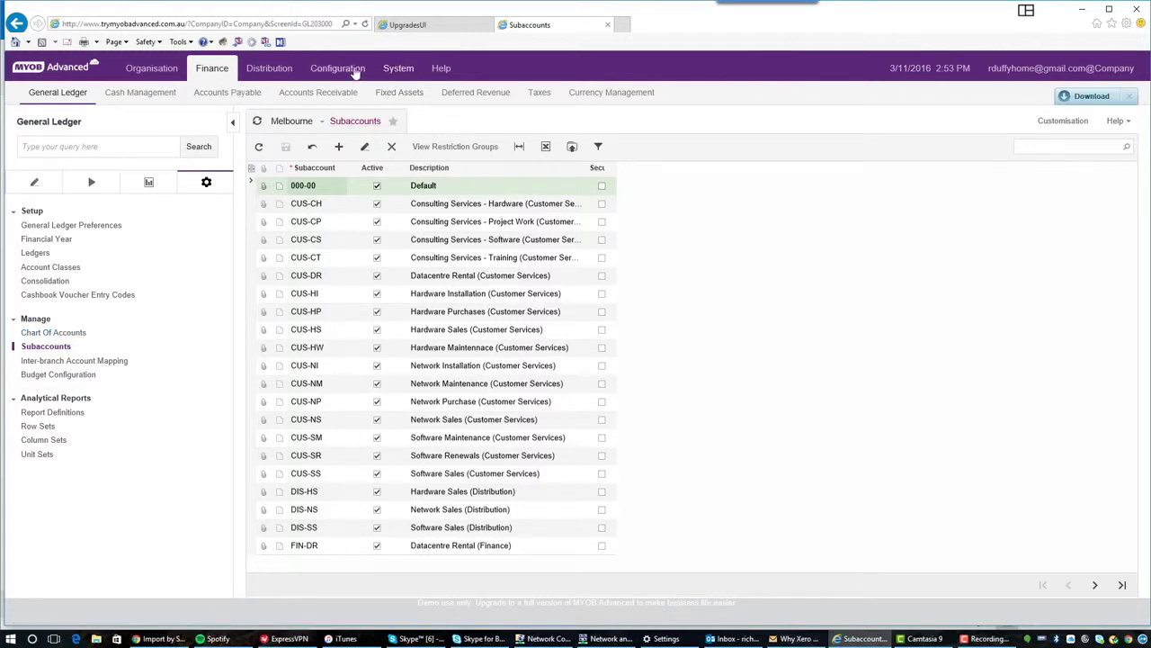
# - Reach Segmented Keys under Configuration and show the Segmented Key ID lookup
pyautogui.click(338, 68)
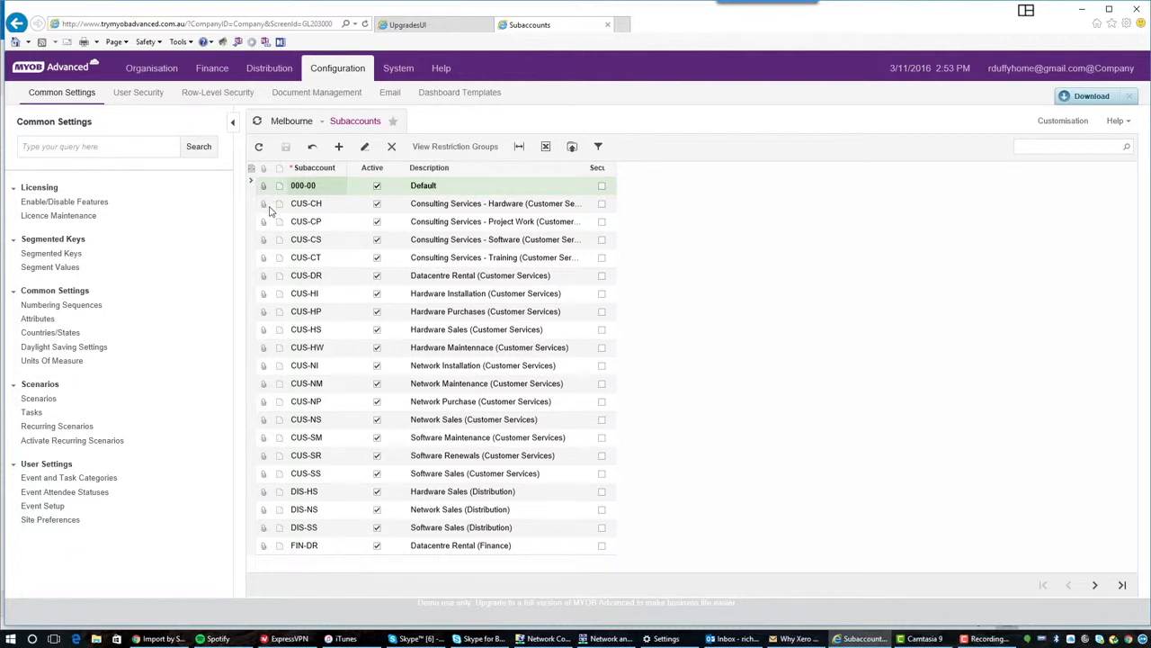
pyautogui.moveTo(331, 223)
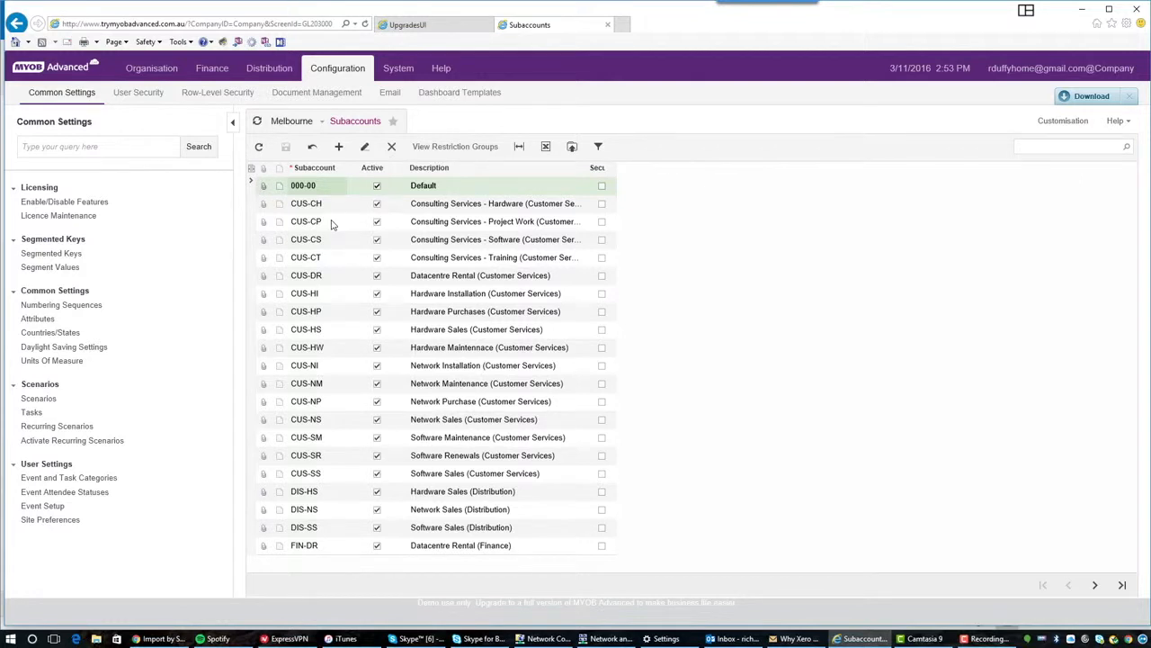
pyautogui.moveTo(297, 230)
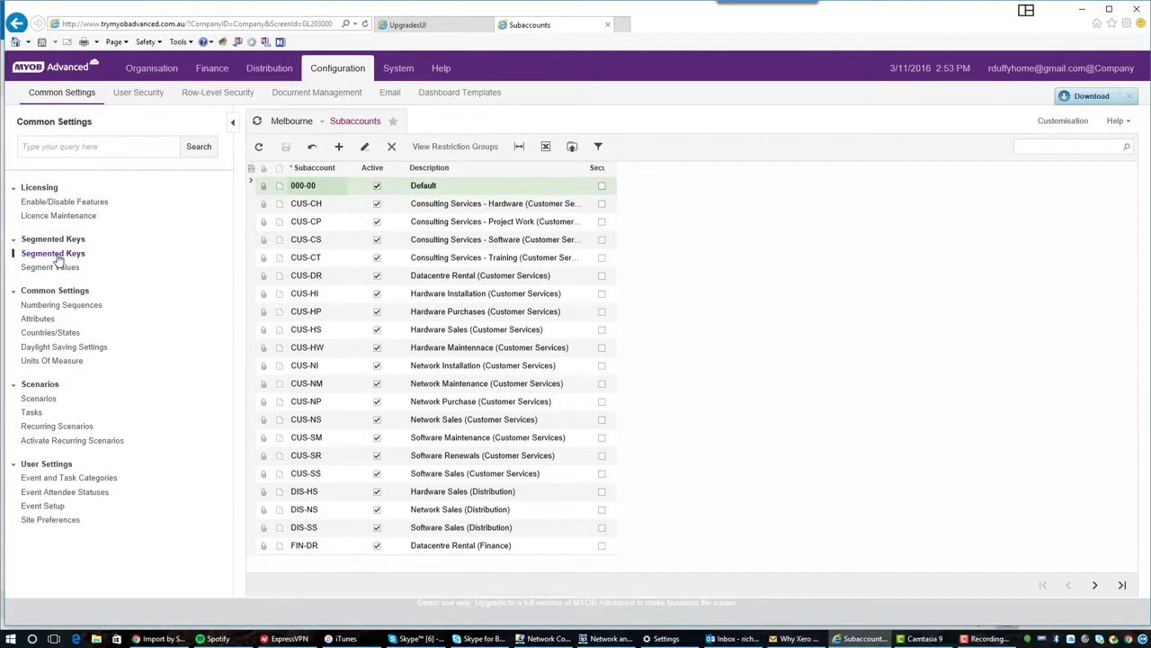
pyautogui.click(52, 252)
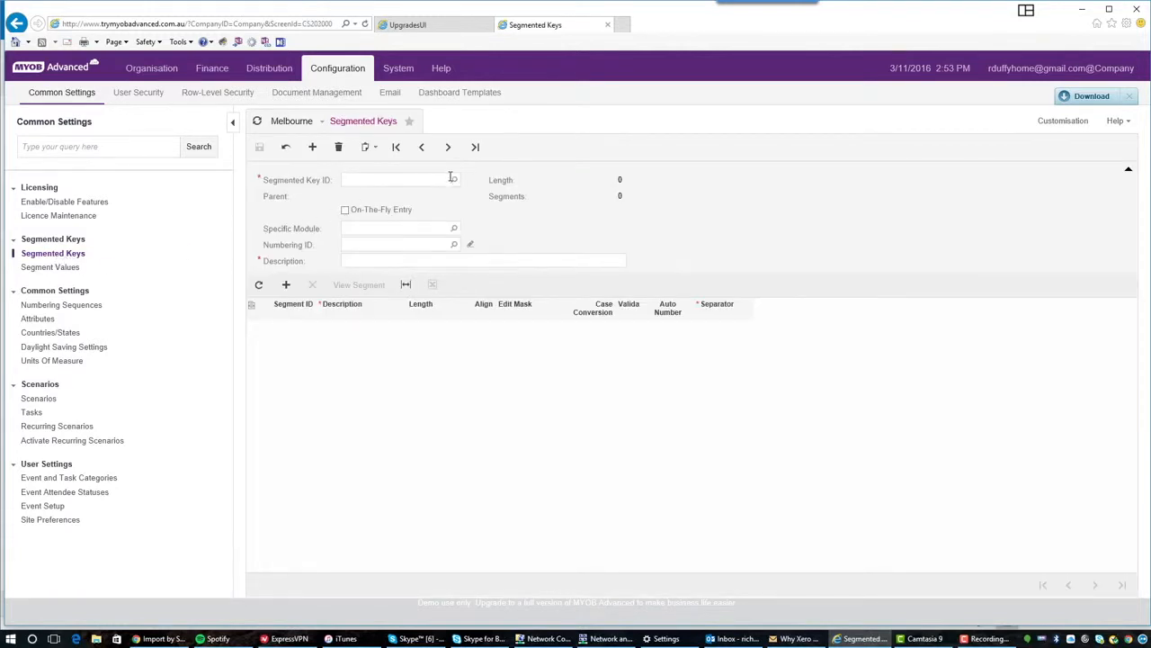
pyautogui.click(454, 180)
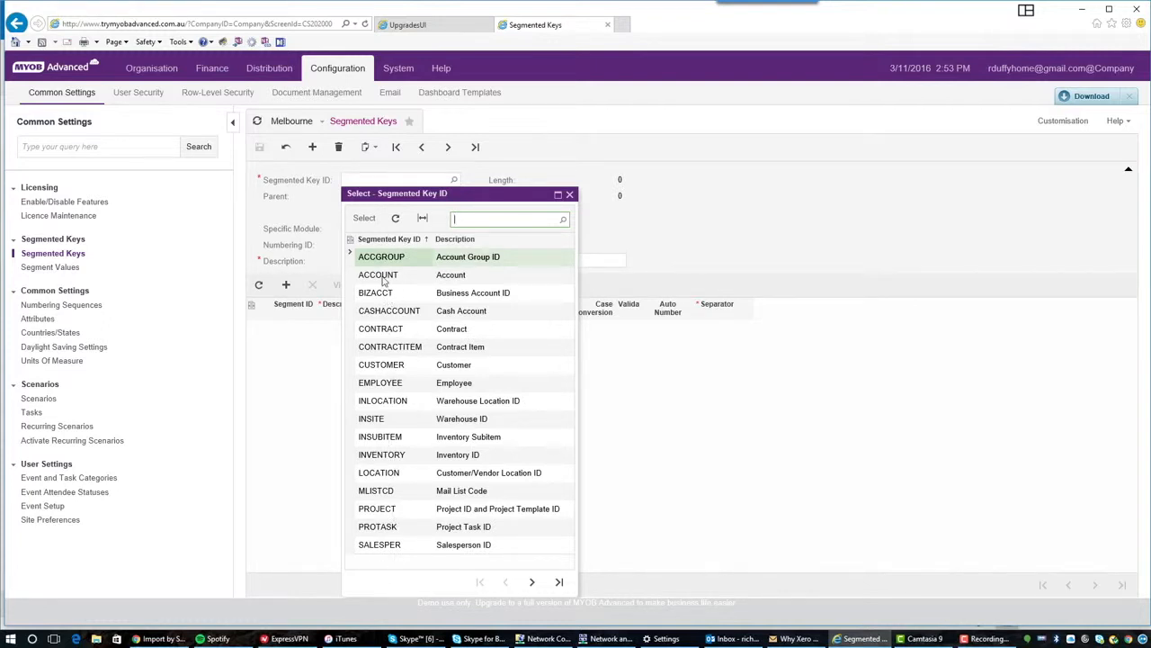
# - Load the ACCOUNT key, then move to SUBACCOUNT with its Department and Area segments
pyautogui.click(378, 273)
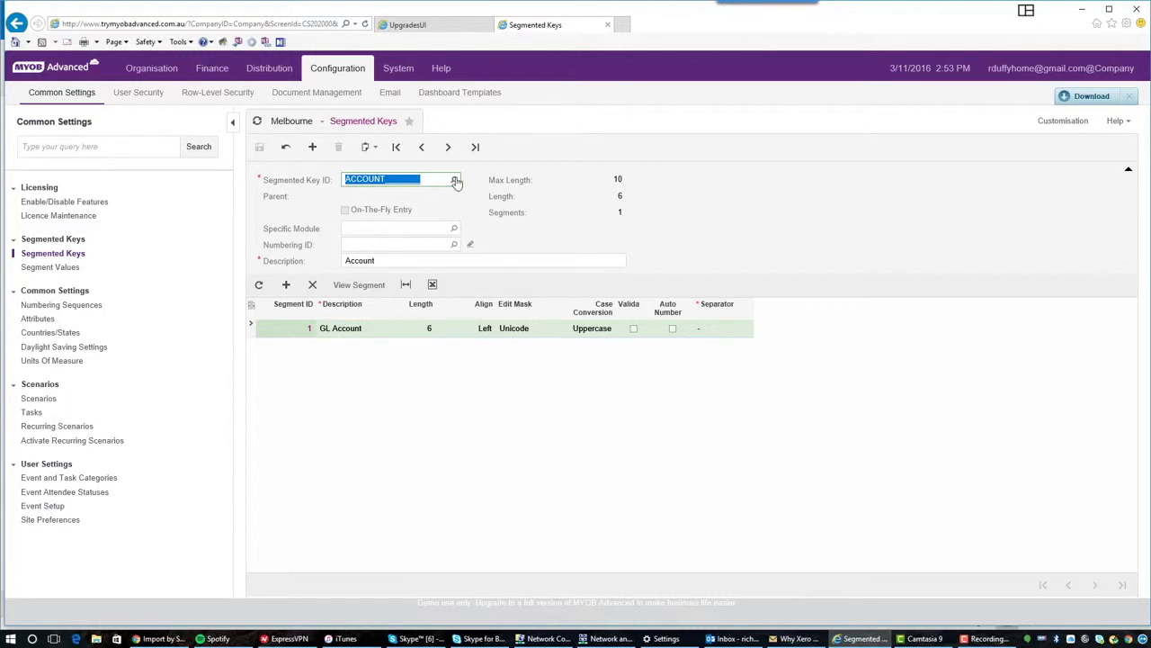
pyautogui.click(455, 180)
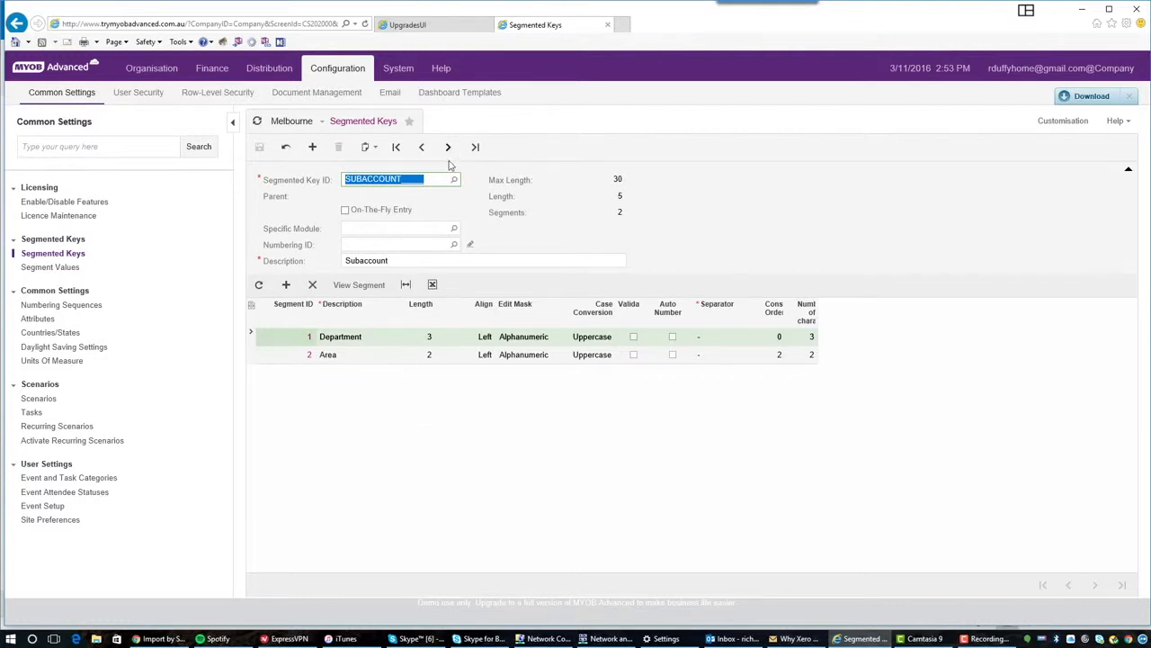
pyautogui.moveTo(615, 191)
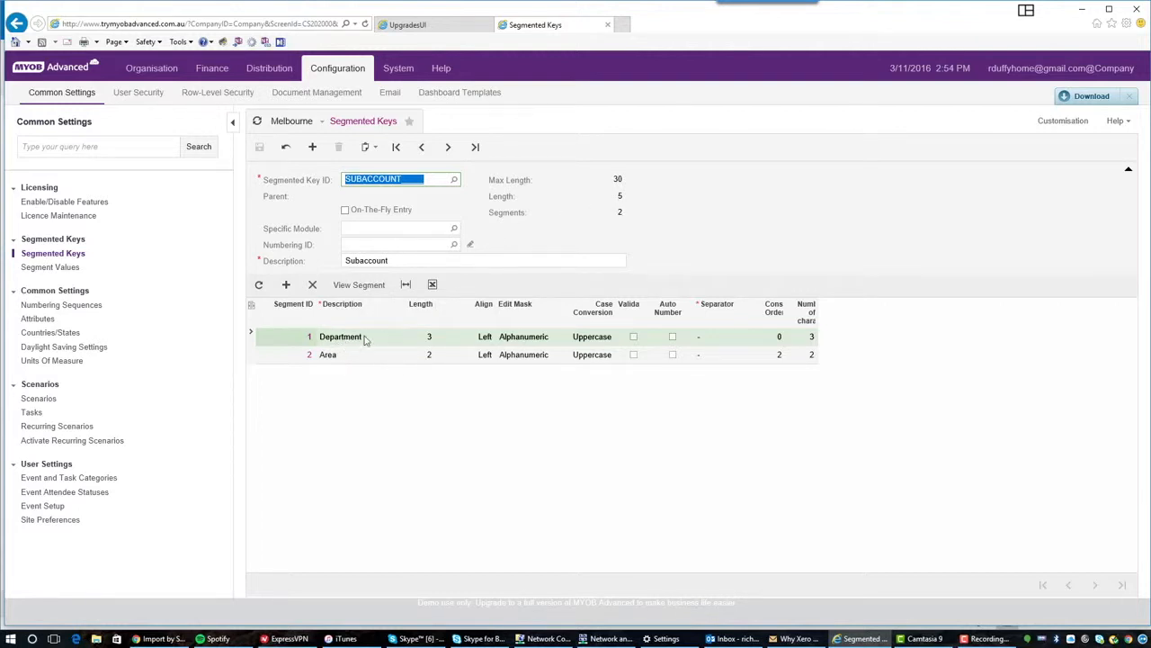
pyautogui.moveTo(442, 335)
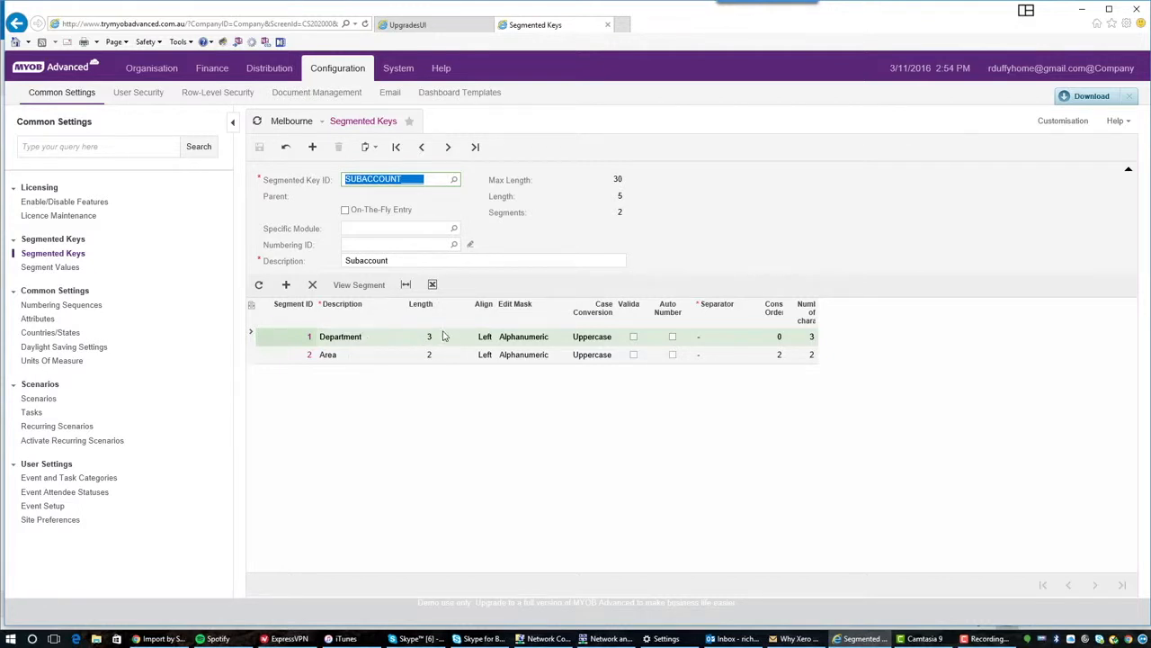
pyautogui.moveTo(345, 376)
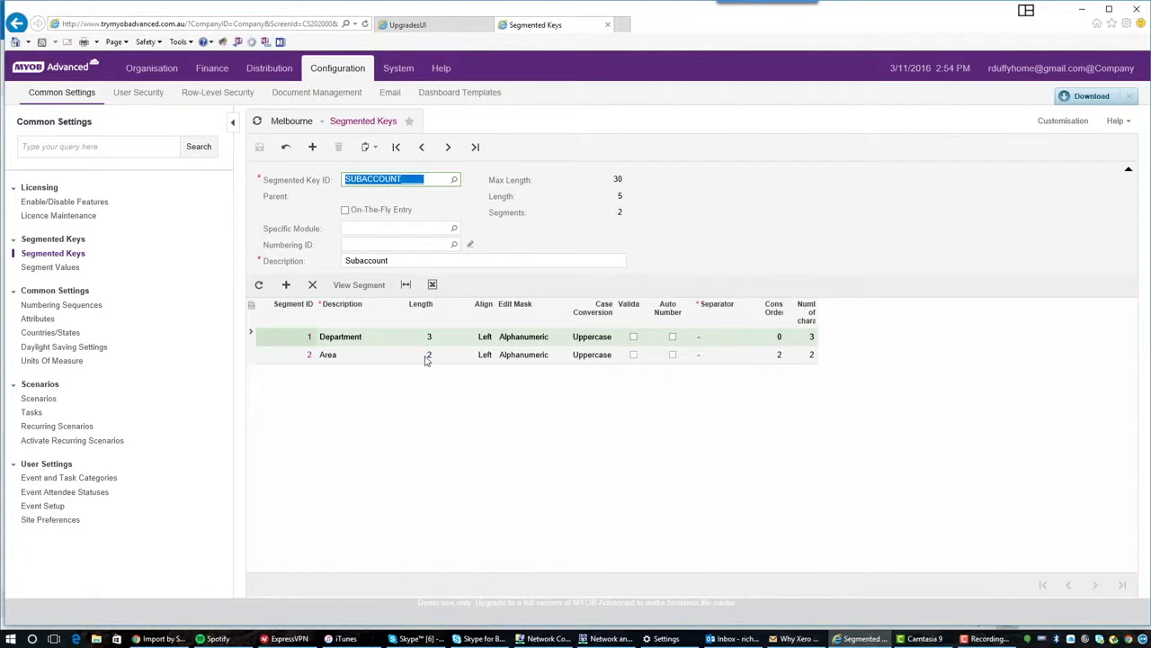
pyautogui.moveTo(414, 383)
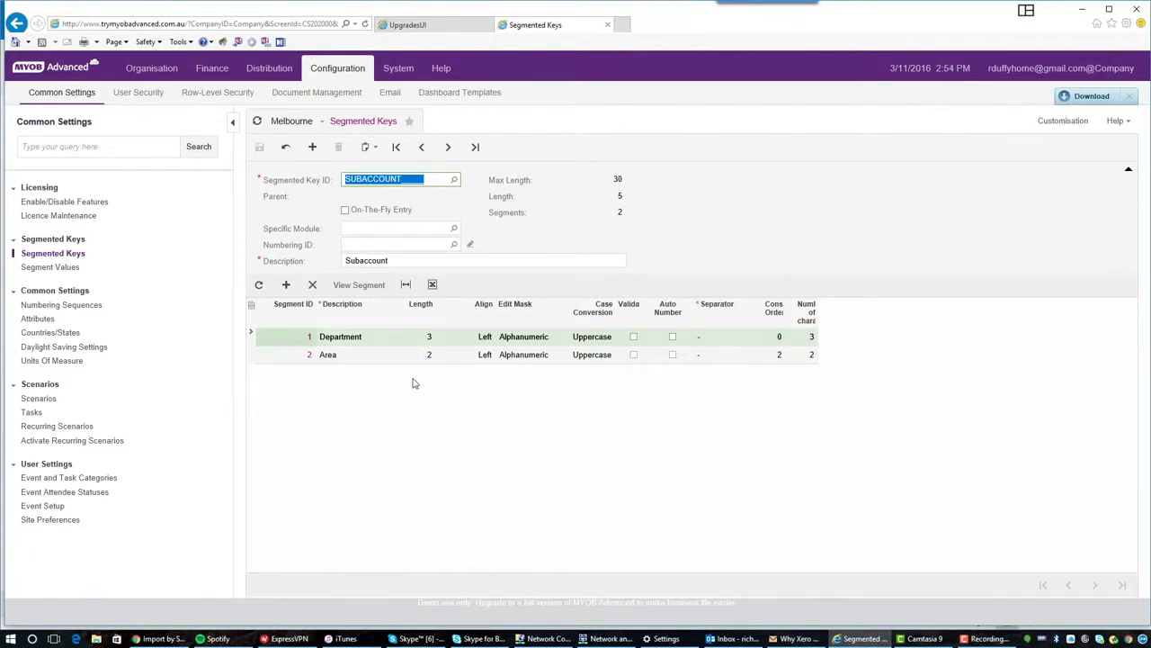
pyautogui.moveTo(334, 382)
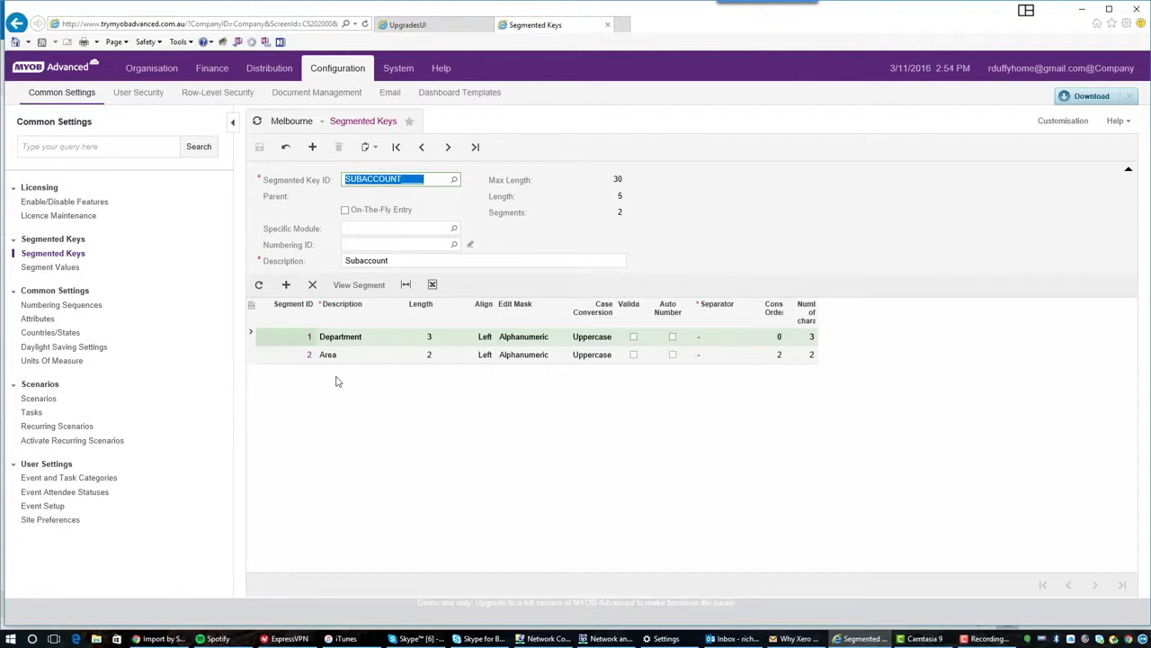
pyautogui.moveTo(351, 385)
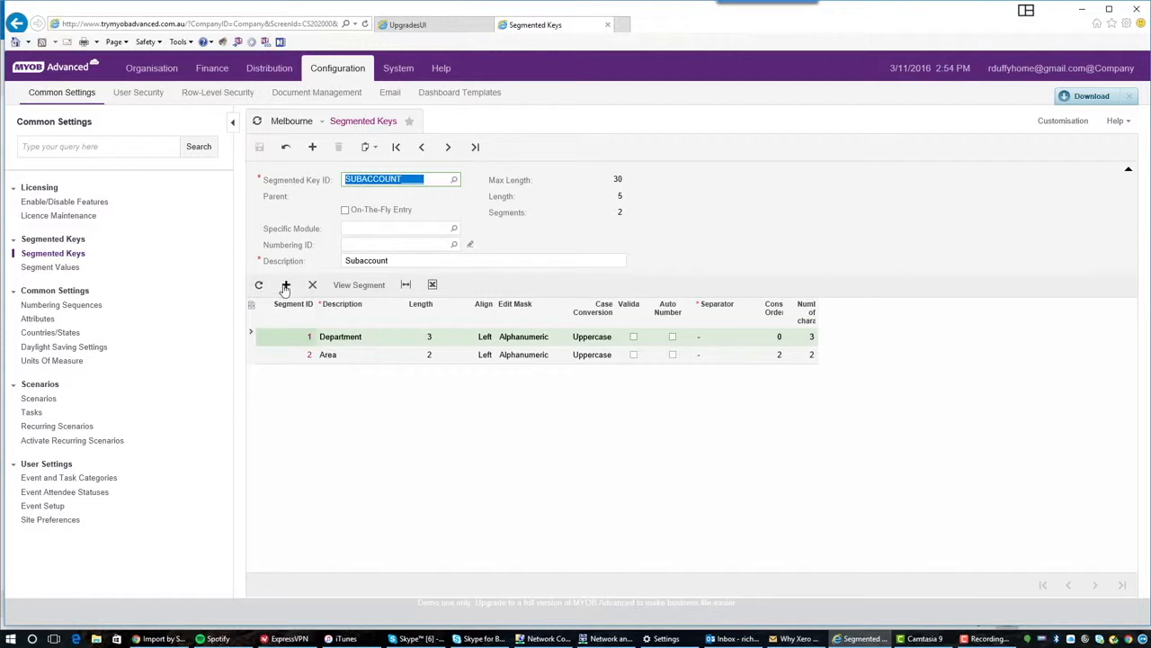
# - Add a 'Line of Business' segment, length 2, with an Alphanumeric edit mask
pyautogui.click(284, 285)
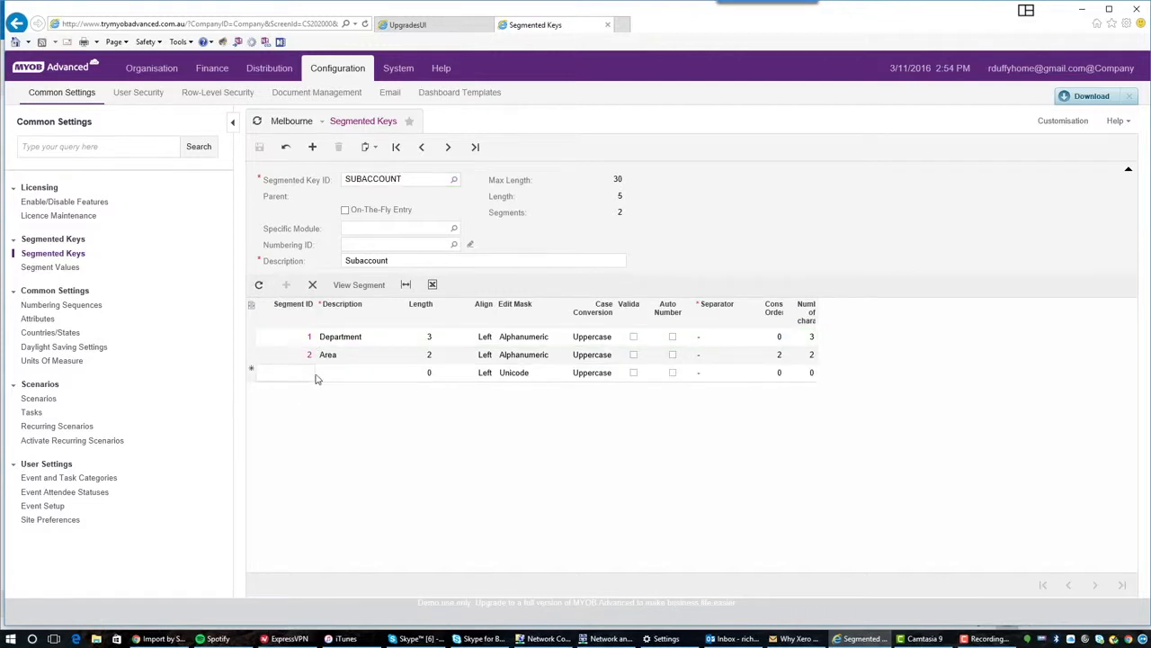
pyautogui.moveTo(345, 376)
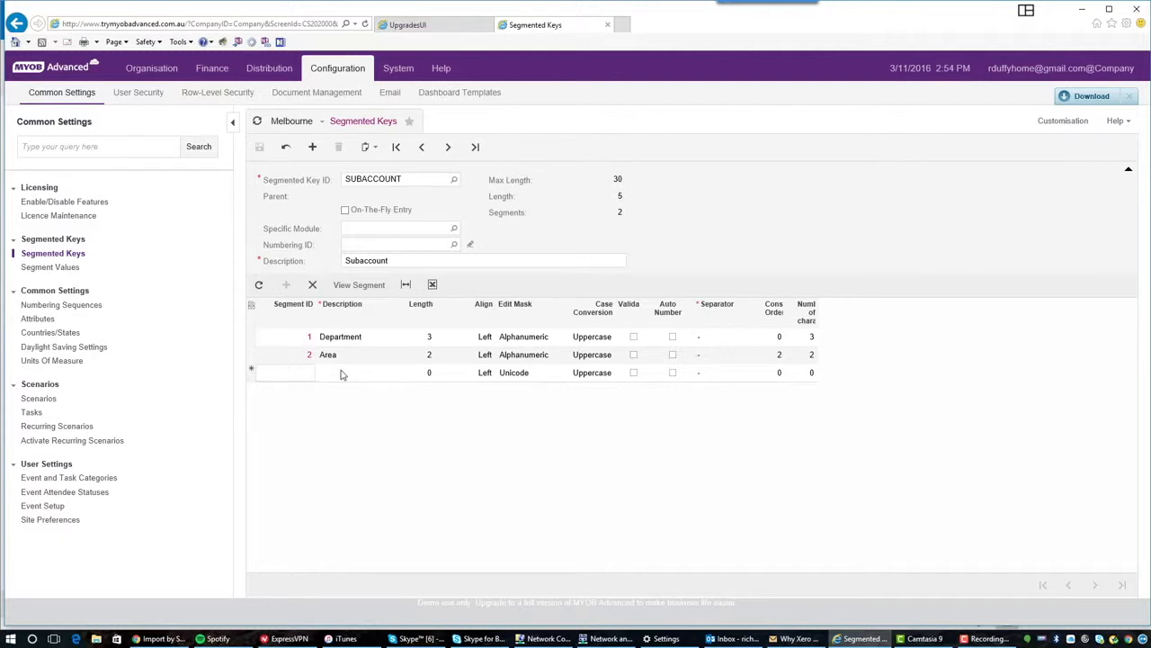
pyautogui.click(346, 373)
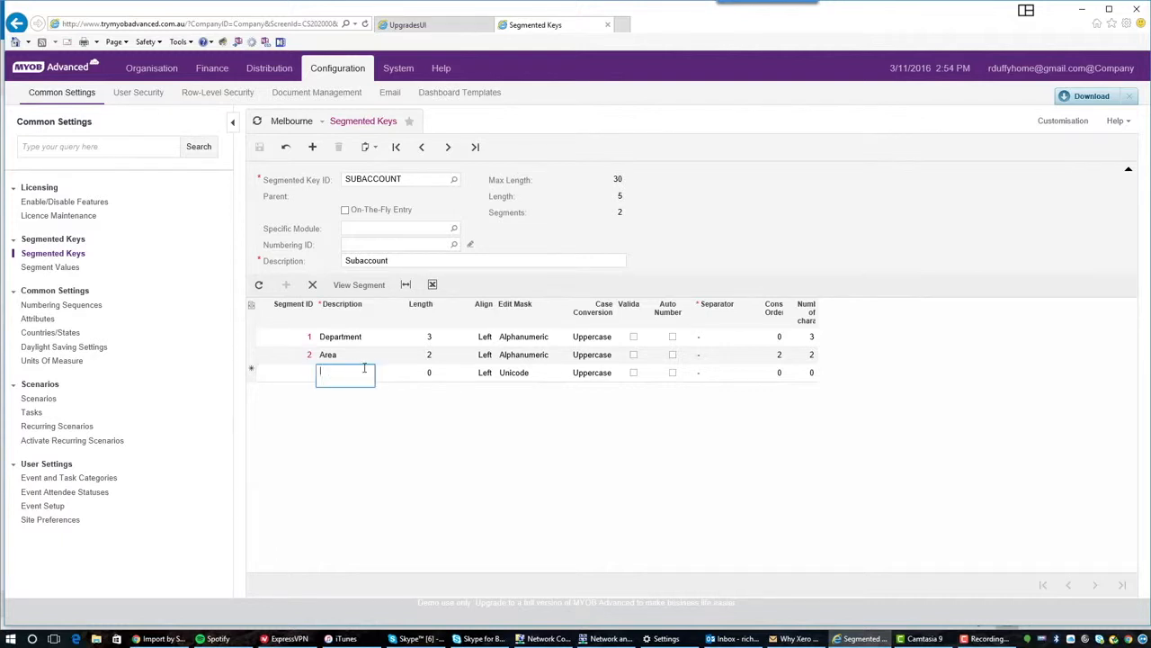
pyautogui.write('Line of Busi...')
pyautogui.click(428, 373)
pyautogui.write('2')
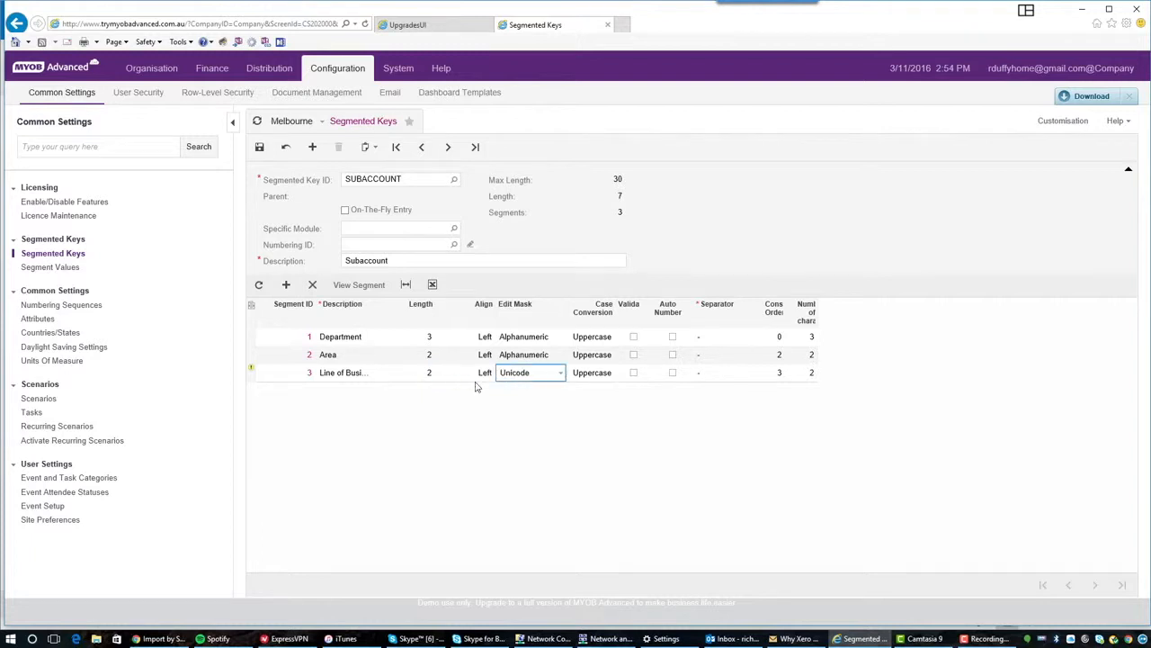
pyautogui.click(558, 373)
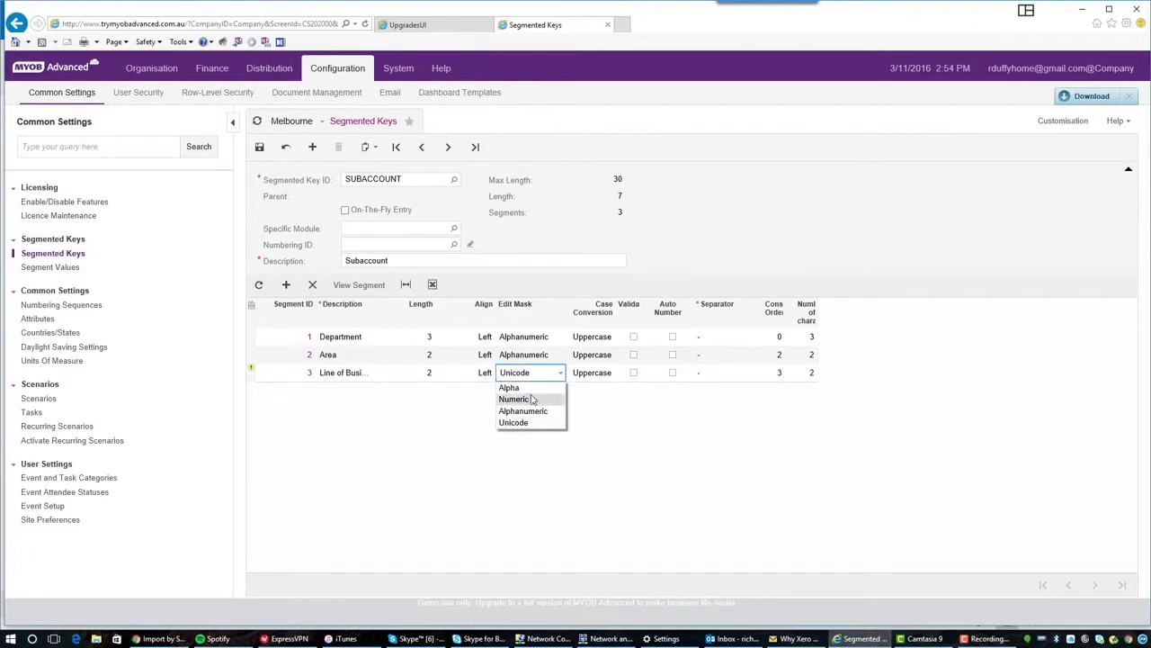
pyautogui.click(521, 411)
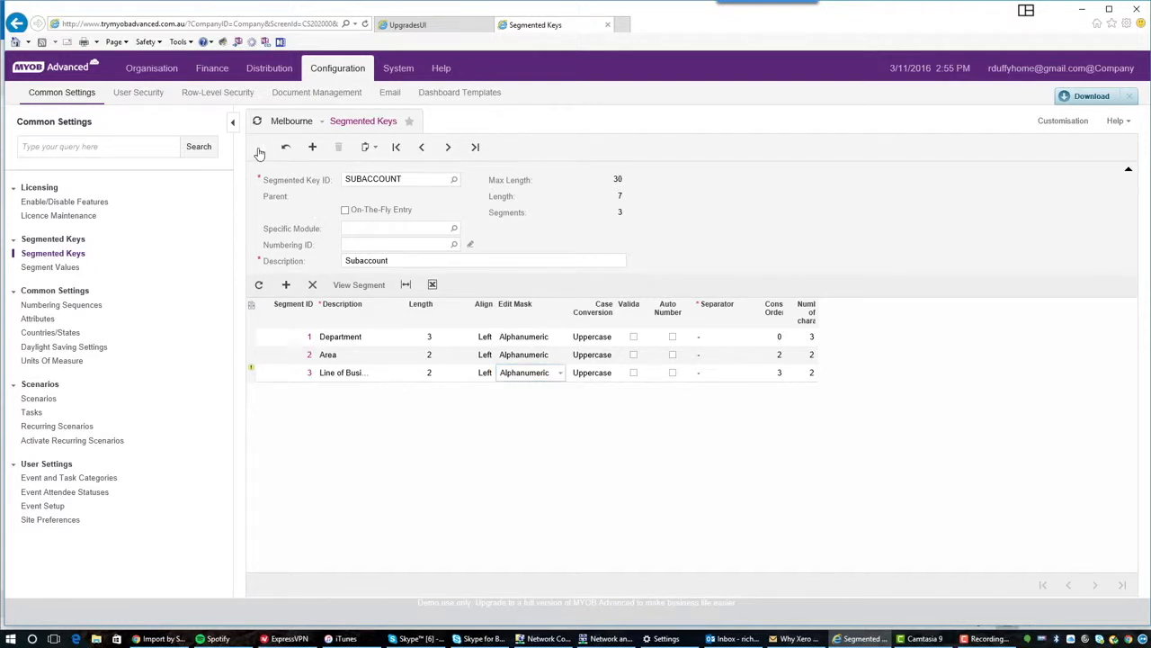
# - Save the SUBACCOUNT key as three segments totalling length 7
pyautogui.click(360, 372)
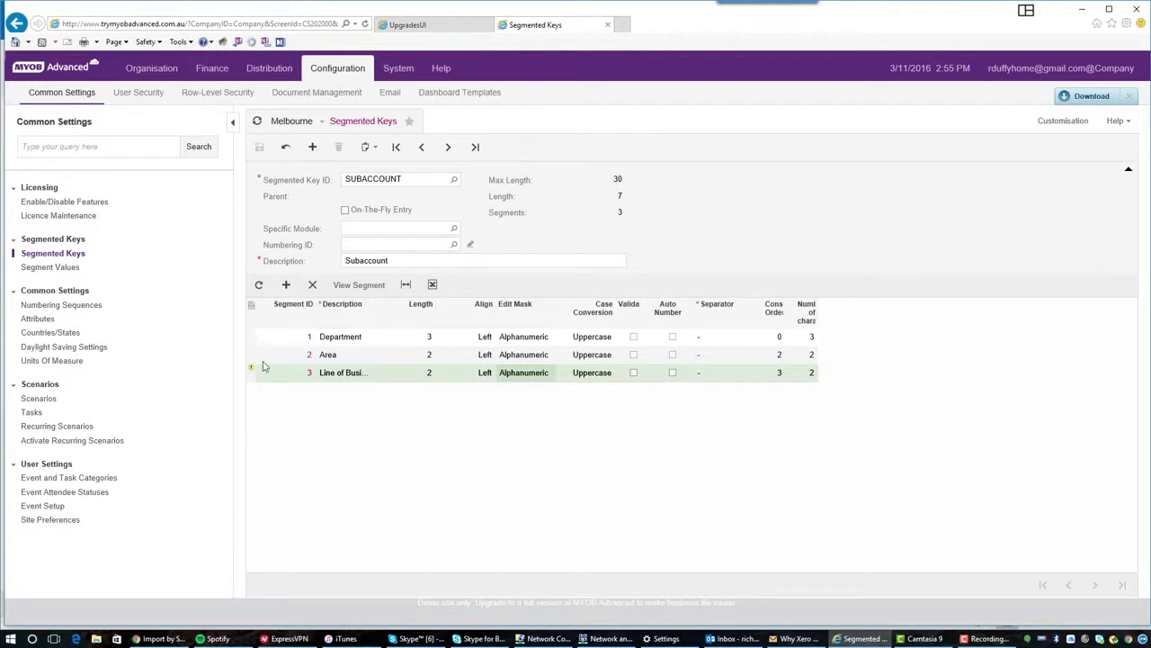
pyautogui.moveTo(253, 372)
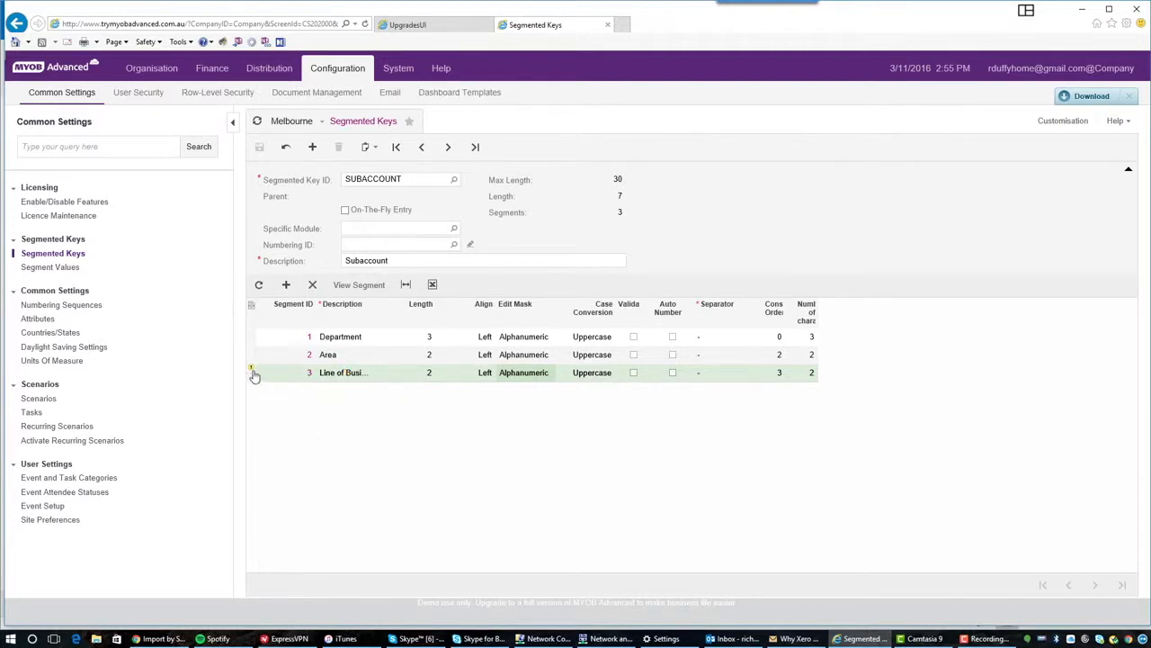
pyautogui.moveTo(254, 372)
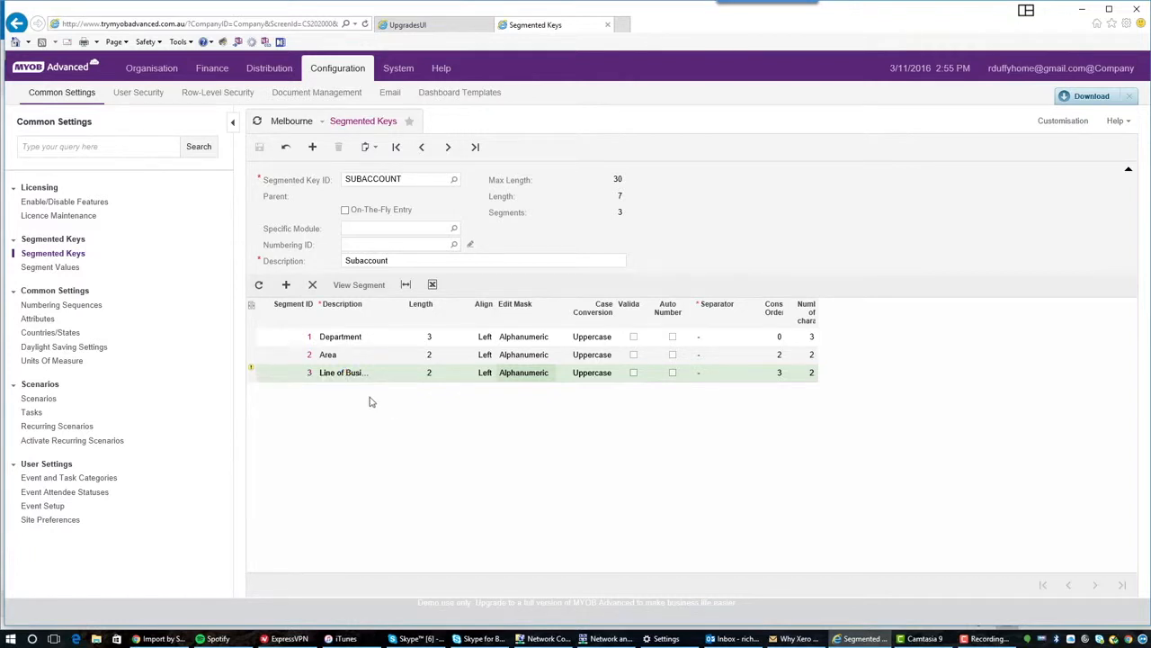
pyautogui.moveTo(344, 218)
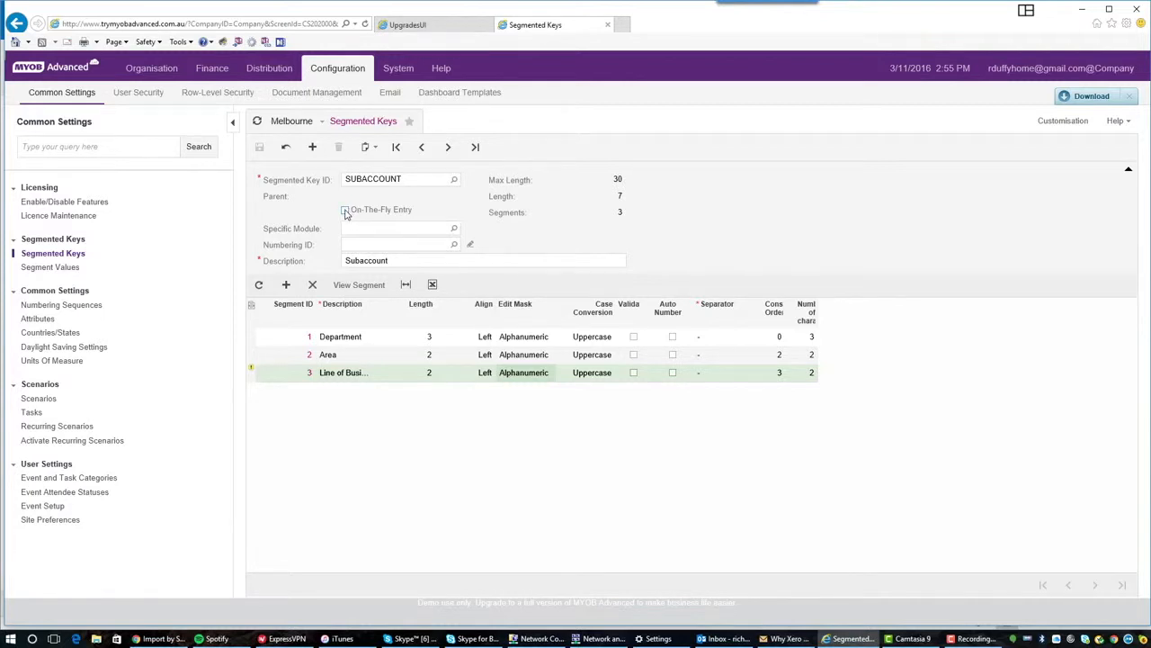
# - Enable On-The-Fly Entry for SUBACCOUNT, save it, and select the Department row
pyautogui.click(345, 209)
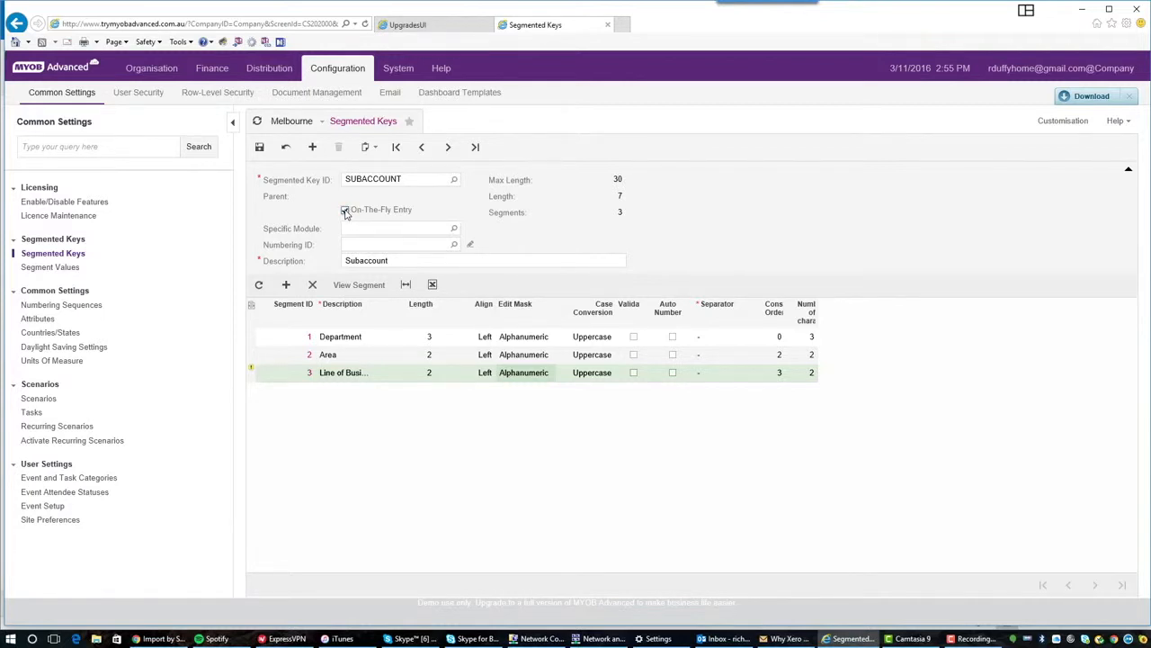
pyautogui.click(345, 208)
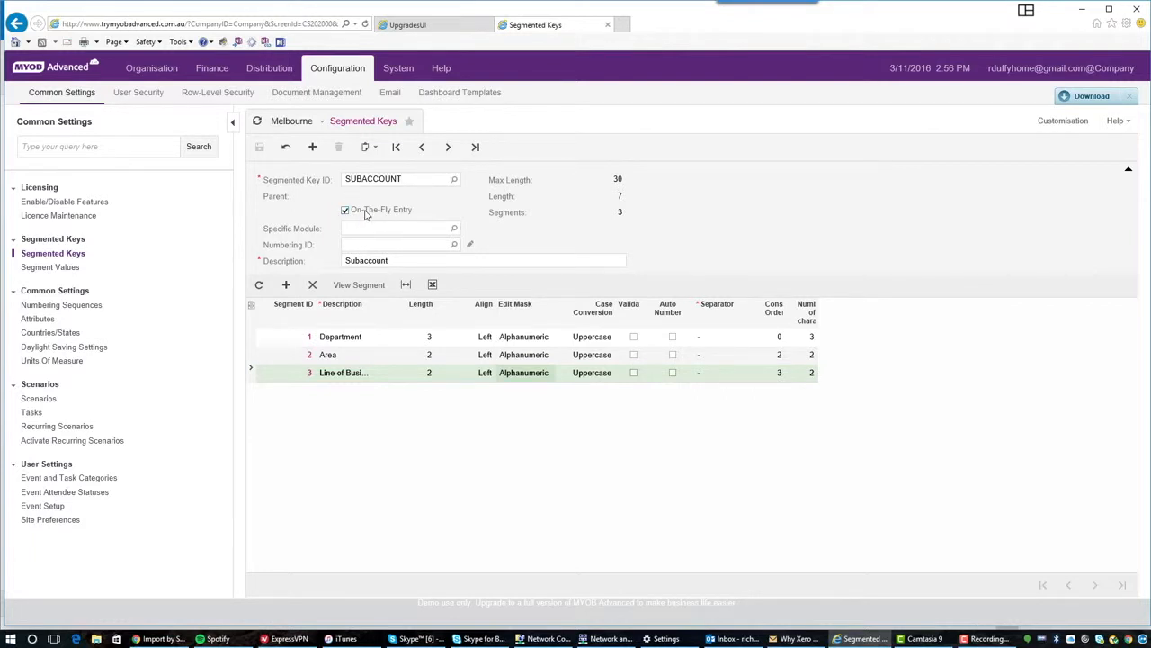
pyautogui.moveTo(378, 345)
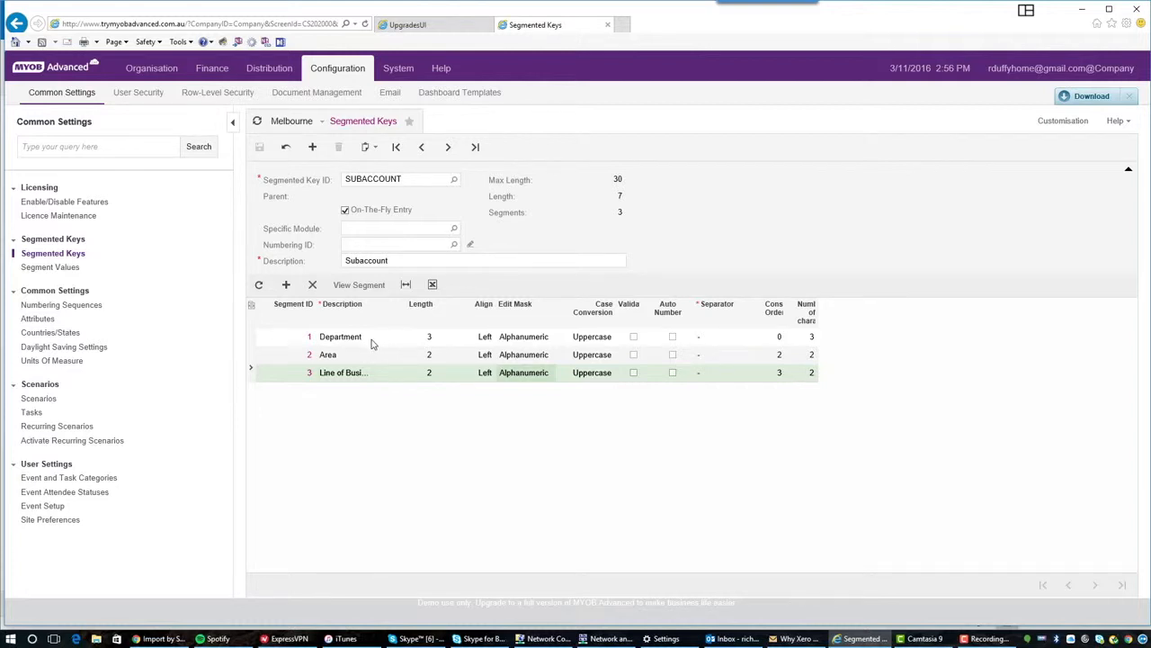
pyautogui.click(340, 336)
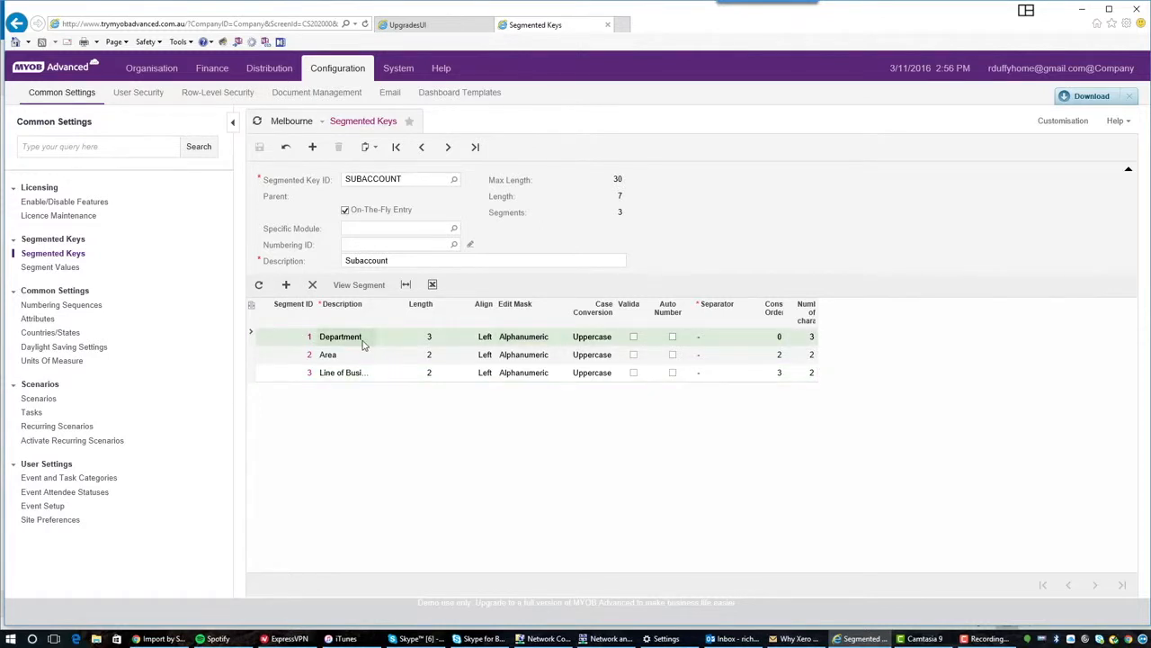
pyautogui.moveTo(367, 289)
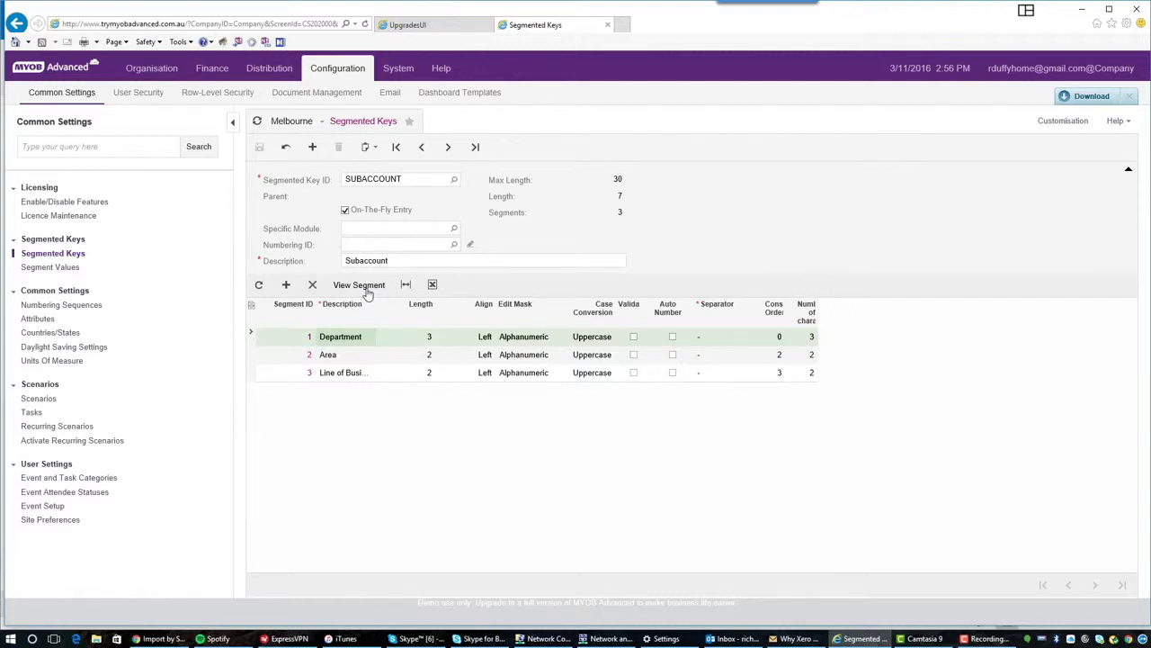
# - View Segment Values for Department, then Area, then the empty Line of Business segment
pyautogui.click(360, 284)
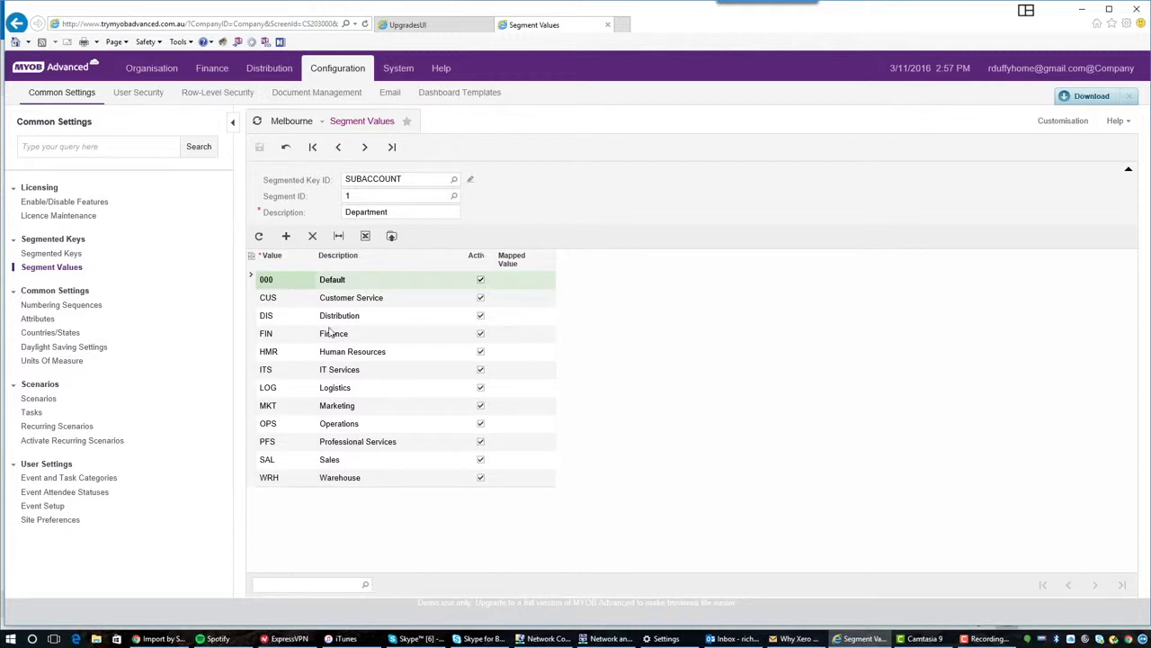
pyautogui.moveTo(320, 219)
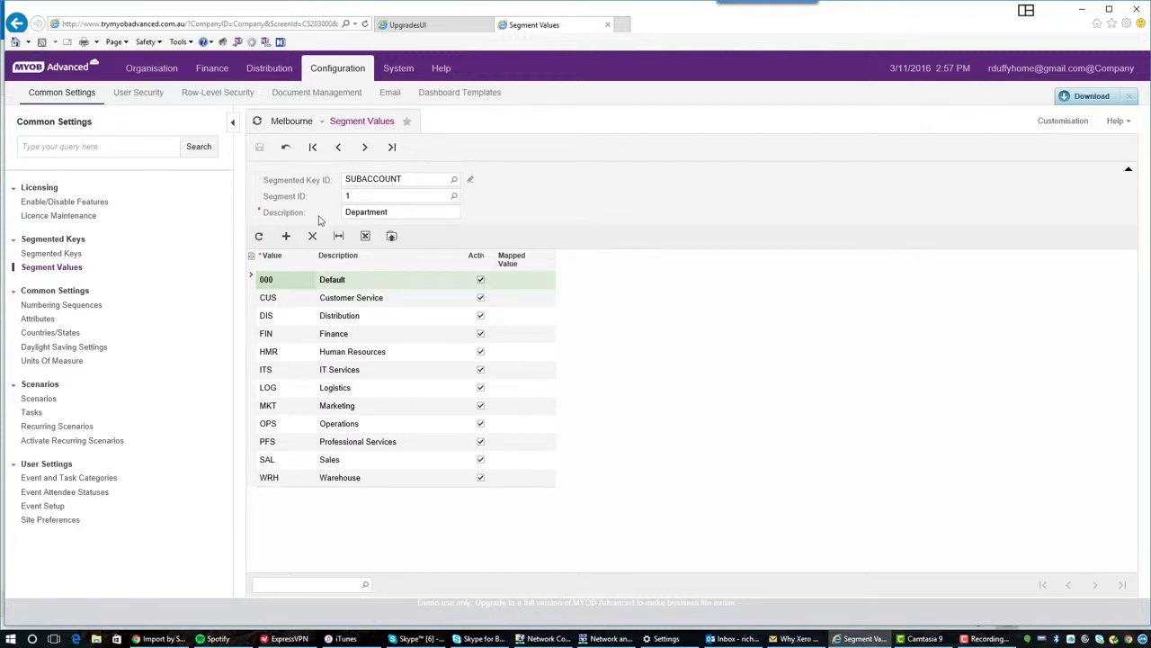
pyautogui.moveTo(341, 308)
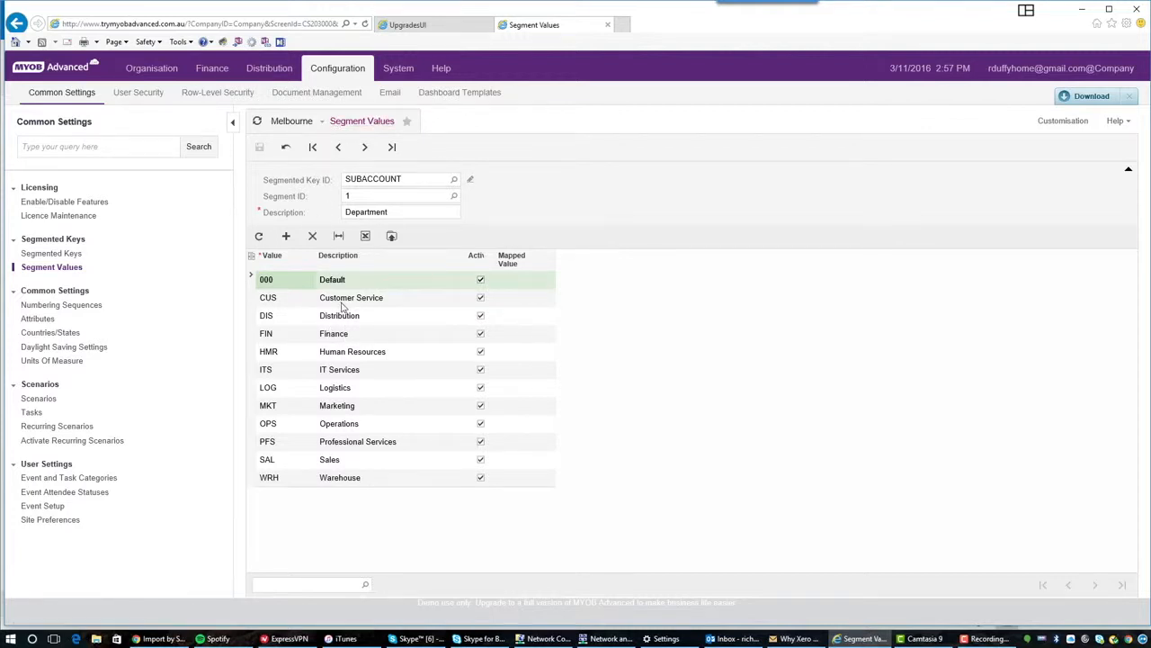
pyautogui.moveTo(51, 267)
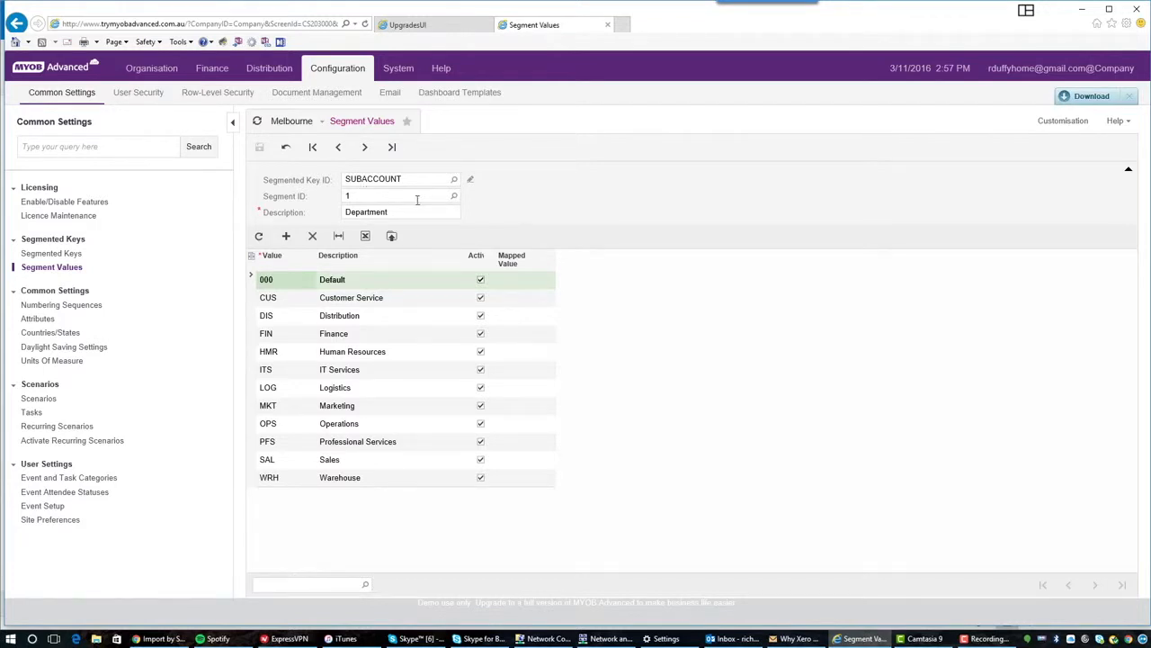
pyautogui.click(453, 196)
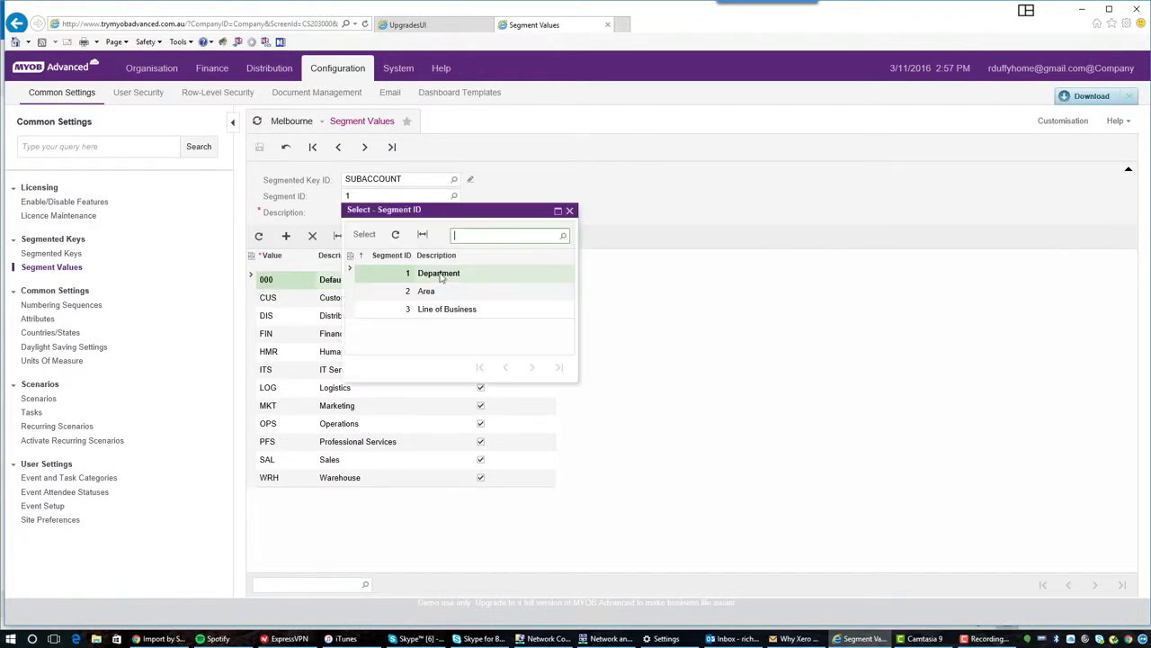
pyautogui.click(424, 291)
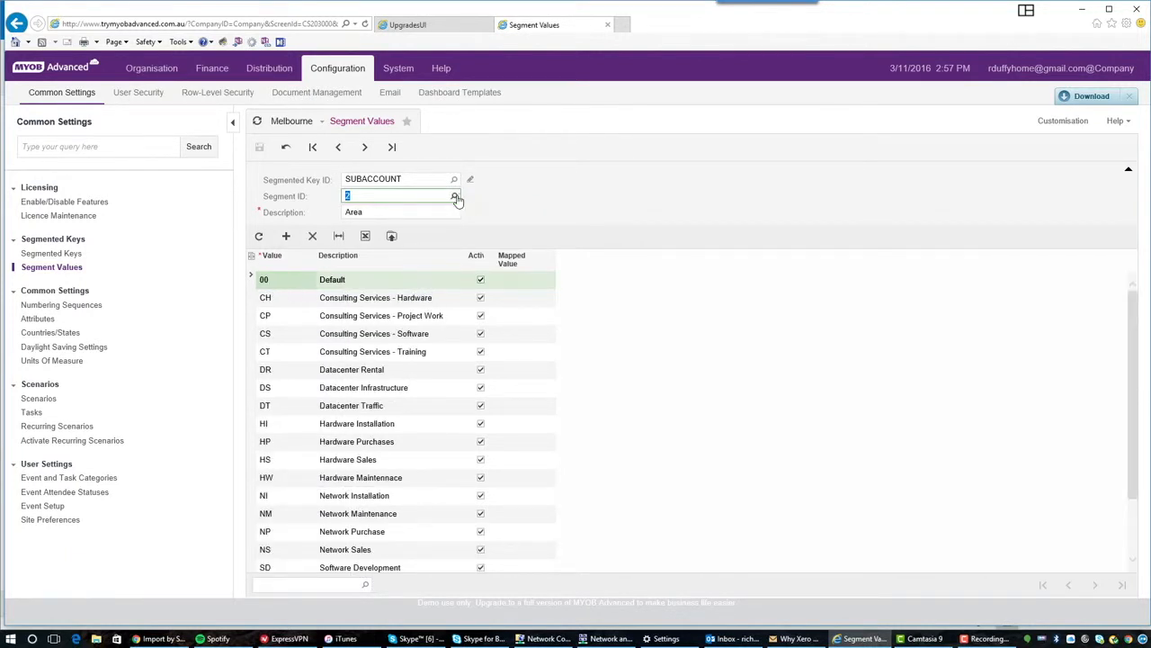
pyautogui.click(454, 196)
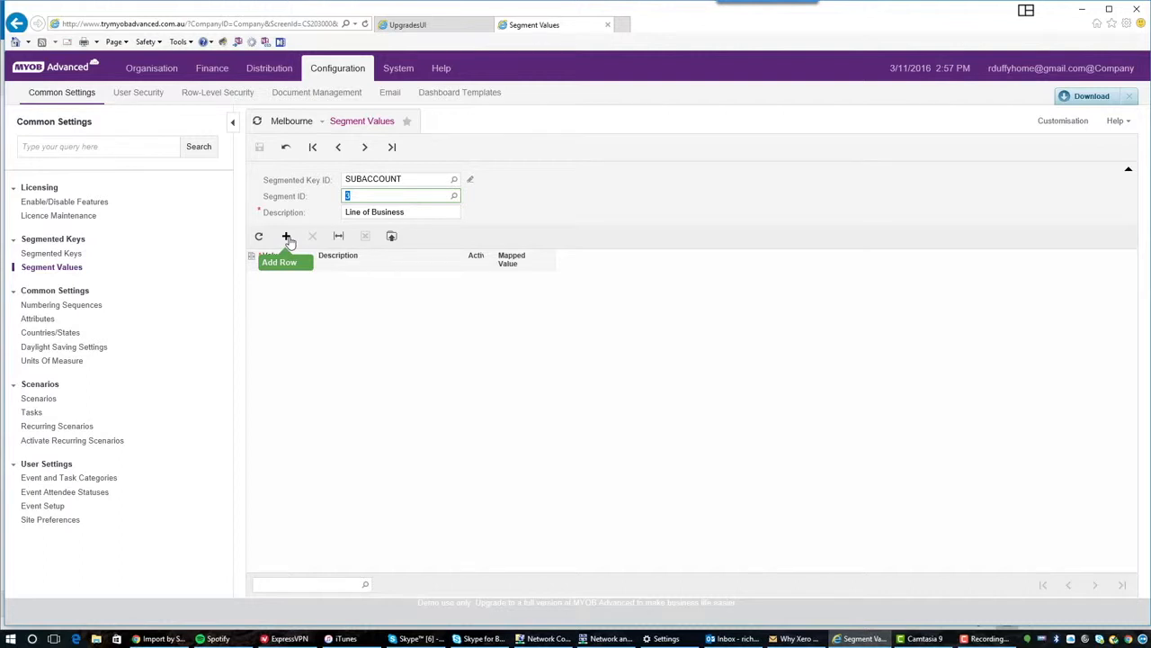
# - Enter values MA MYOB Advanced, B1 SAP Business One, X3 Sage X3 and save
pyautogui.click(286, 236)
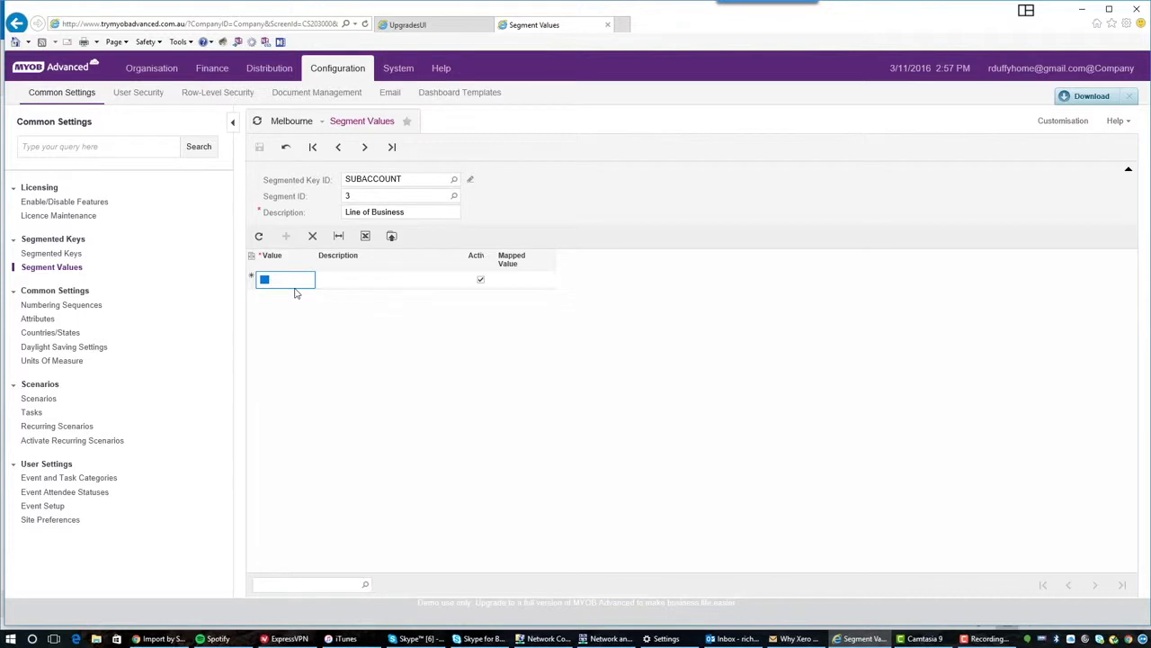
pyautogui.write('MA')
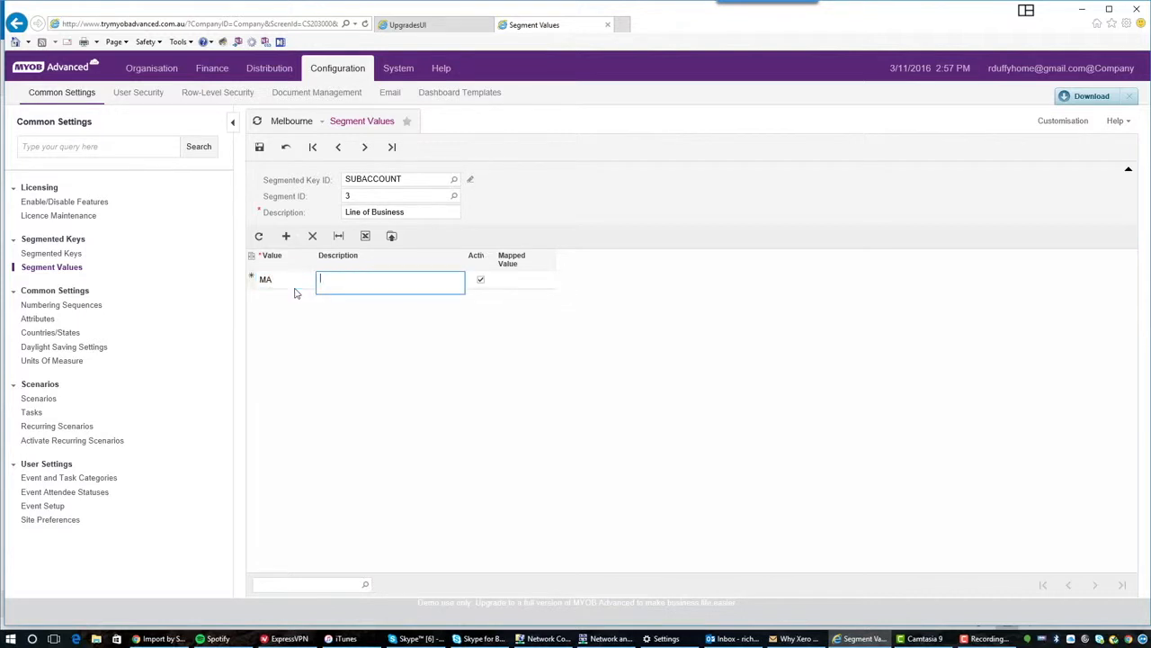
pyautogui.write('MYOB Advanc')
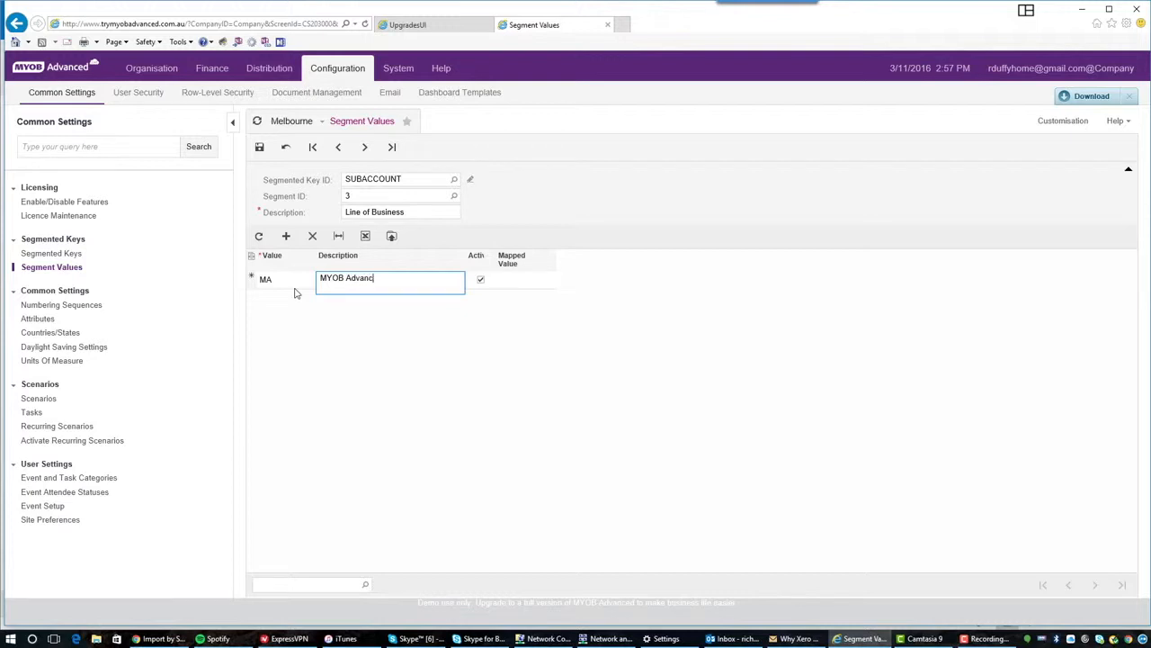
pyautogui.click(286, 236)
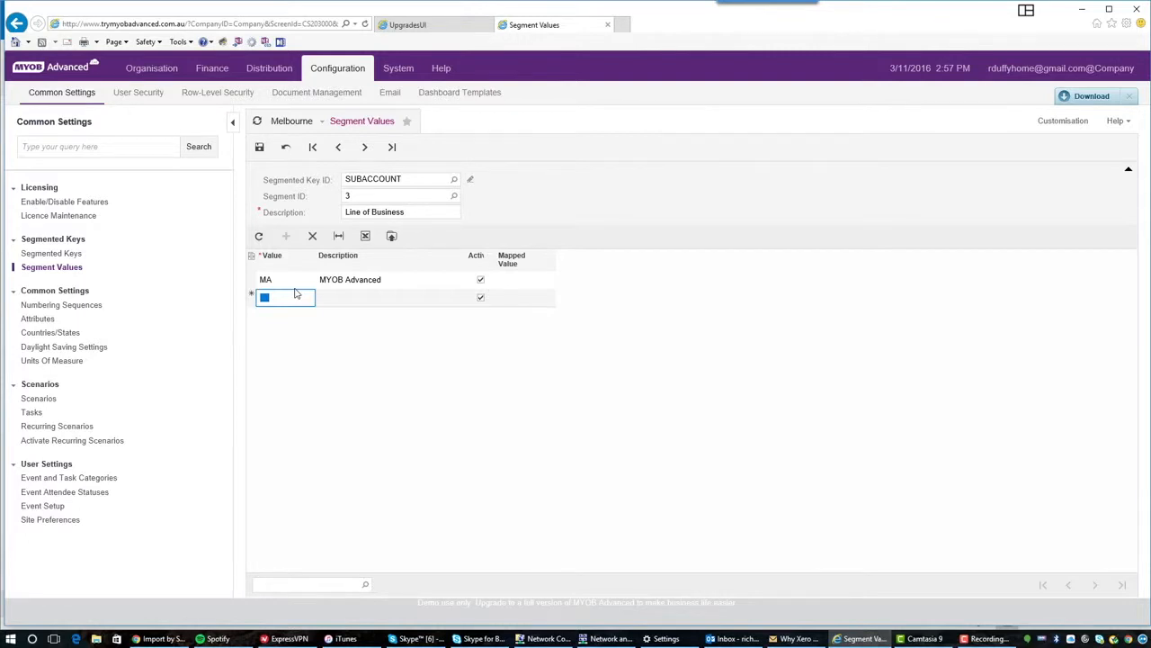
pyautogui.write('B1')
pyautogui.click(391, 297)
pyautogui.write('SAP Bus')
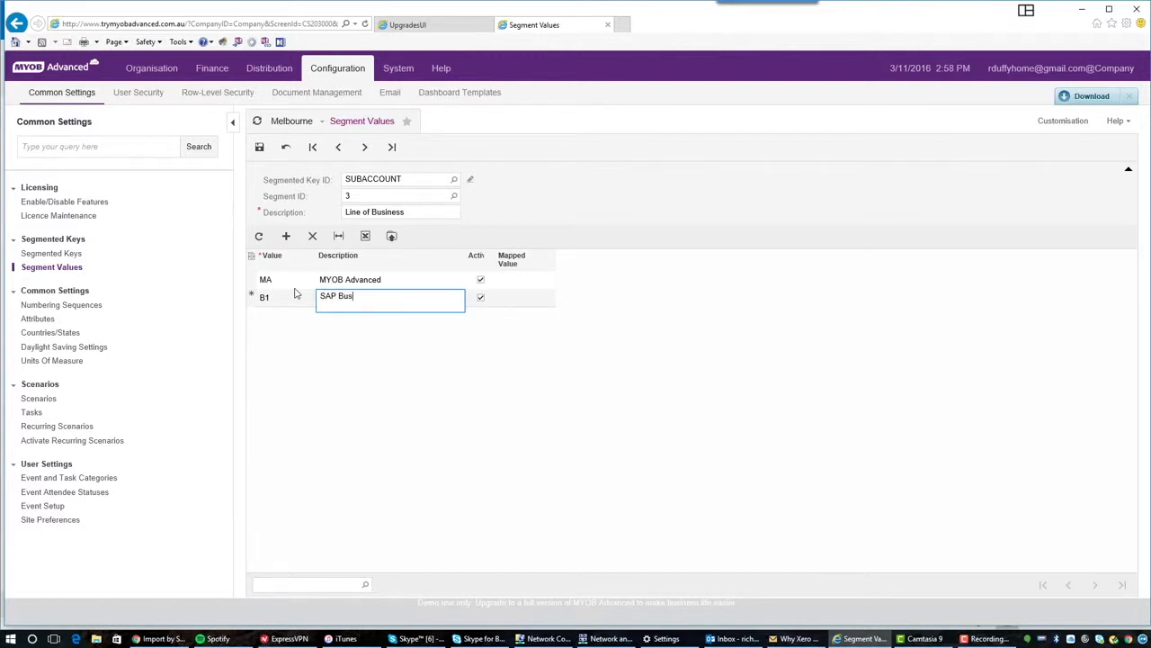
pyautogui.write('iness One')
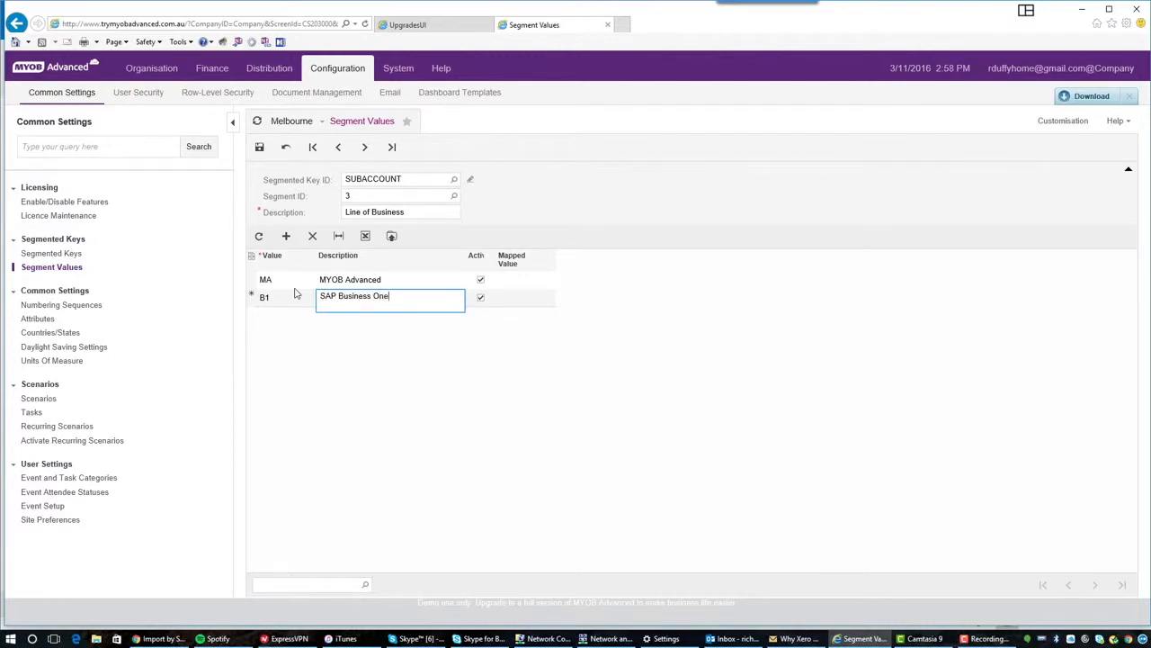
pyautogui.click(286, 236)
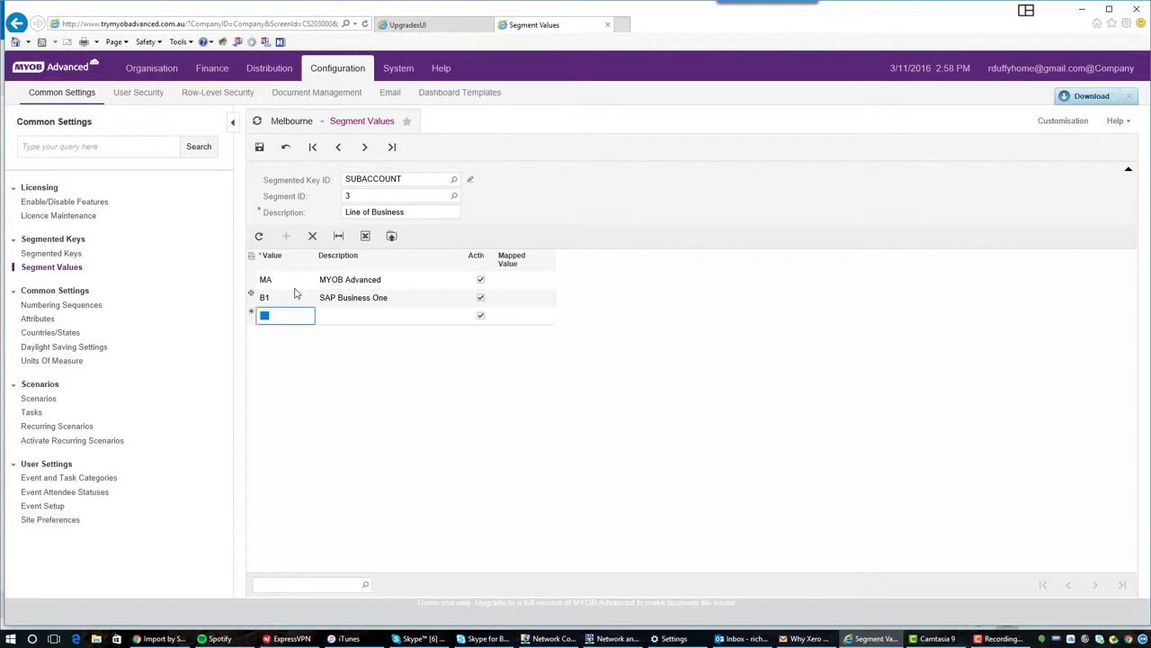
pyautogui.write('X3')
pyautogui.click(390, 314)
pyautogui.write('Sage X3')
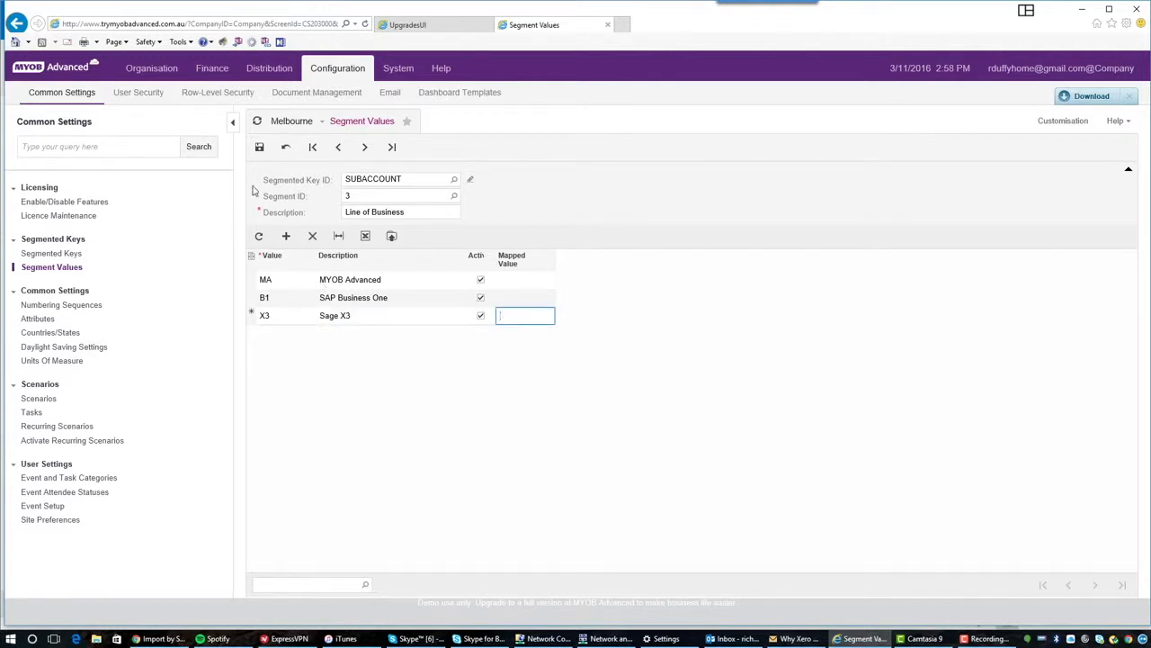
pyautogui.click(259, 147)
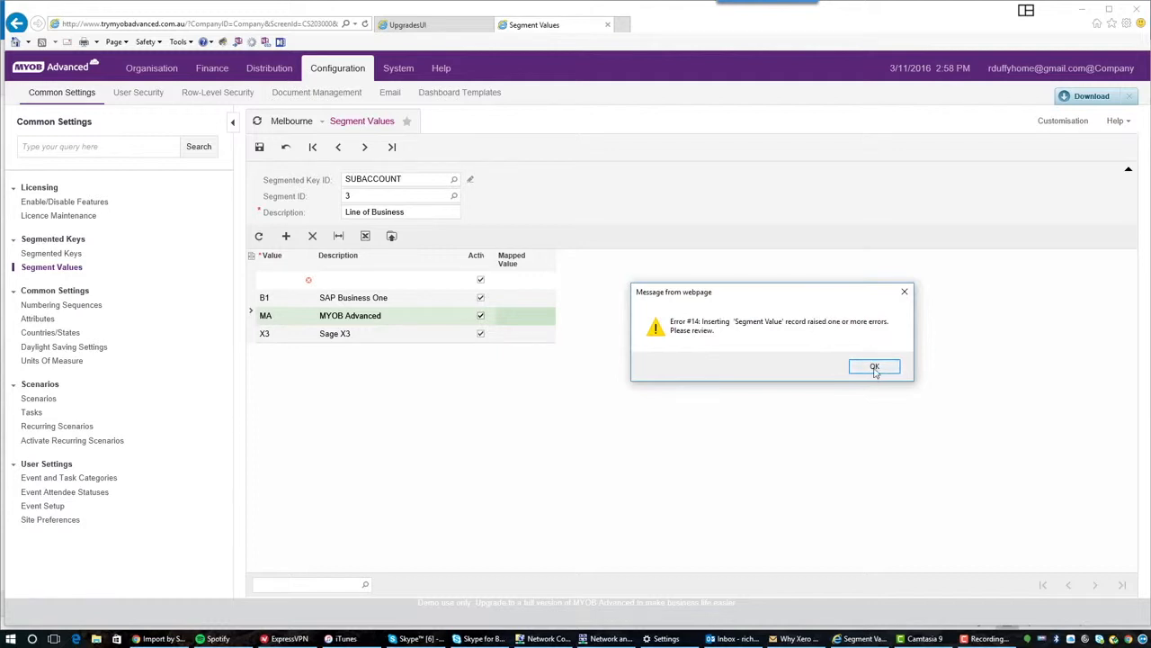
# - Dismiss the save error and delete the blank Line of Business row, keeping B1, MA and X3
pyautogui.click(874, 367)
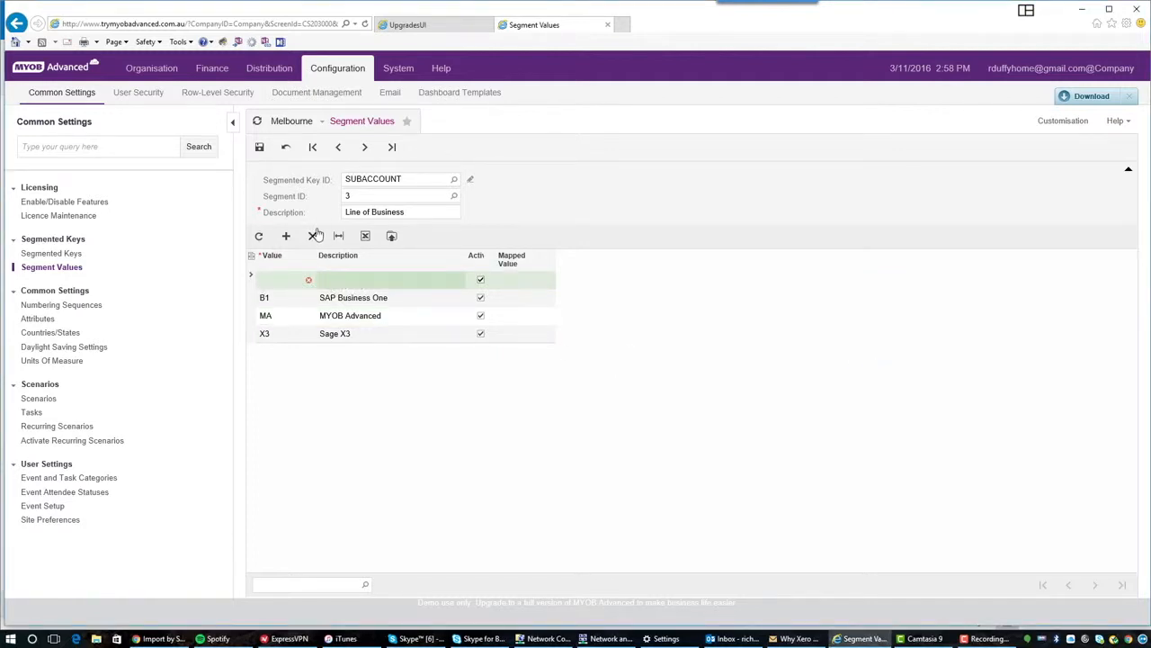
pyautogui.click(313, 235)
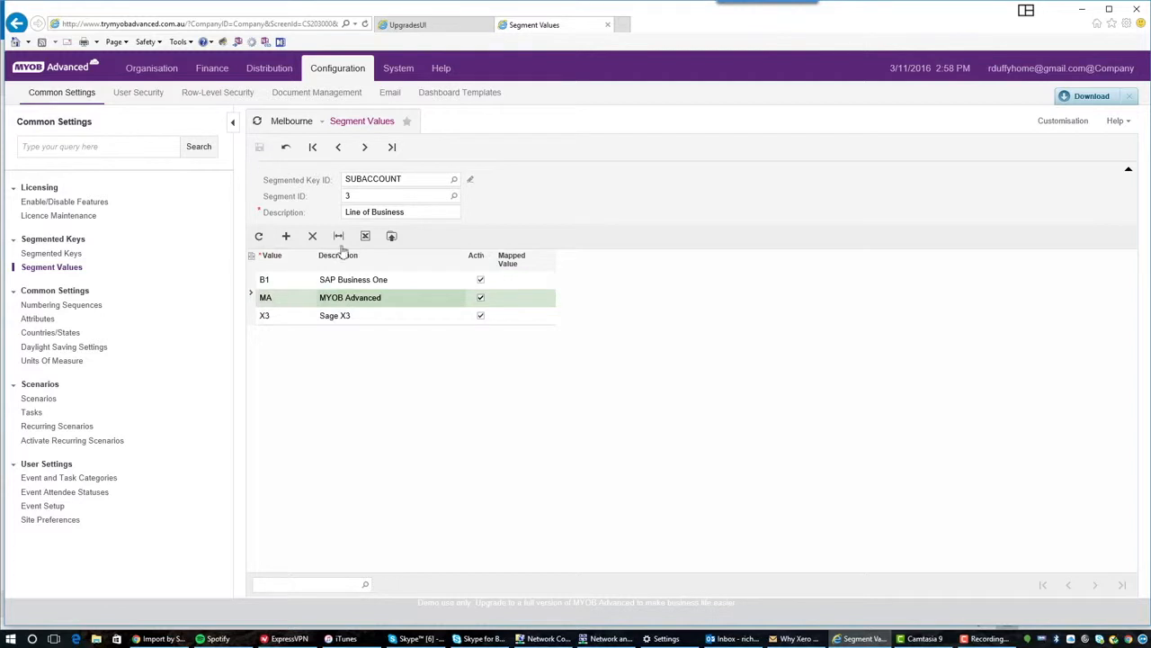
pyautogui.moveTo(296, 403)
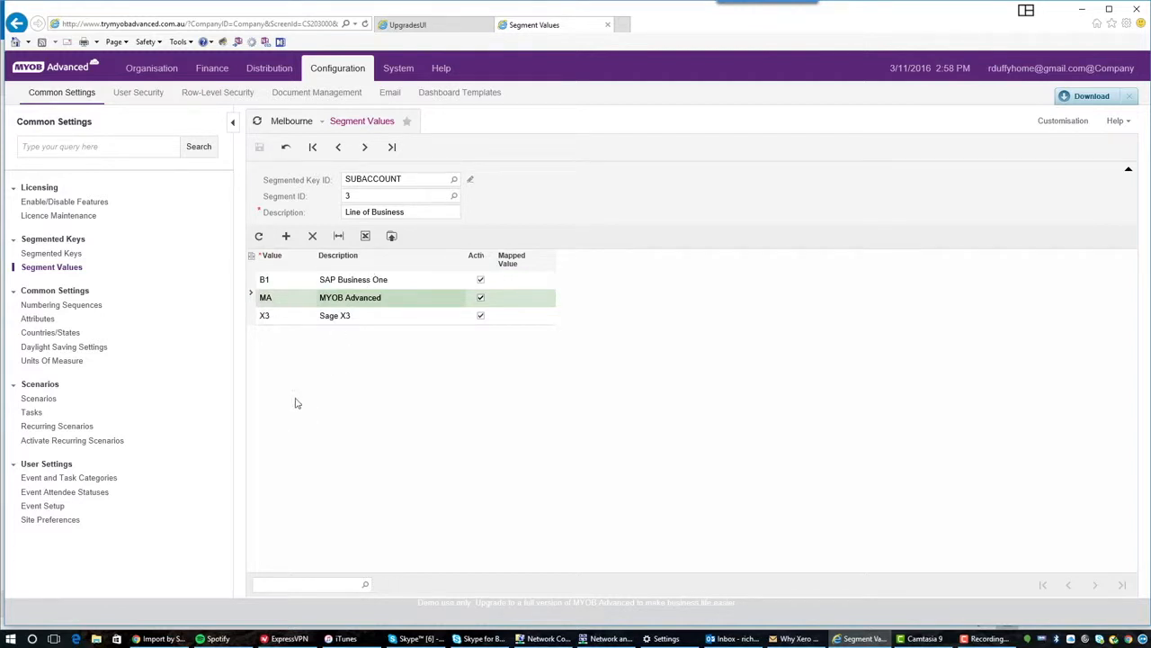
pyautogui.moveTo(327, 227)
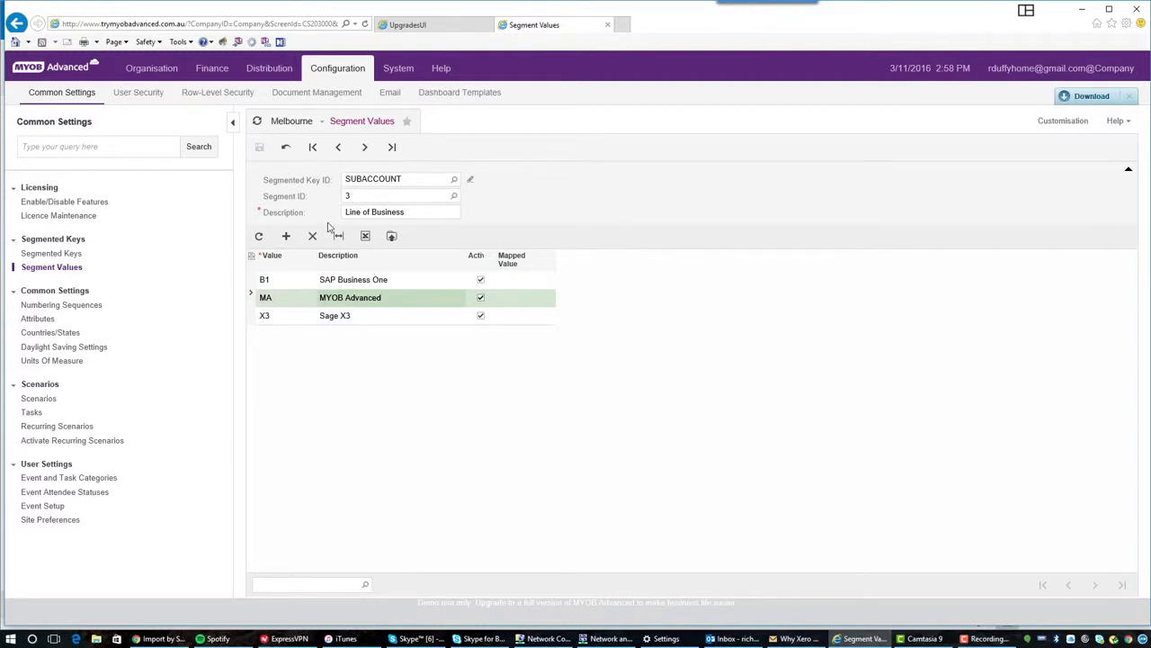
pyautogui.click(400, 212)
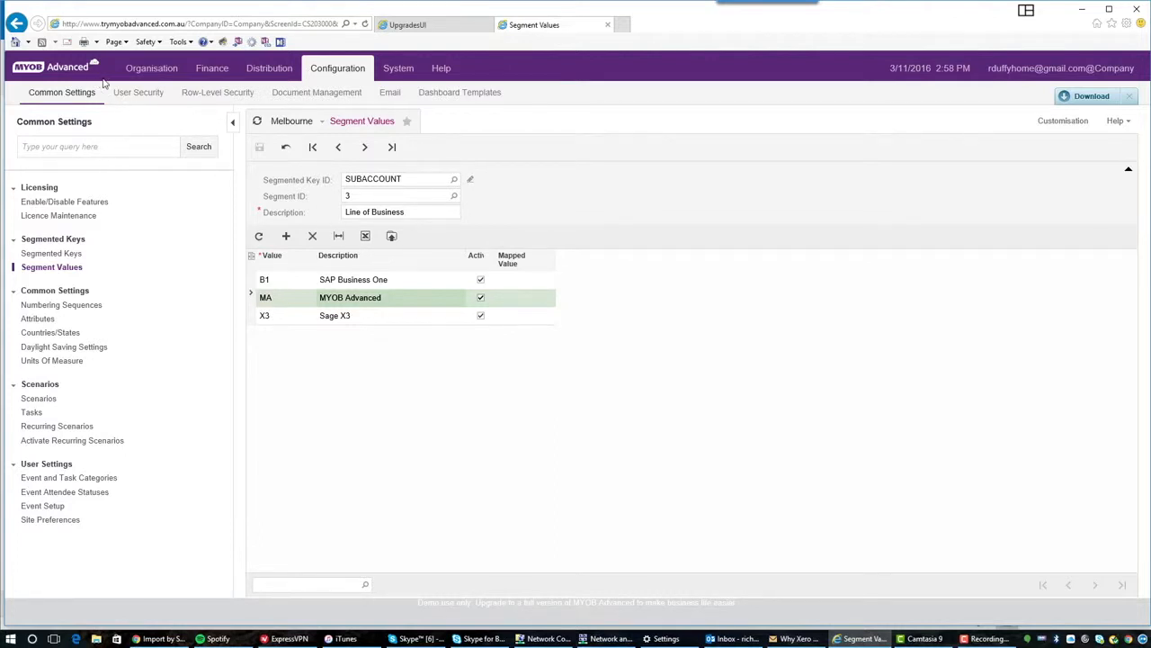
pyautogui.moveTo(152, 68)
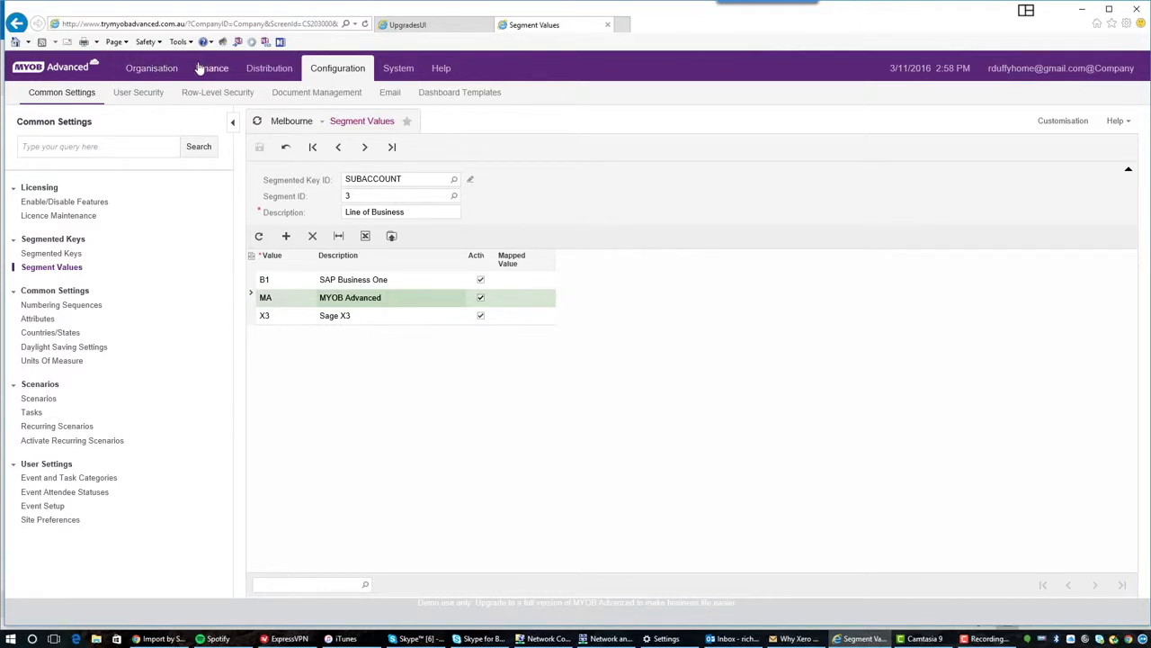
# - Navigate to the General Ledger Journal Transactions entry screen under Finance
pyautogui.click(212, 68)
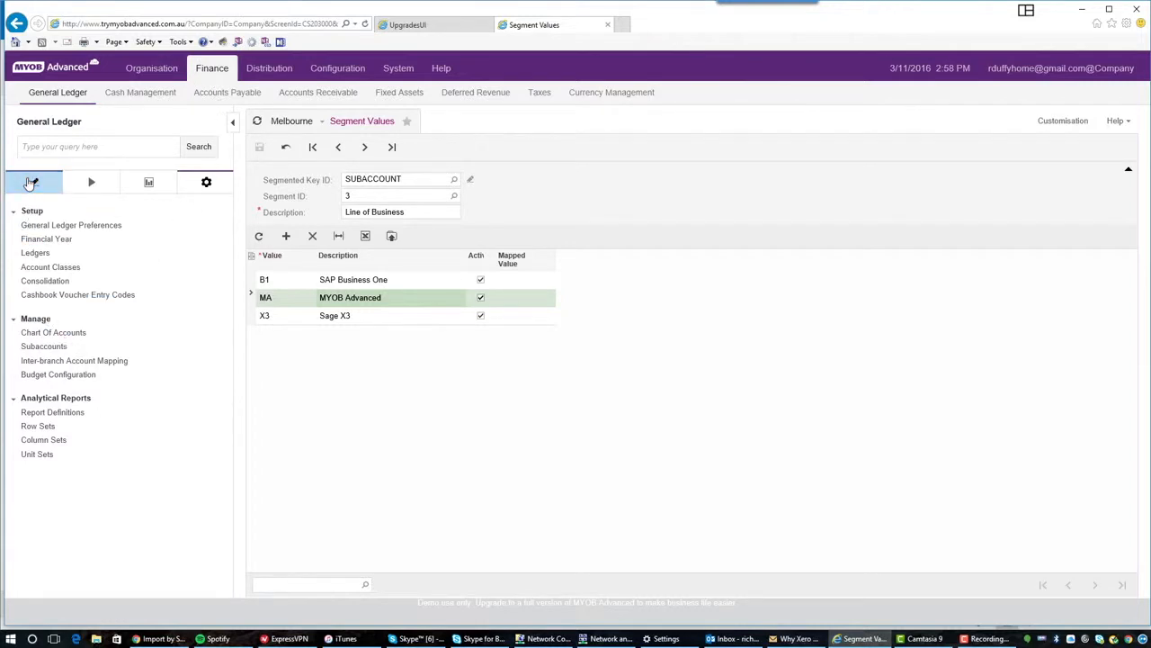
pyautogui.click(32, 182)
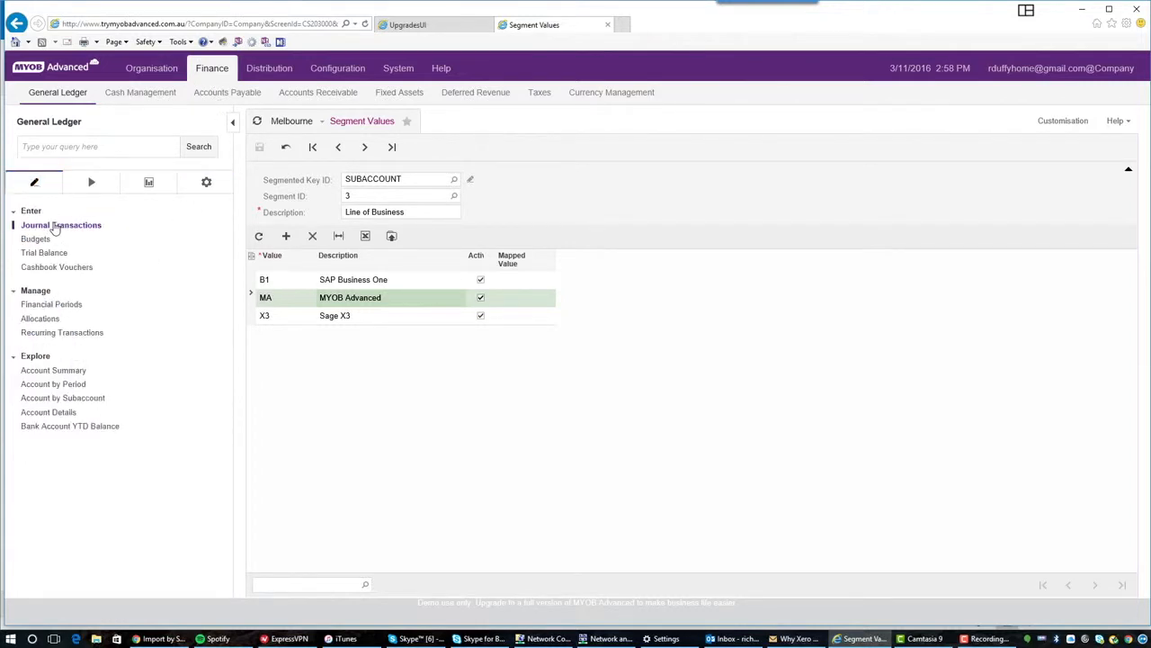
pyautogui.click(61, 224)
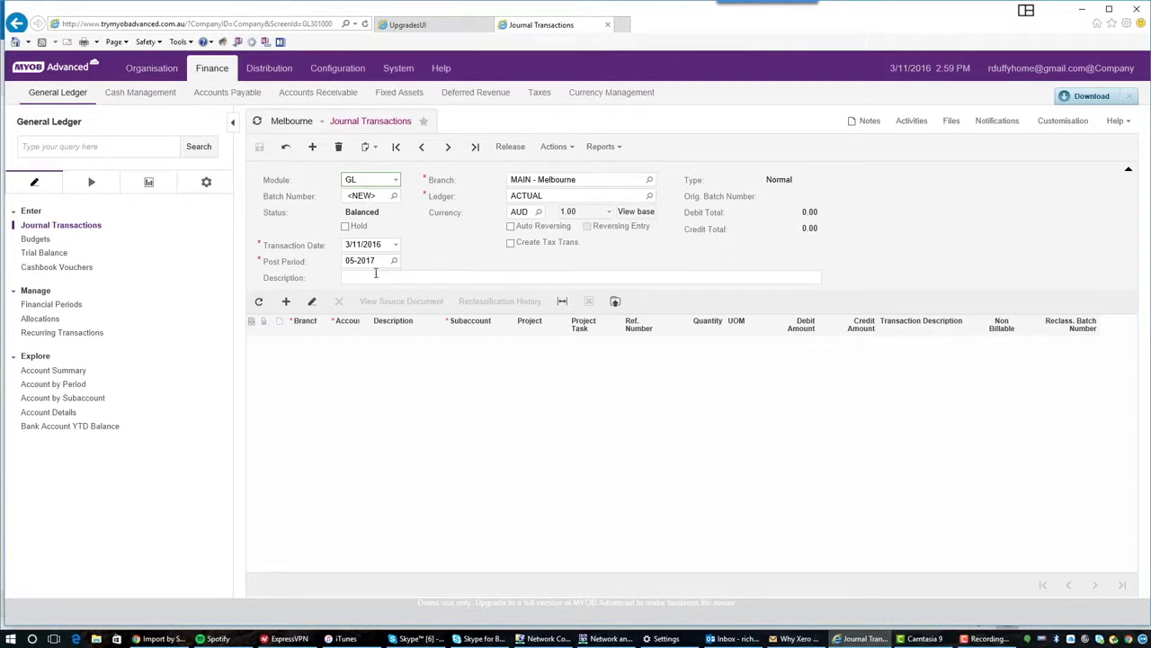
# - Enter 'Example Journal' as the new batch description
pyautogui.click(579, 277)
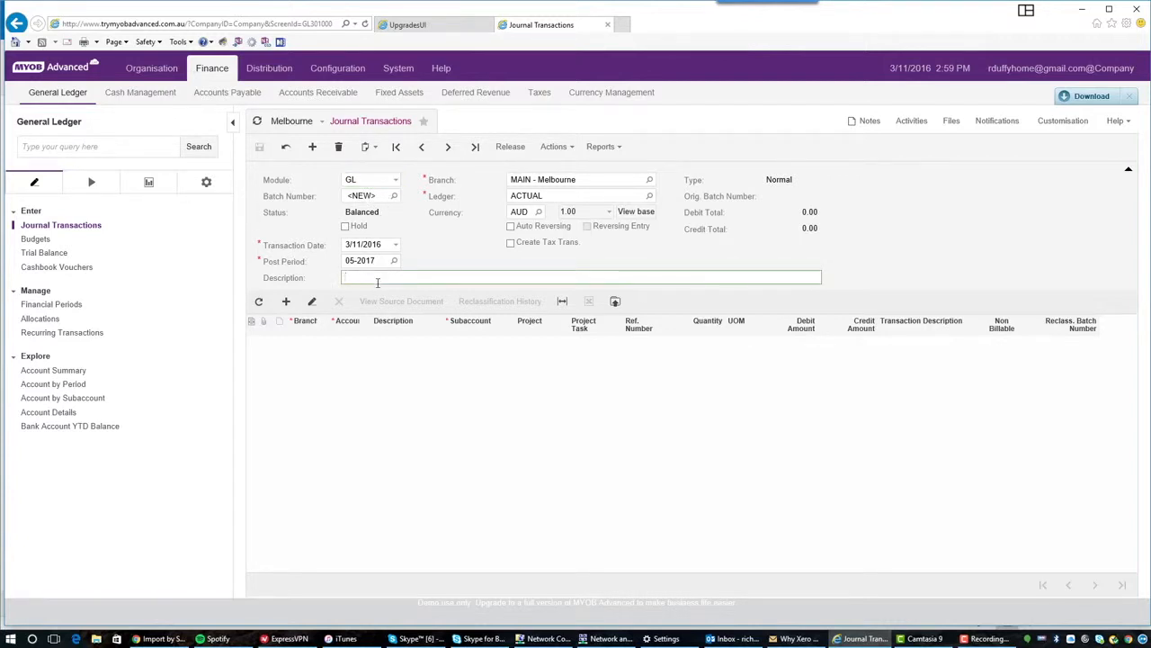
pyautogui.write('Example Jo')
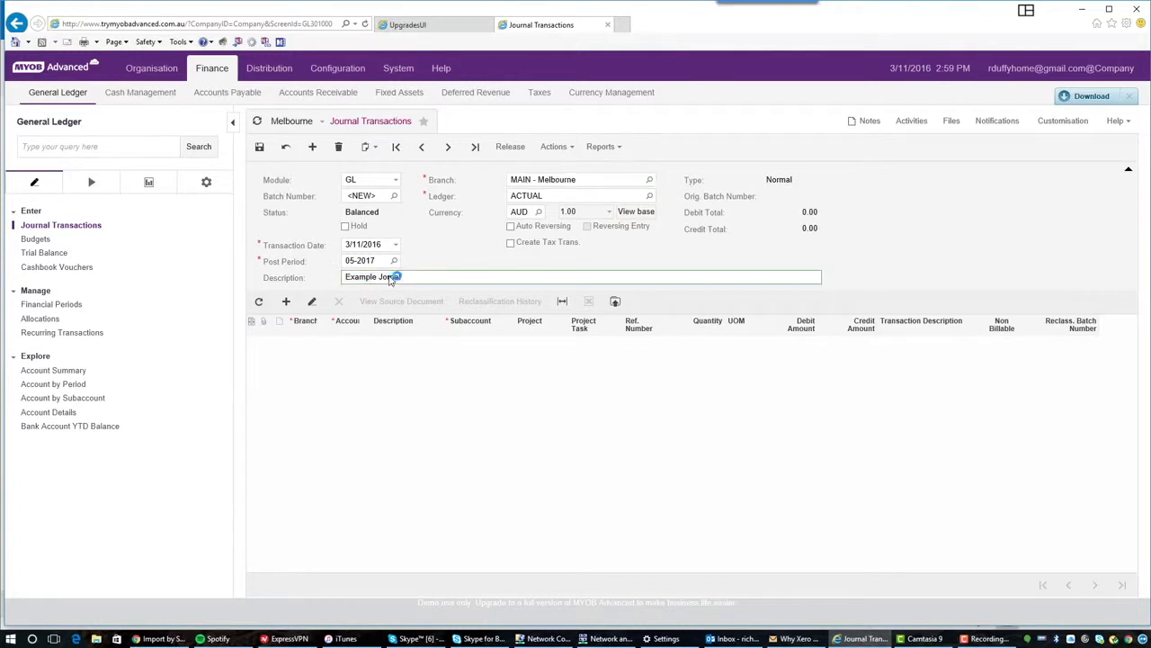
pyautogui.write('rnal')
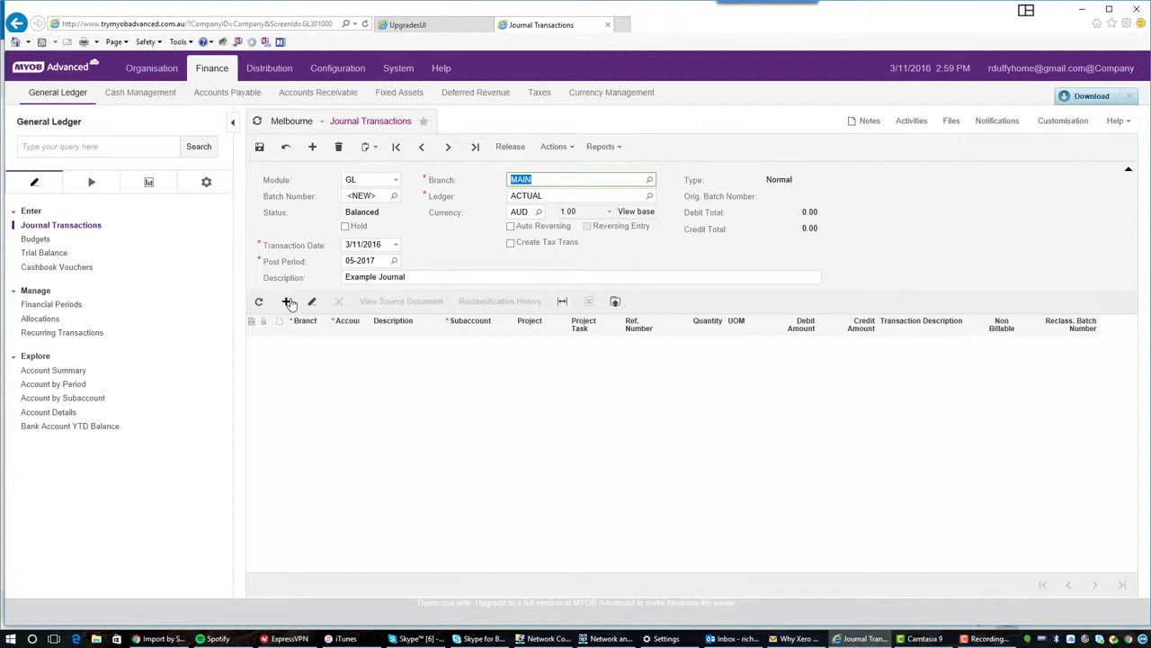
# - Add a journal line with branch MAIN
pyautogui.click(313, 302)
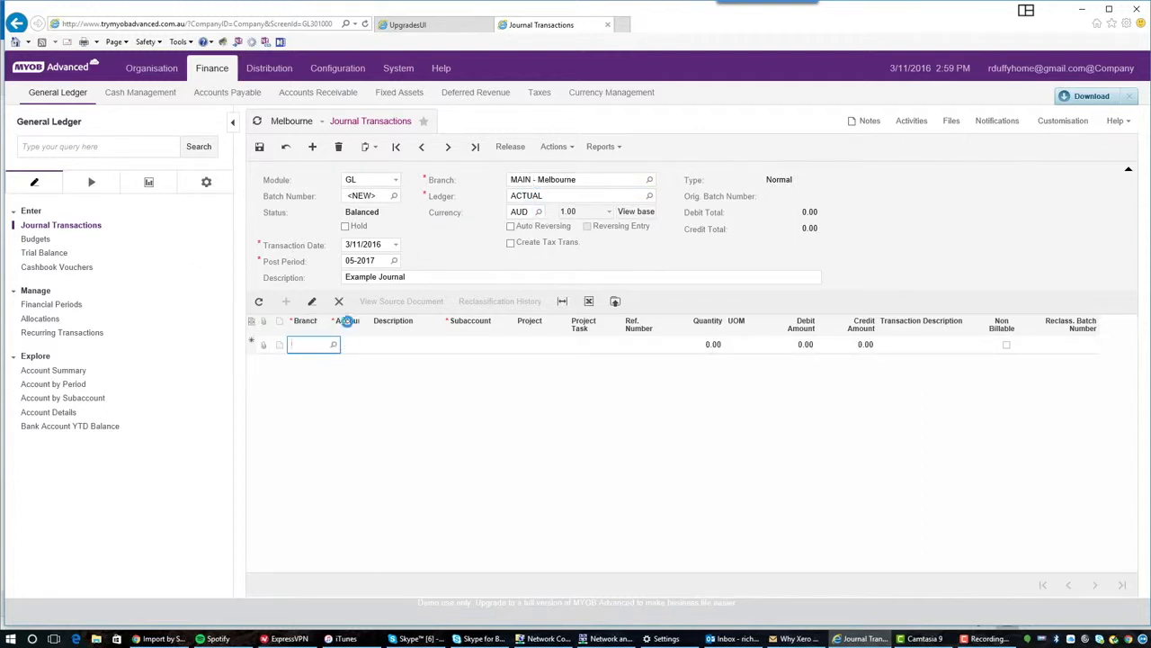
pyautogui.write('MAIN')
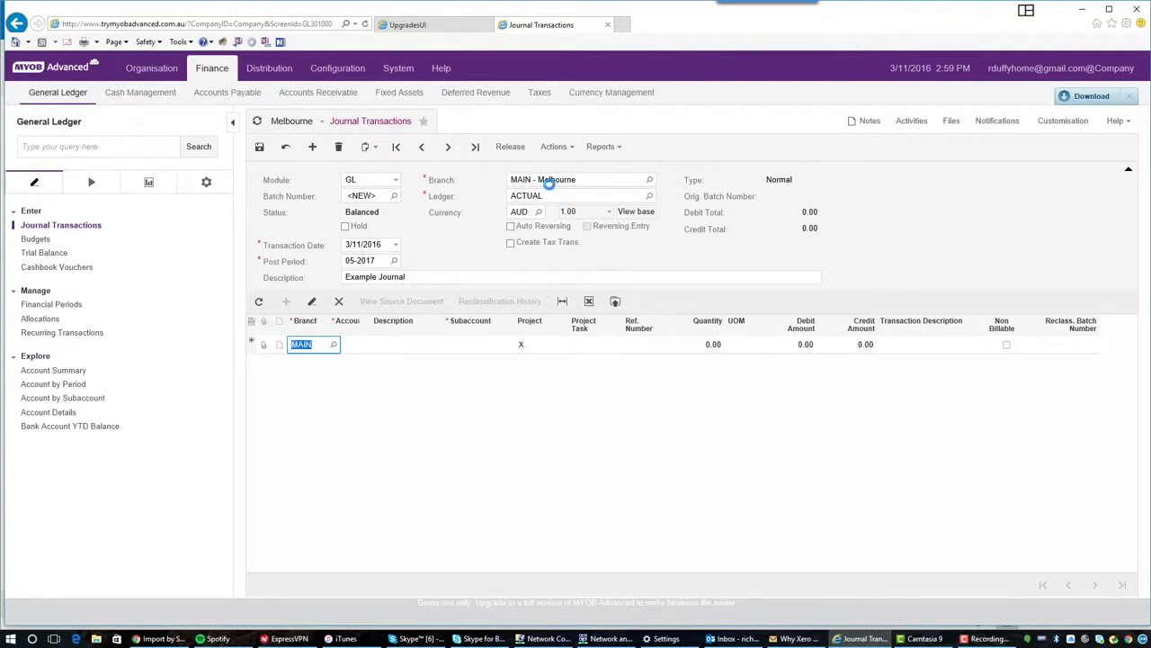
pyautogui.click(356, 344)
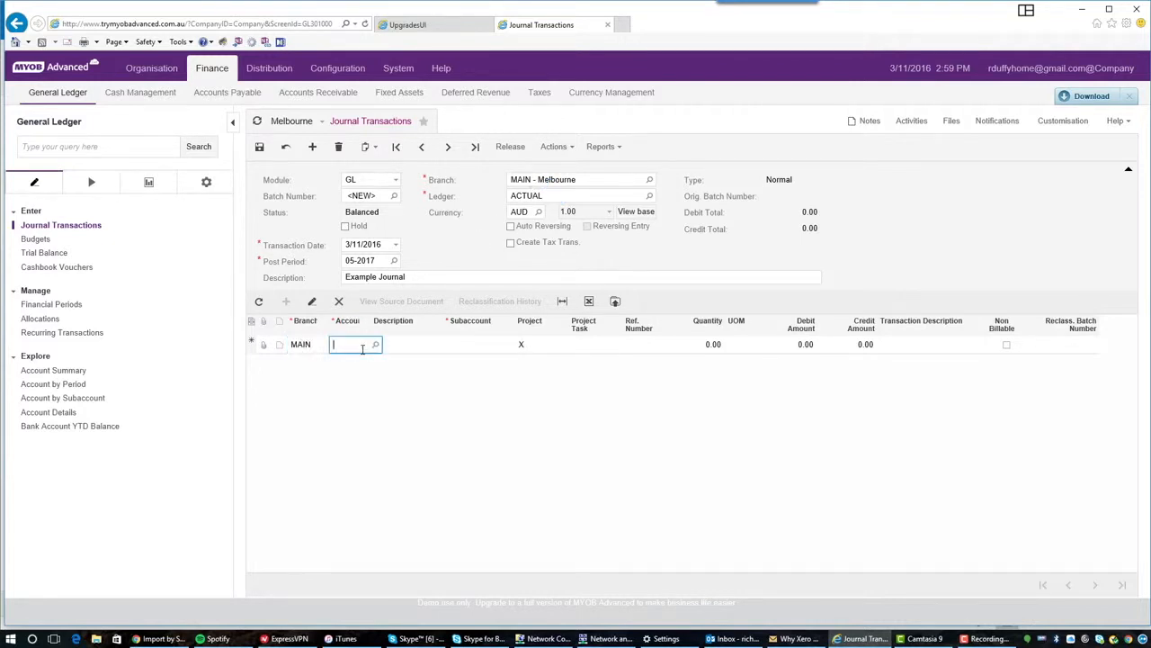
# - Page through the account lookup toward the expense accounts
pyautogui.click(374, 343)
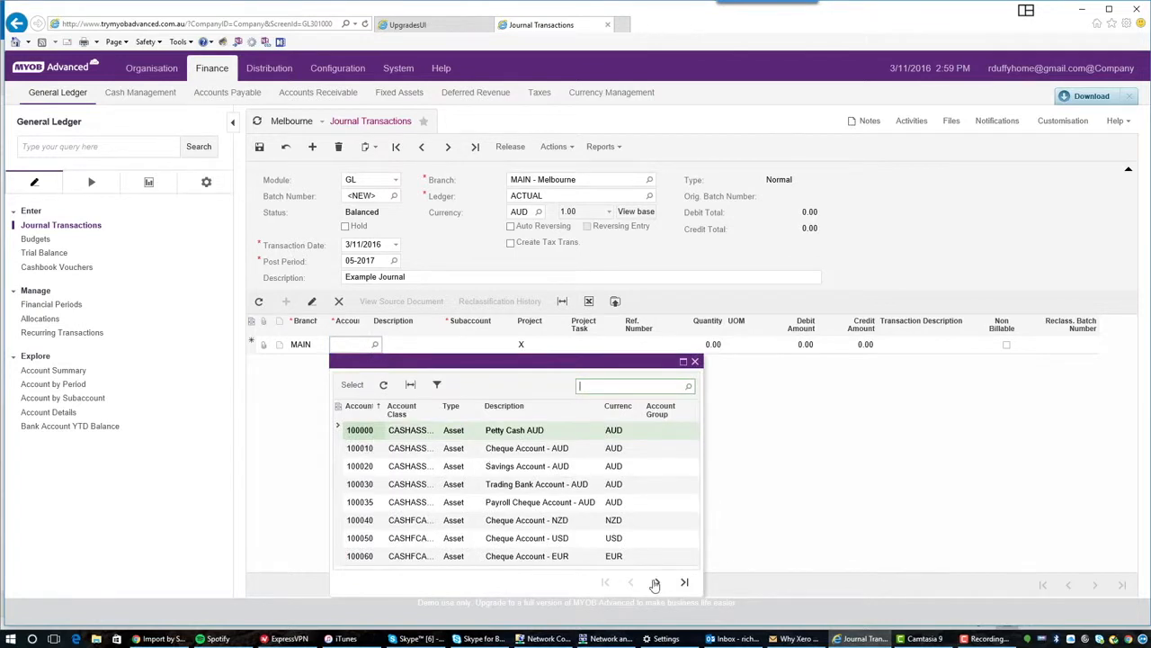
pyautogui.click(657, 583)
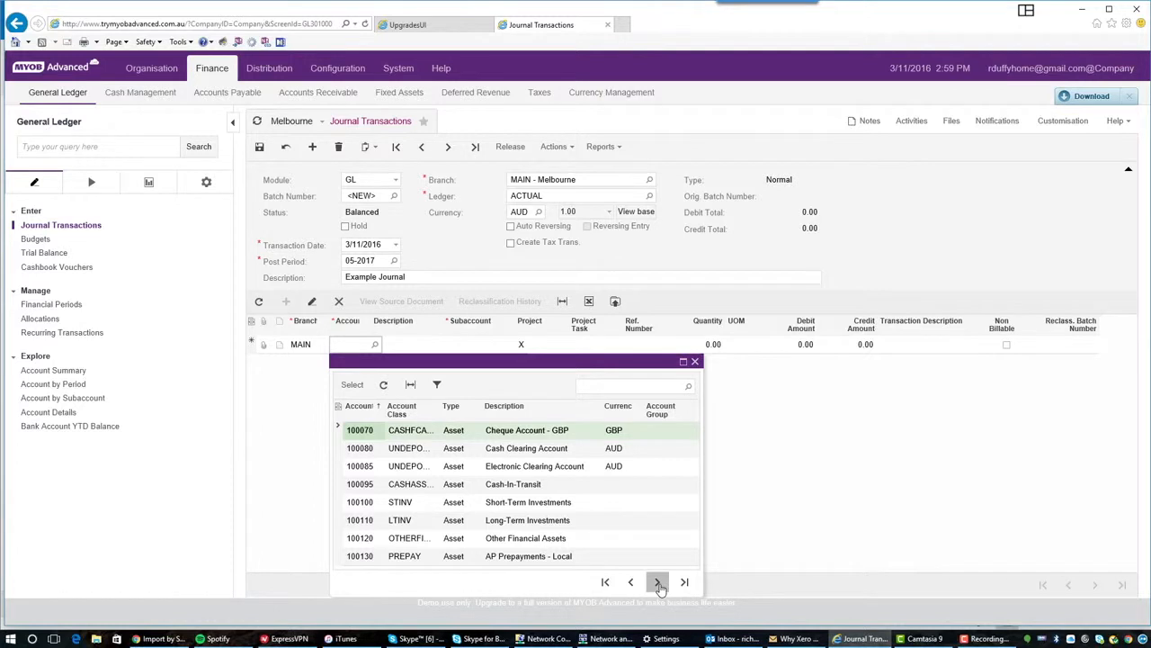
pyautogui.click(656, 583)
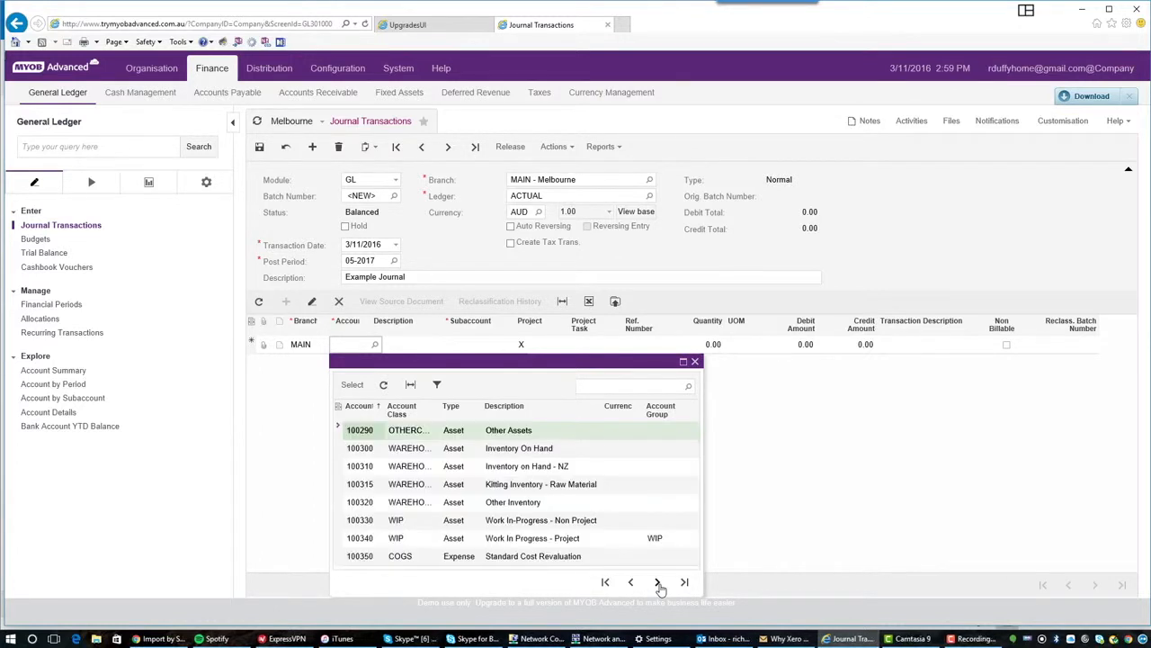
pyautogui.click(659, 583)
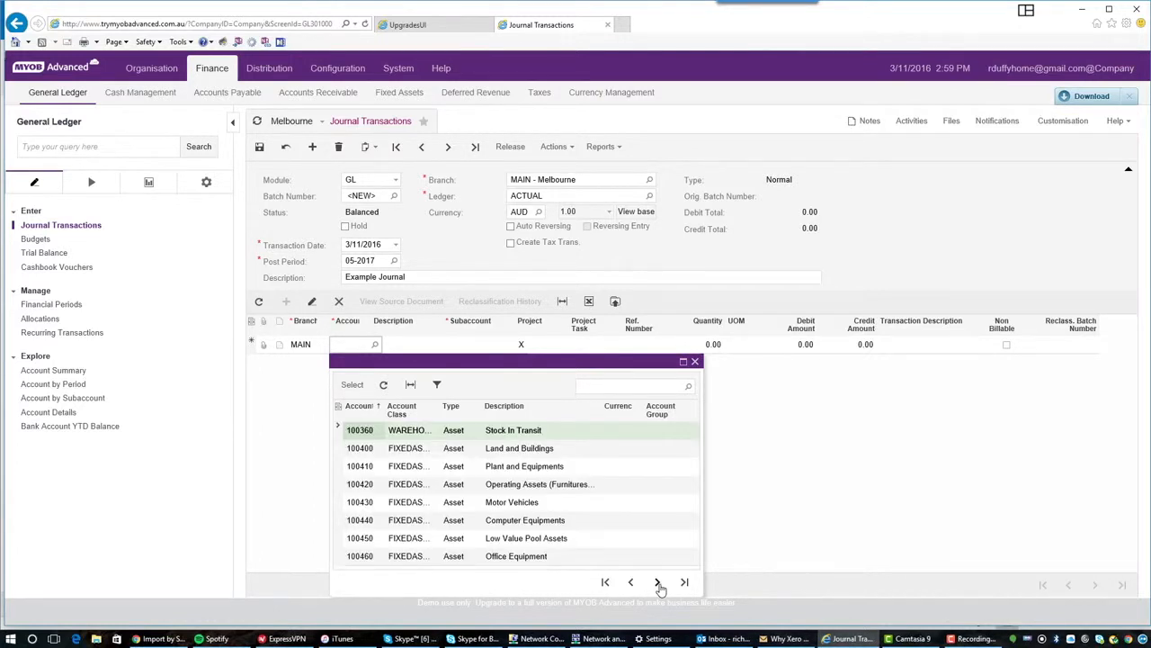
pyautogui.click(658, 583)
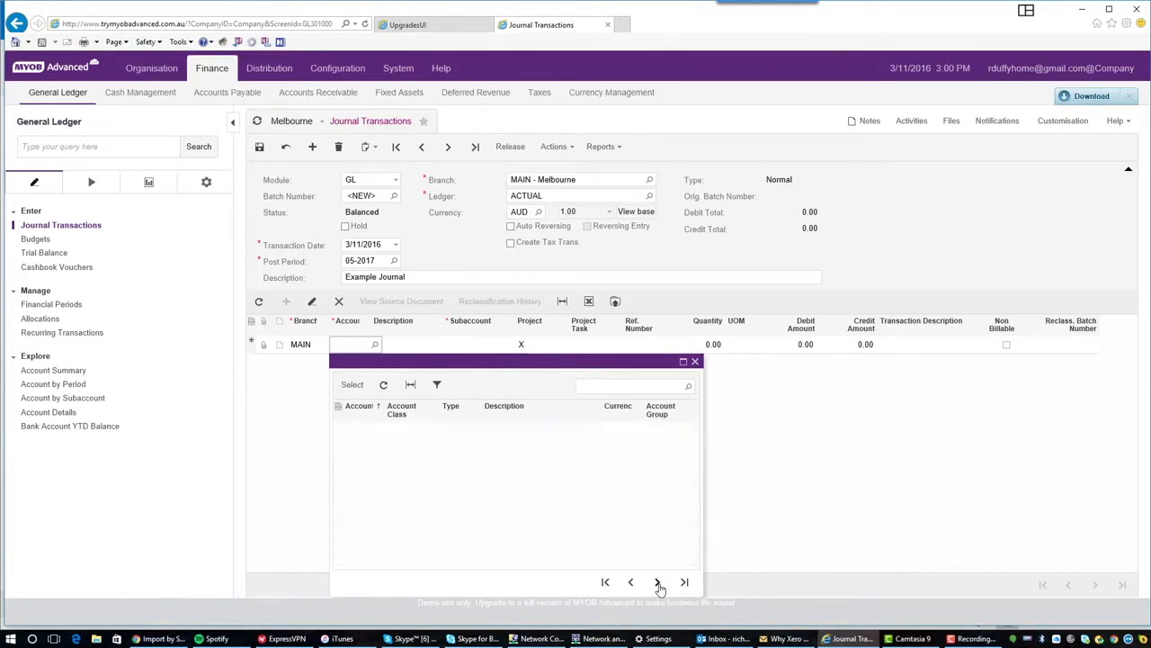
pyautogui.click(659, 583)
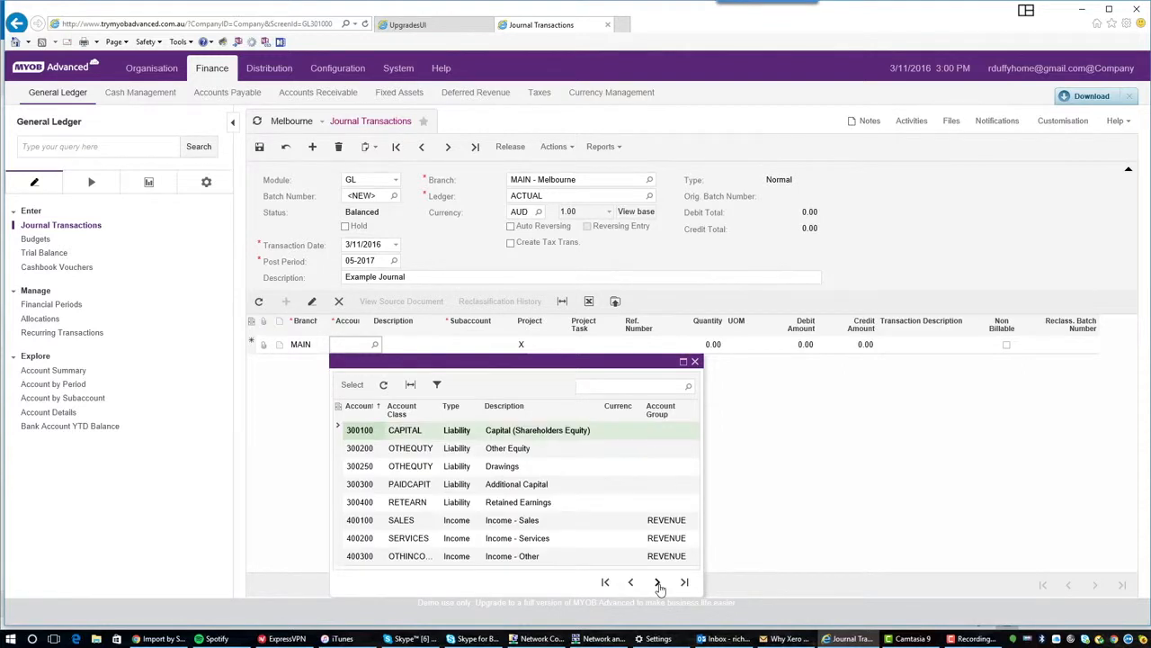
# - Select advertising account 600100 for the line and move to its subaccount
pyautogui.click(657, 583)
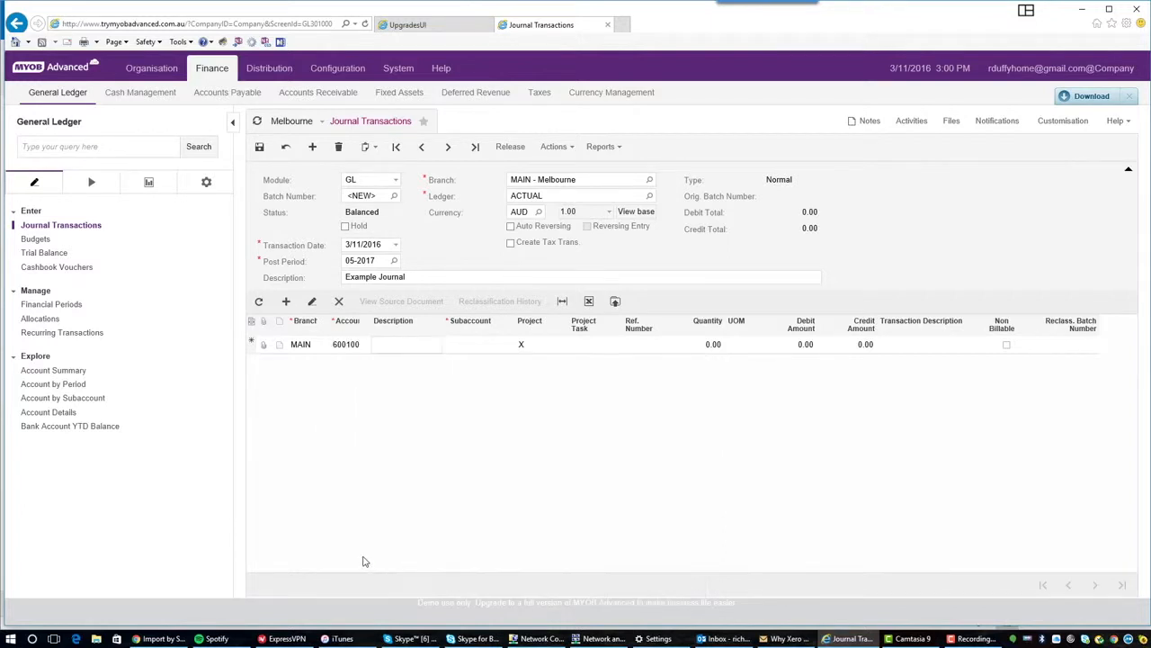
pyautogui.click(468, 344)
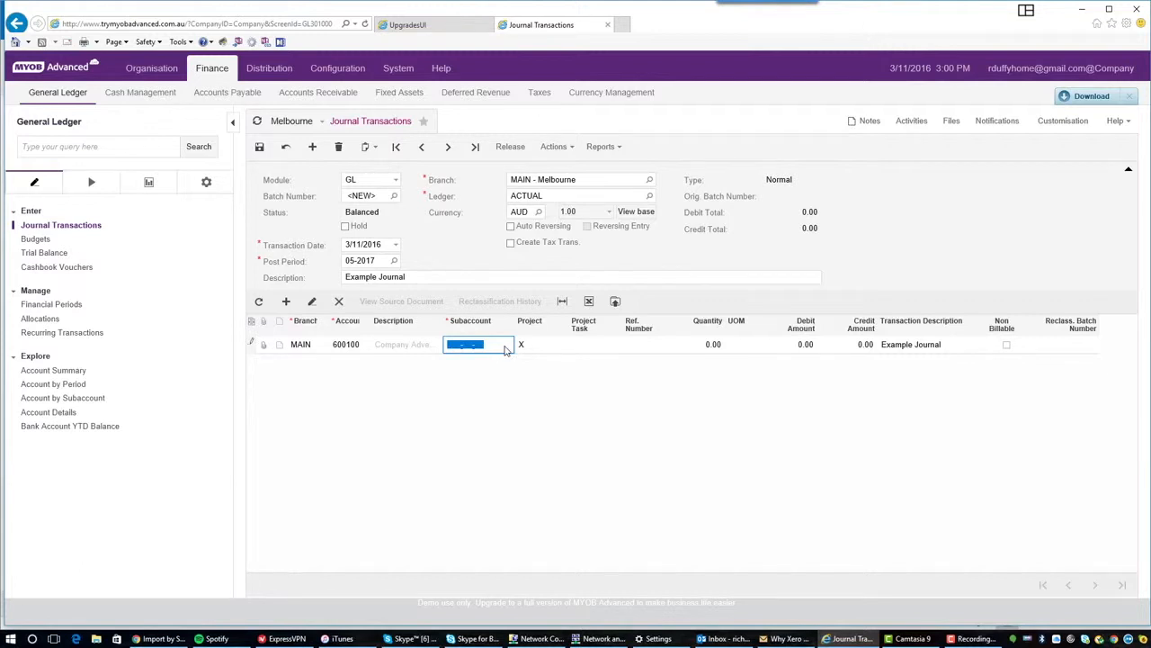
pyautogui.moveTo(443, 370)
pyautogui.write('000-')
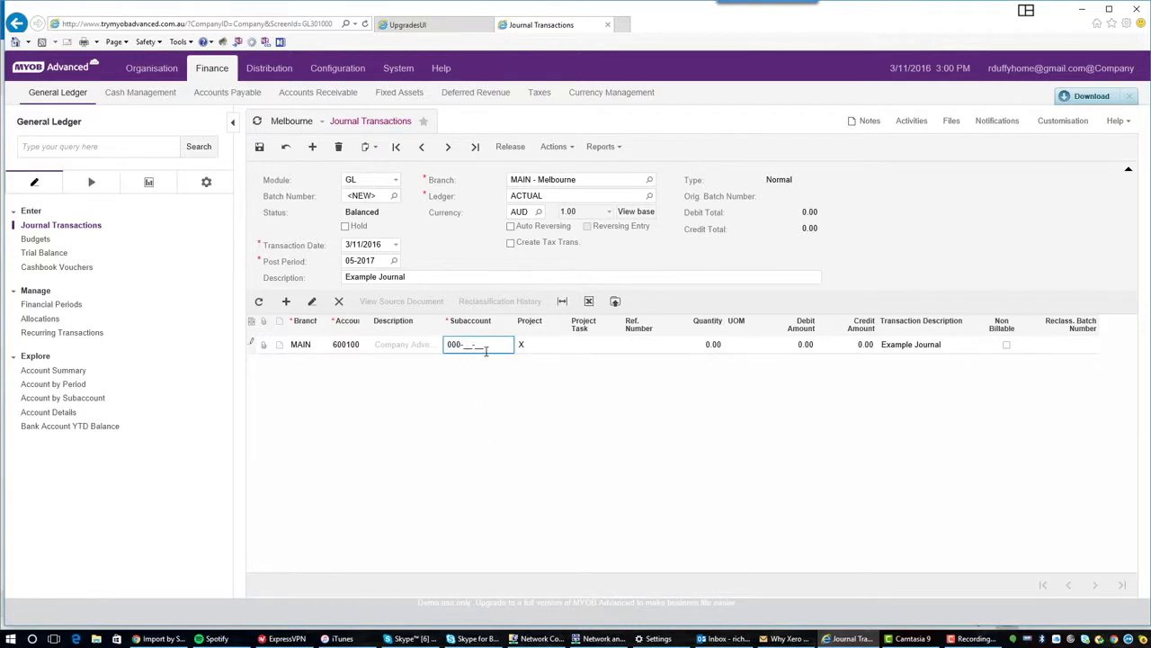
# - Build subaccount 000-CH-B1 from area CH and line of business B1, then move to the amounts
pyautogui.click(502, 344)
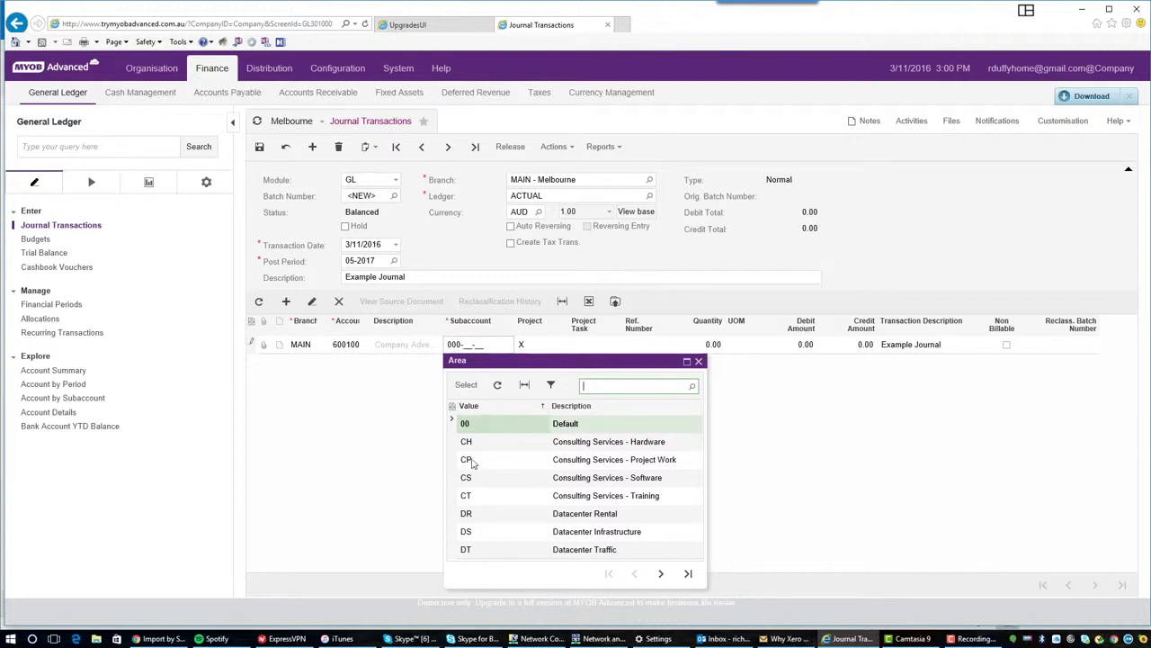
pyautogui.click(466, 441)
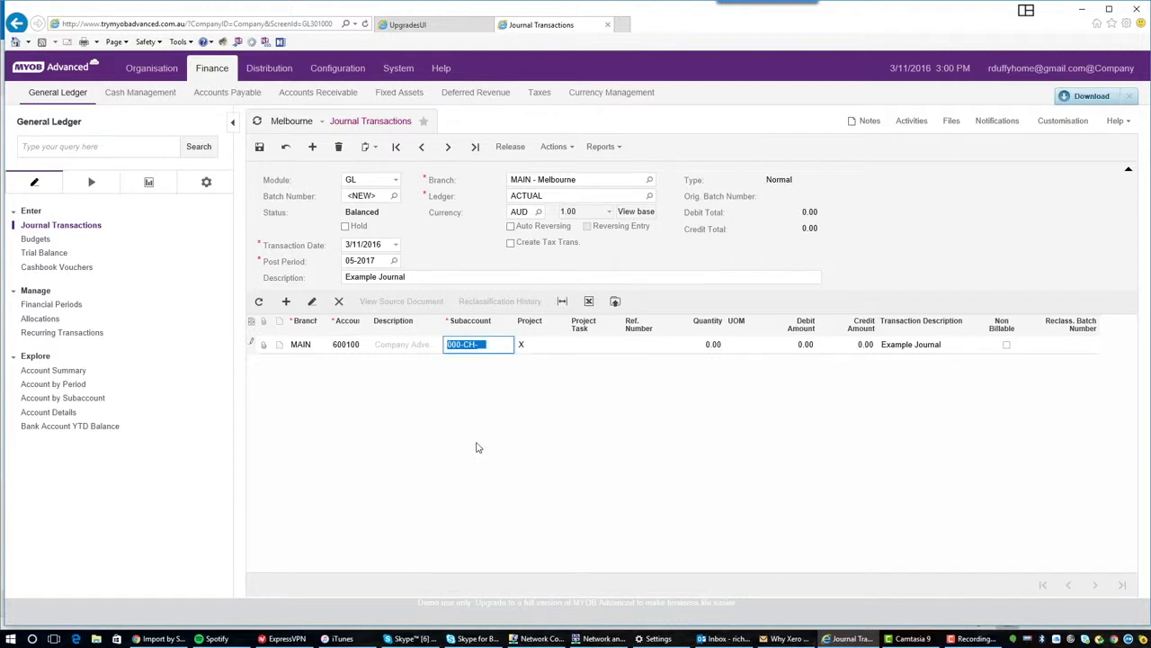
pyautogui.click(471, 343)
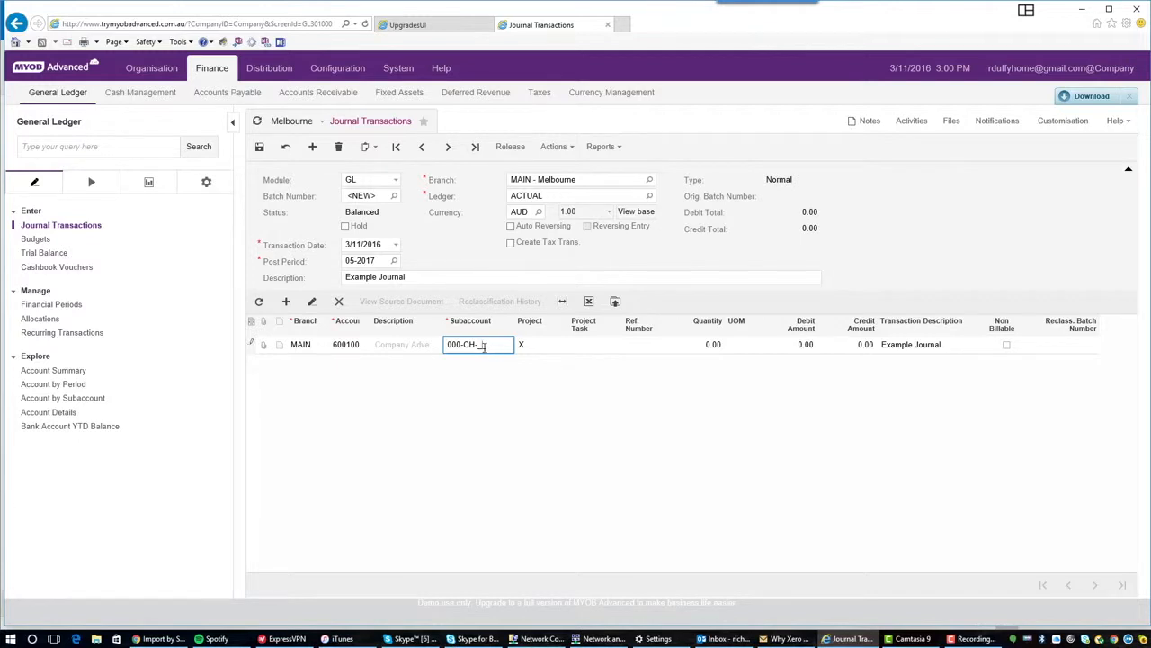
pyautogui.click(507, 346)
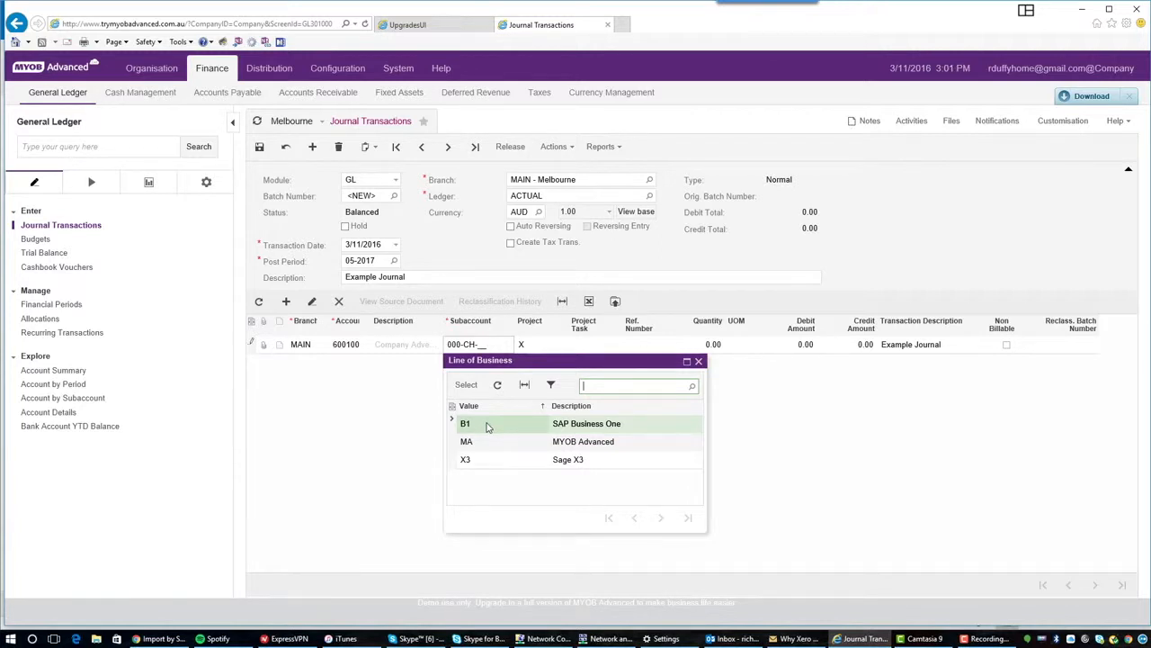
pyautogui.click(464, 422)
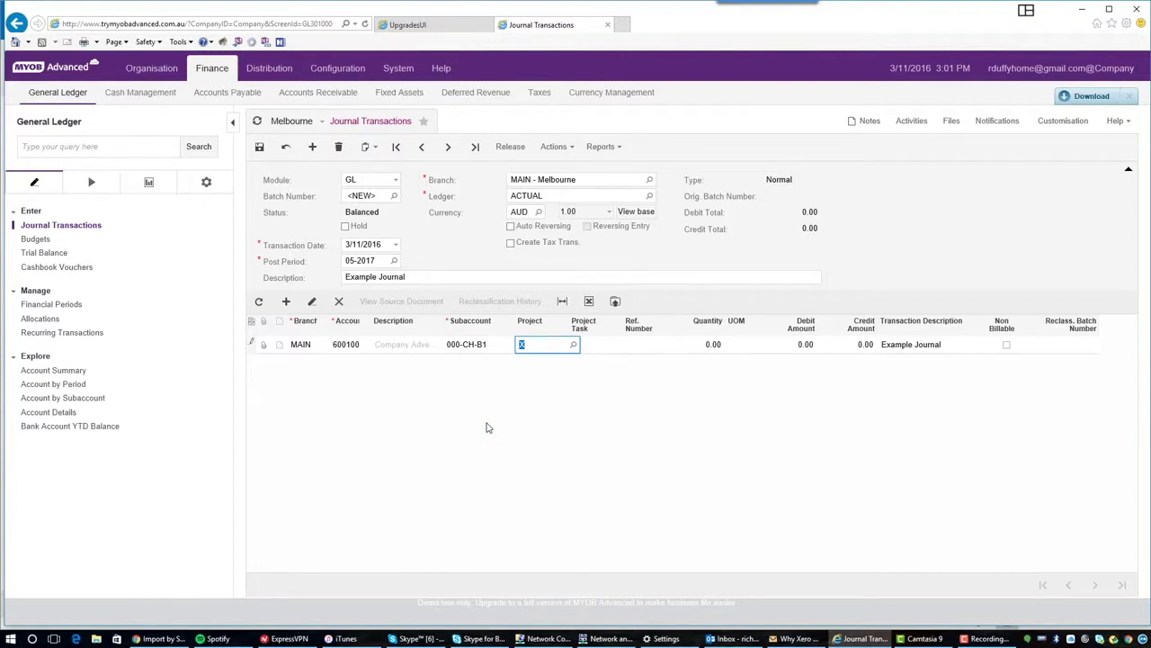
pyautogui.click(709, 344)
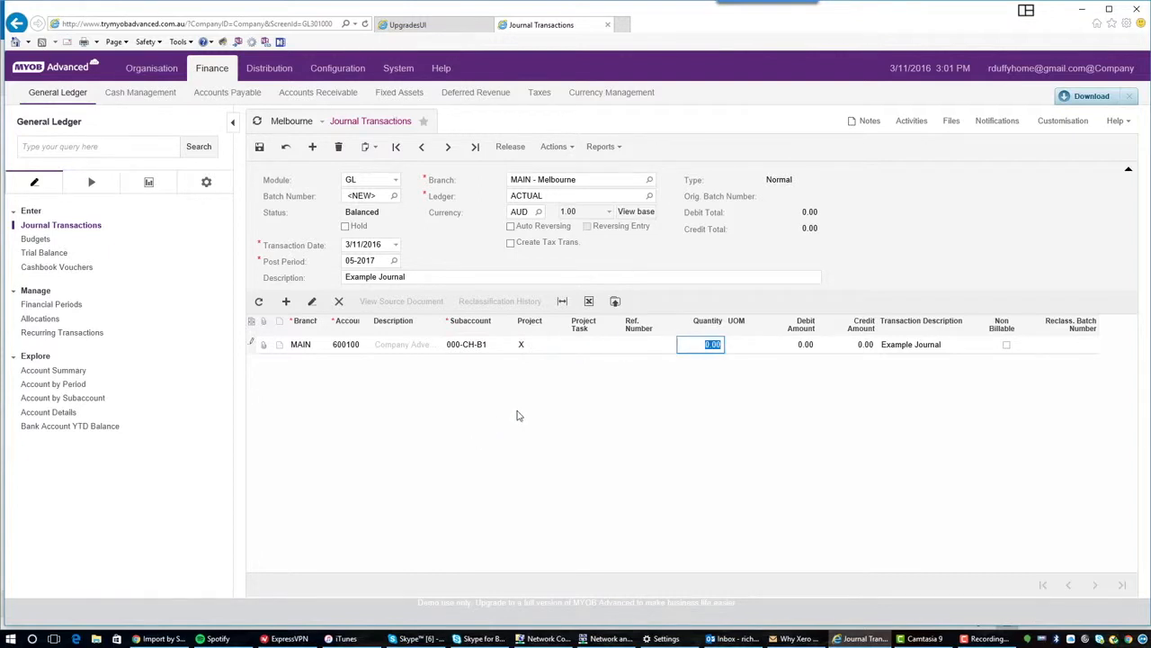
pyautogui.click(788, 344)
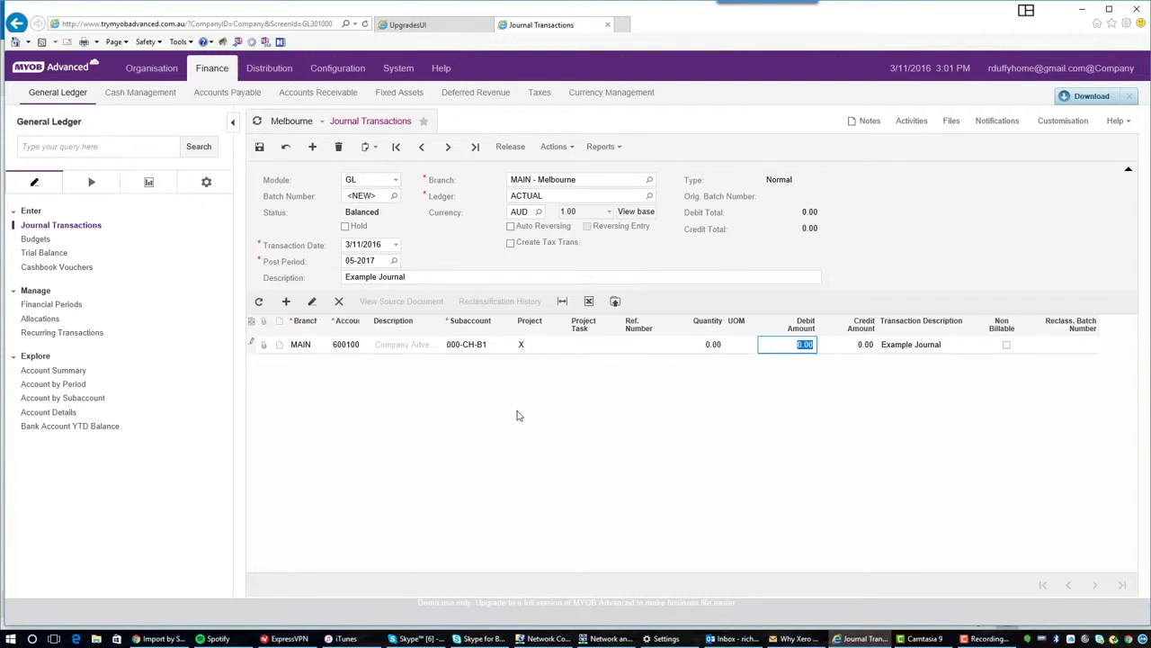
pyautogui.click(863, 343)
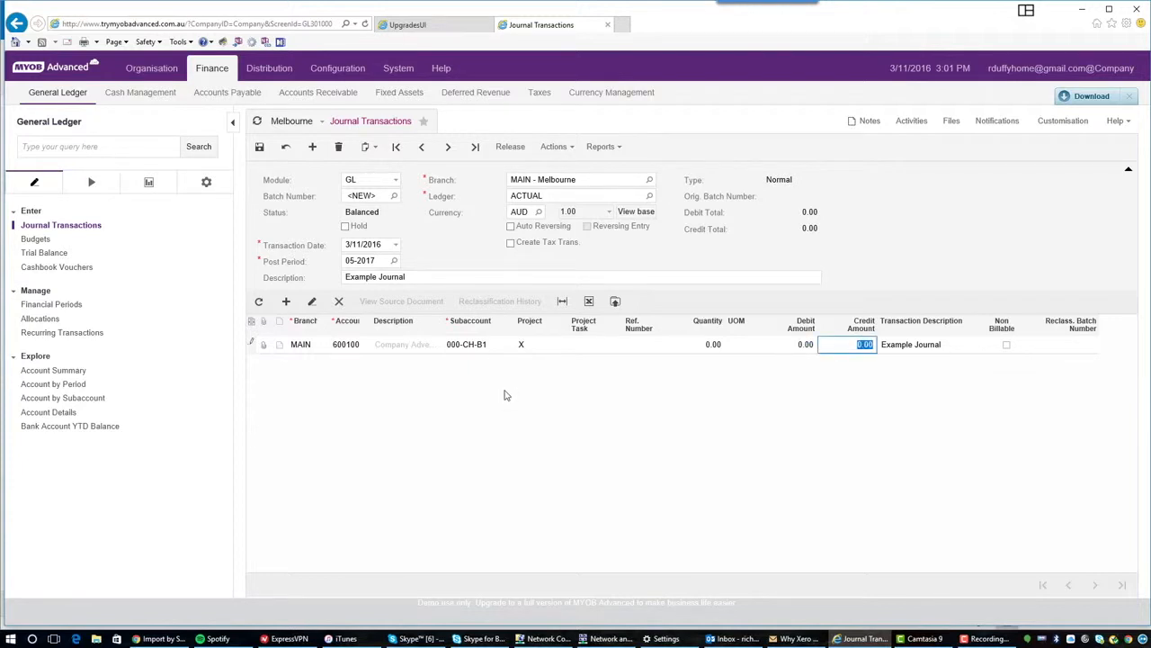
pyautogui.moveTo(528, 403)
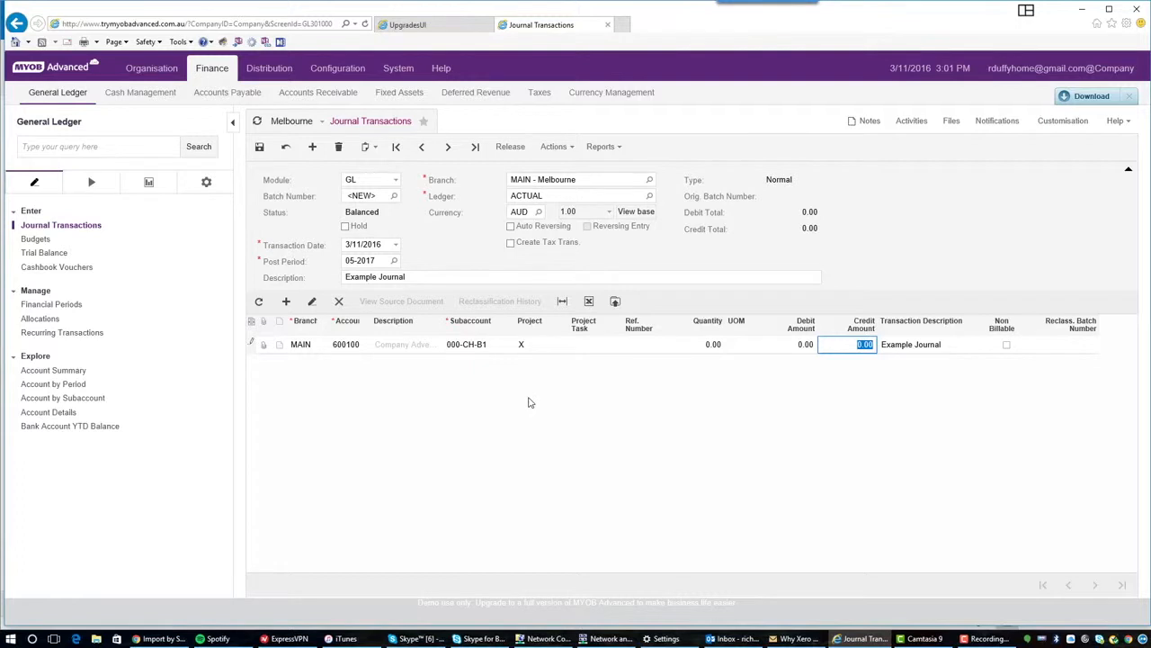
# - Credit 100 on the first line and add a 600100 / 000-CH-MA line debiting 100
pyautogui.write('100')
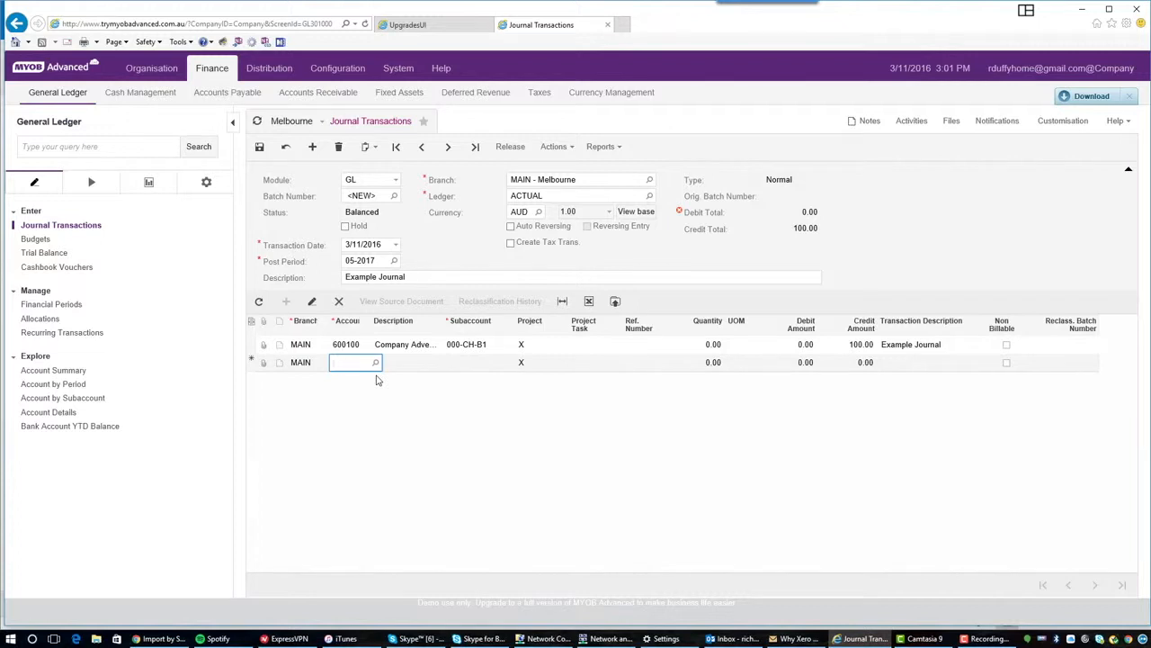
pyautogui.write('600100')
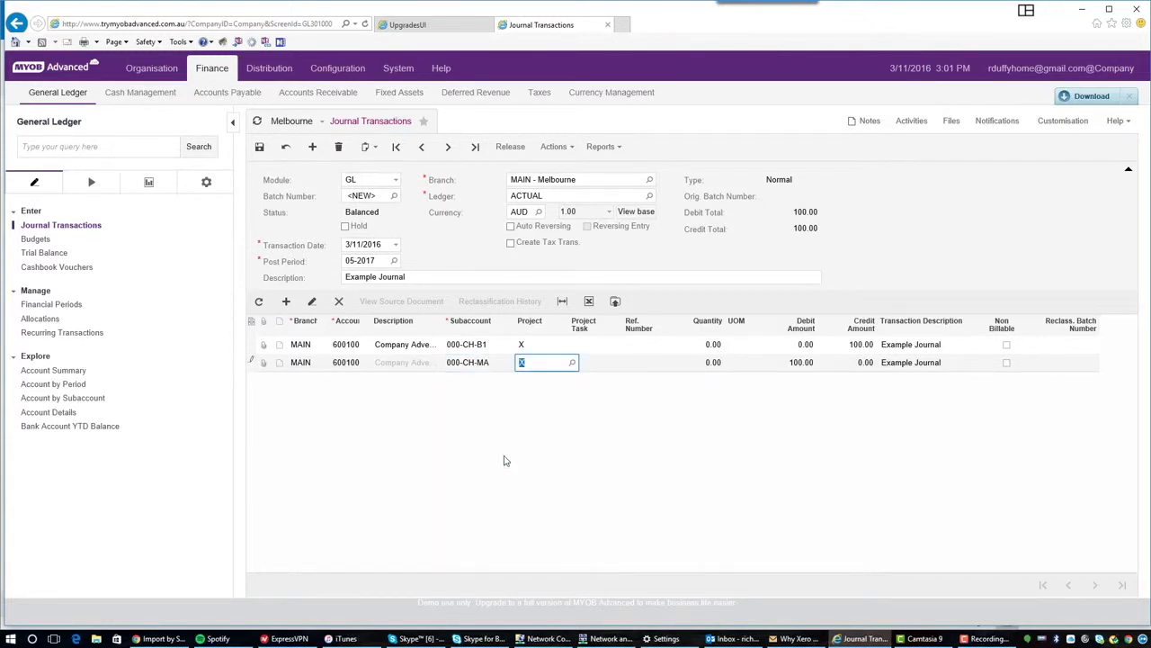
pyautogui.press('Tab')
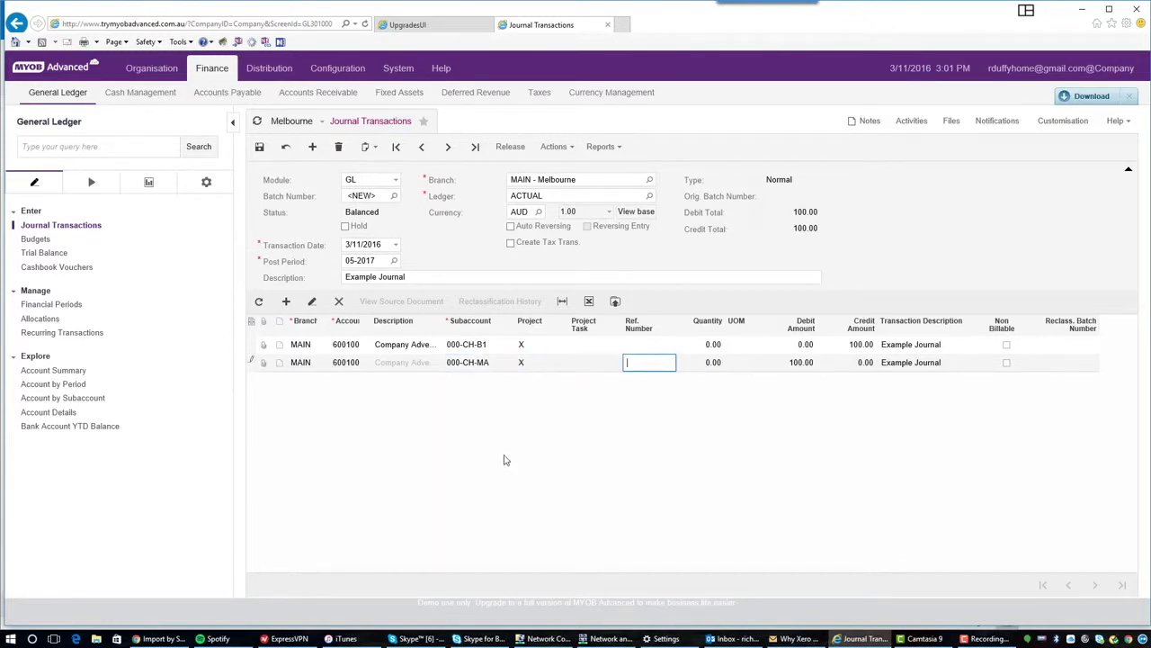
pyautogui.moveTo(727, 446)
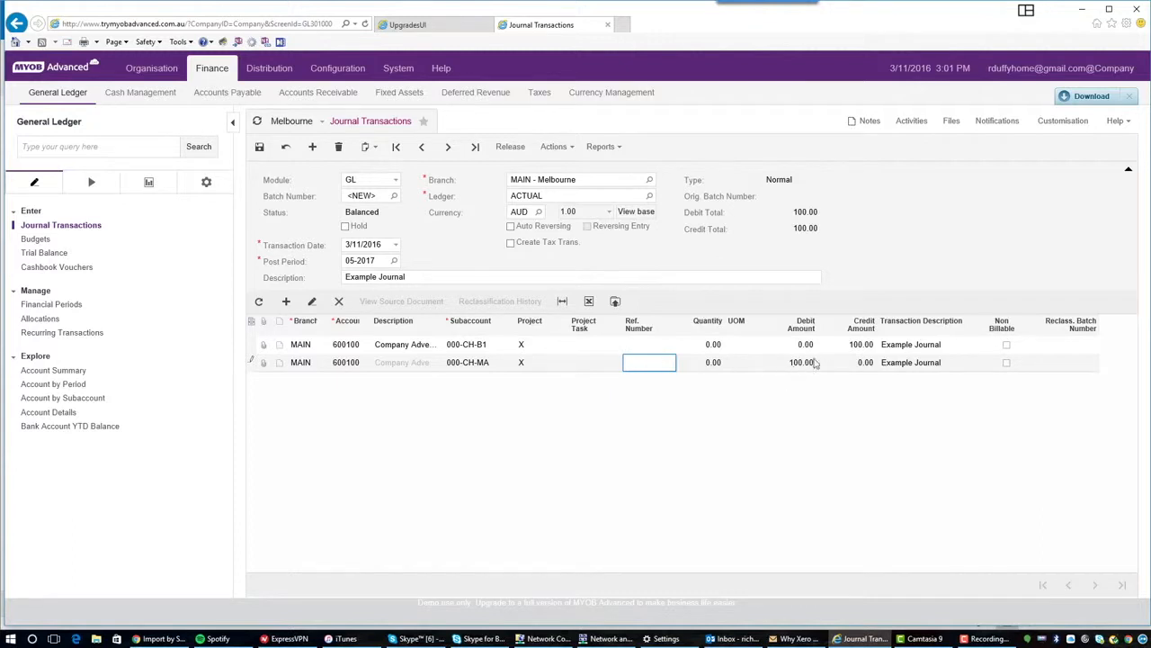
pyautogui.click(747, 362)
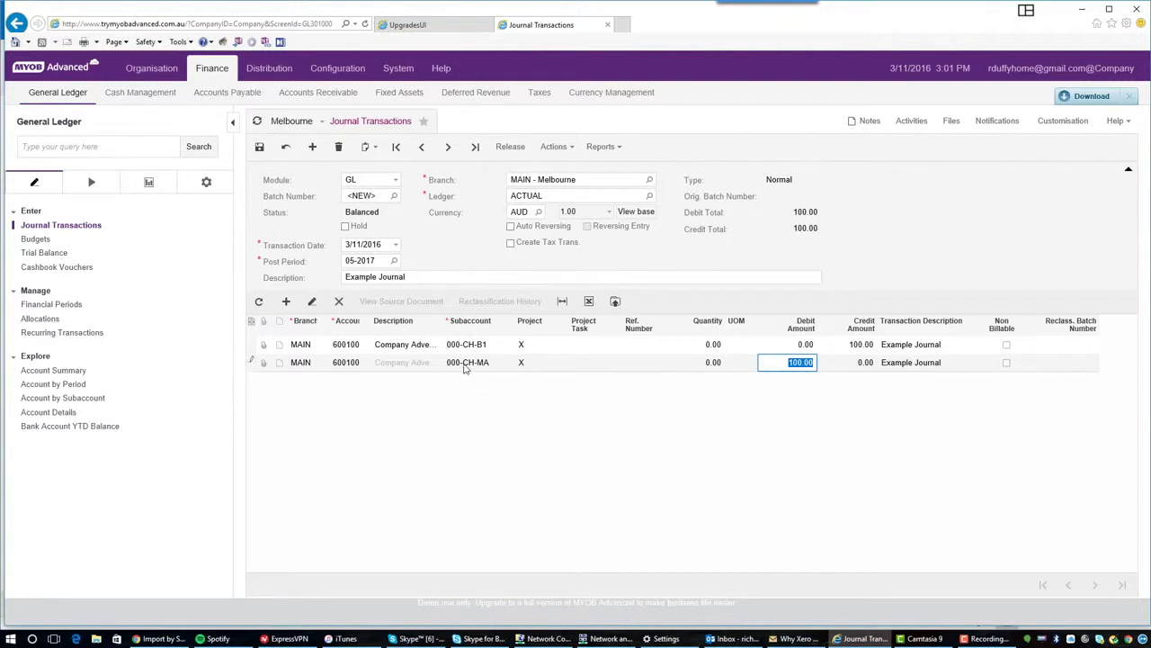
pyautogui.moveTo(754, 378)
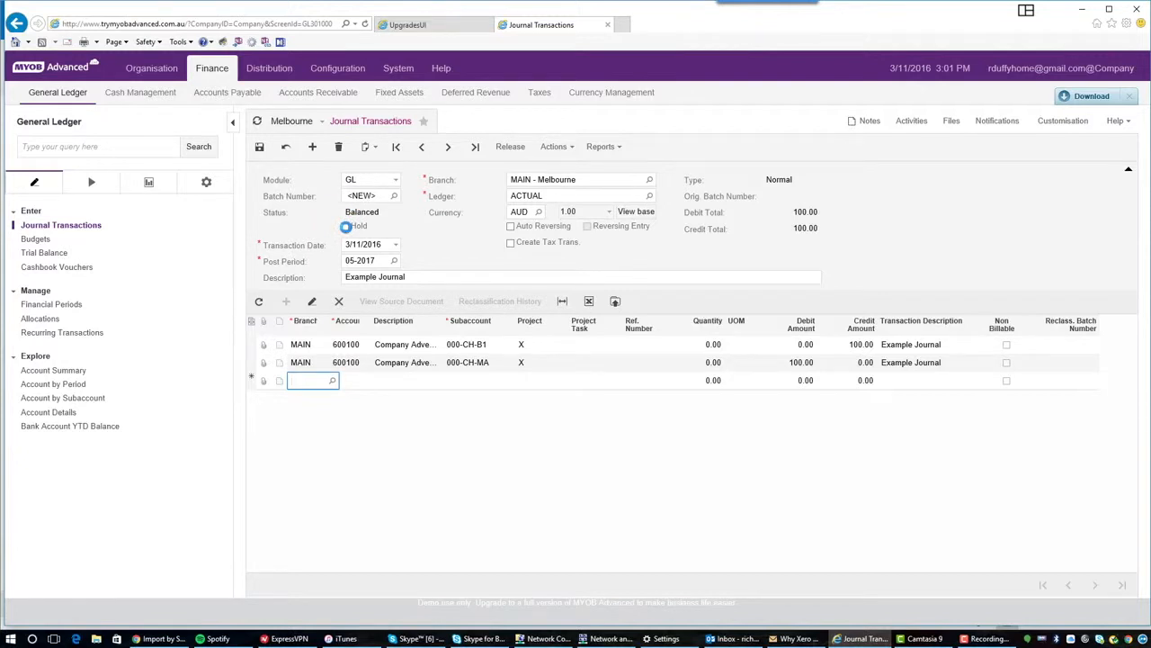
# - Leave the journal and open the General Ledger Profit & Loss report
pyautogui.click(346, 227)
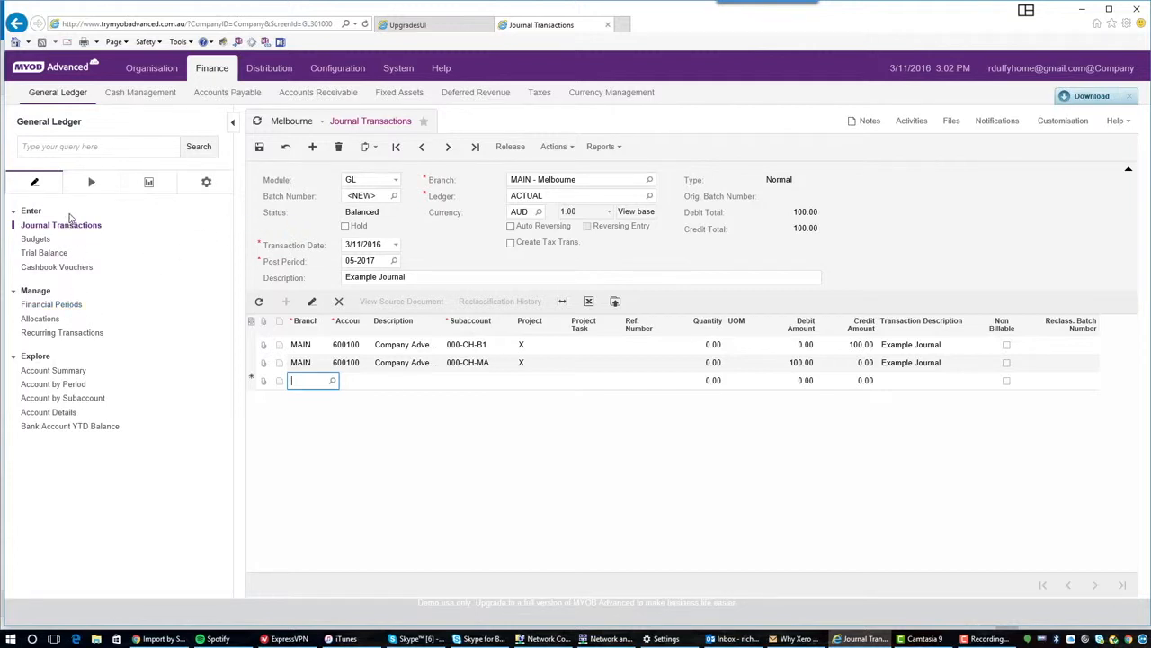
pyautogui.click(90, 181)
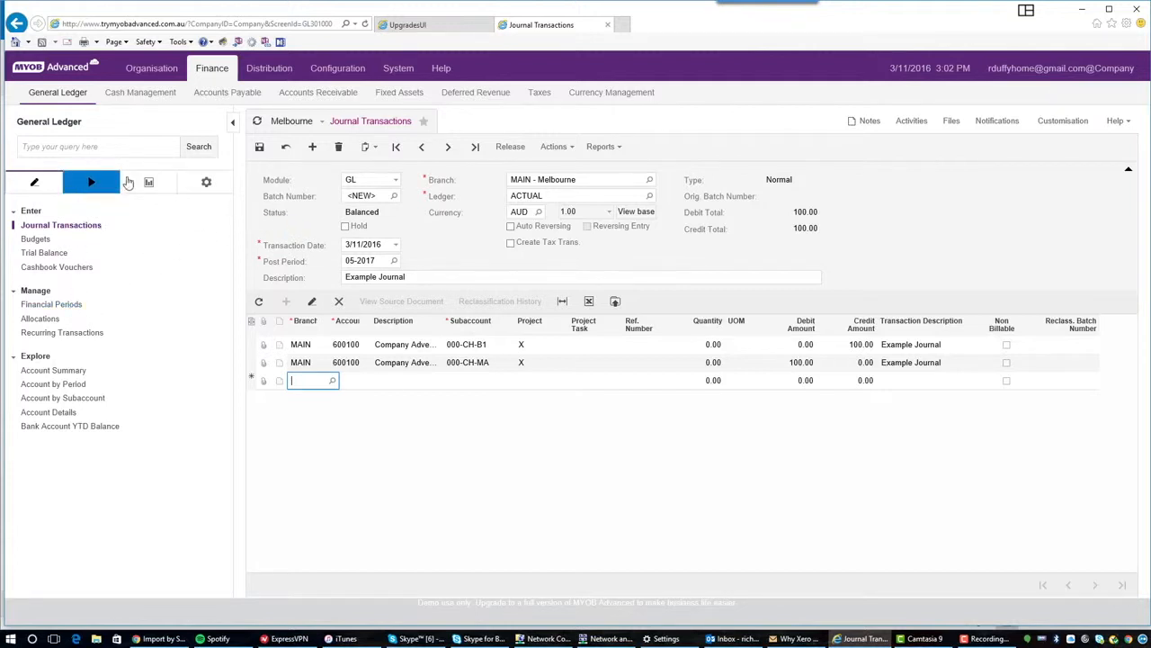
pyautogui.click(147, 182)
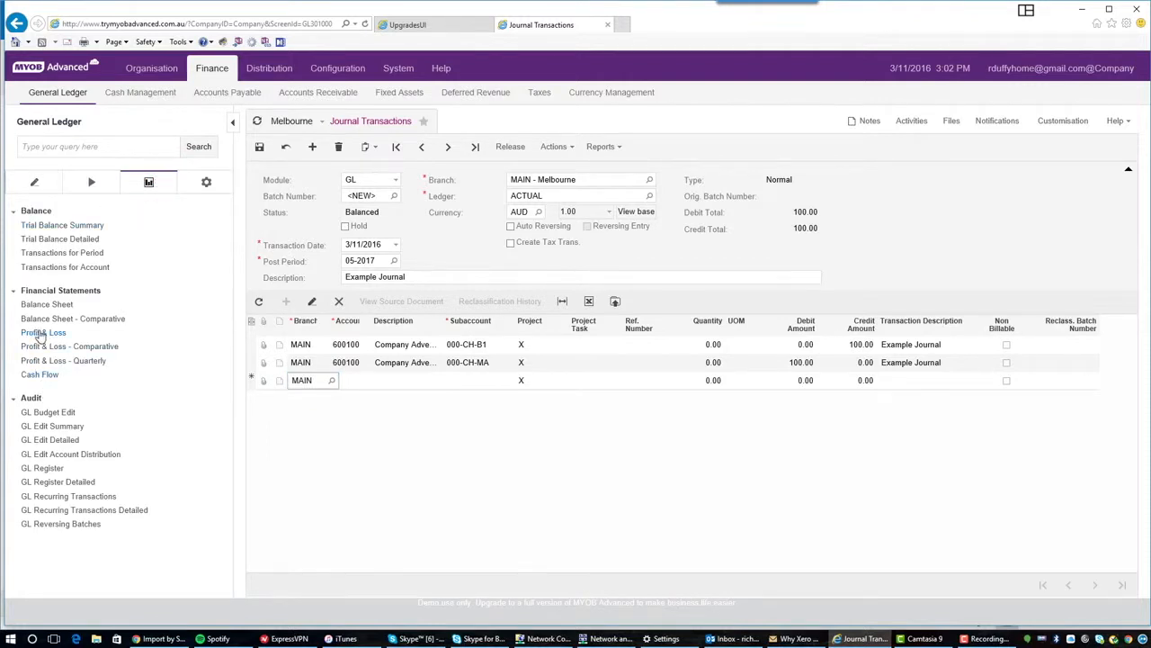
pyautogui.click(44, 331)
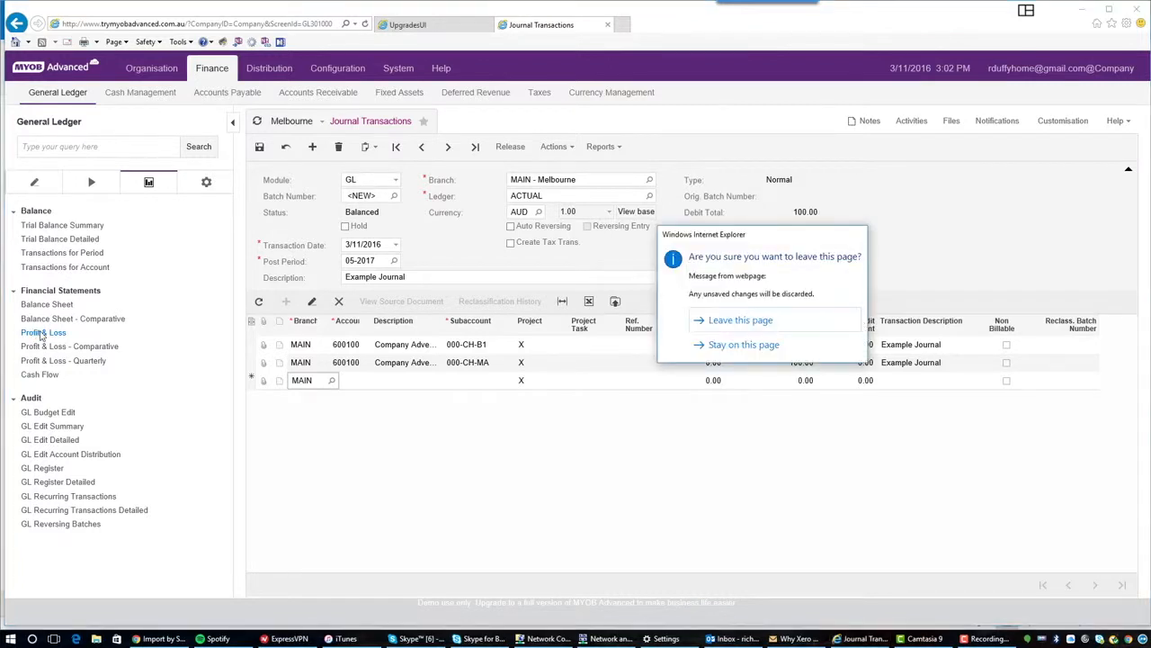
pyautogui.click(743, 346)
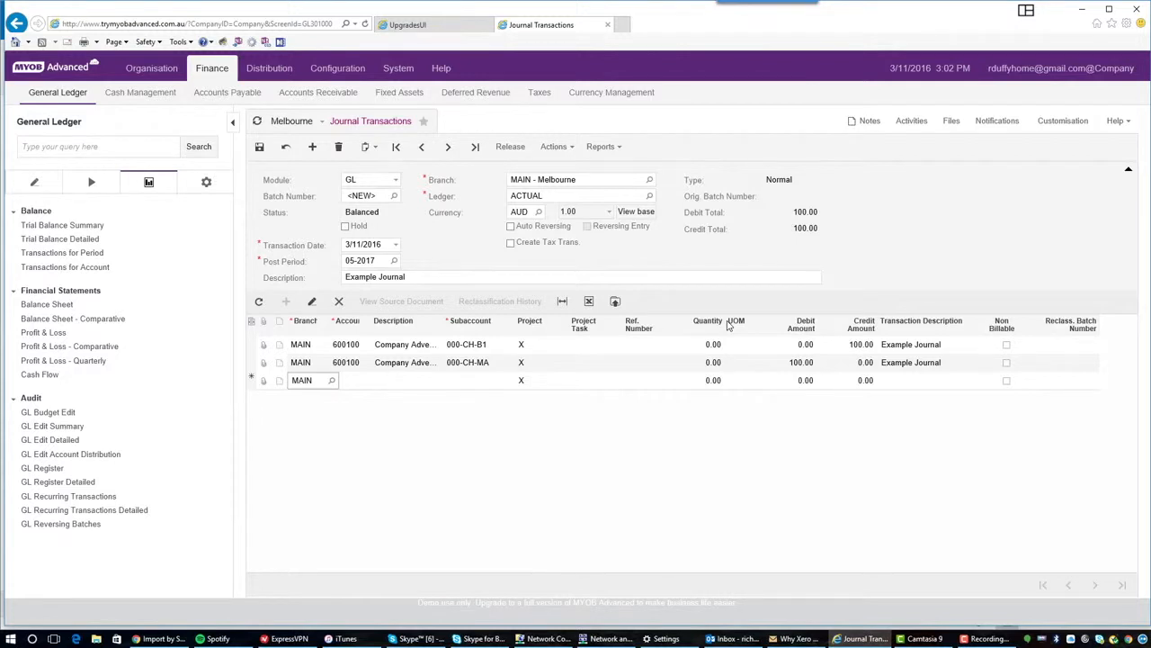
pyautogui.click(43, 331)
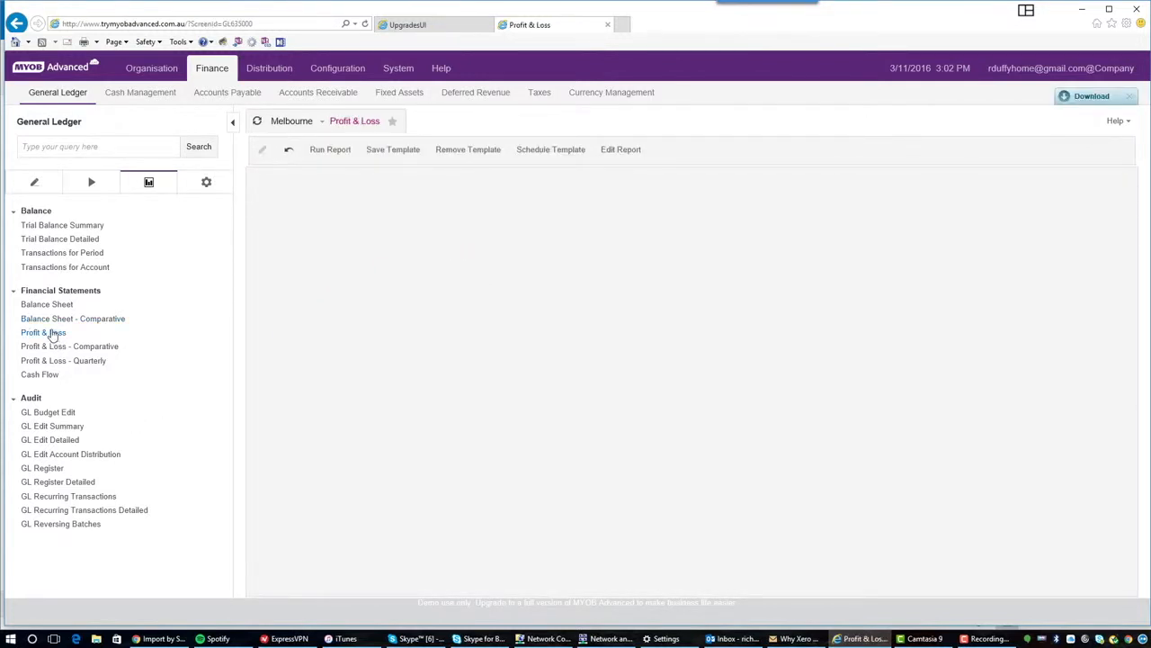
# - Browse the Start Sub lookup and choose CUS-CH- as the report's starting subaccount
pyautogui.click(619, 149)
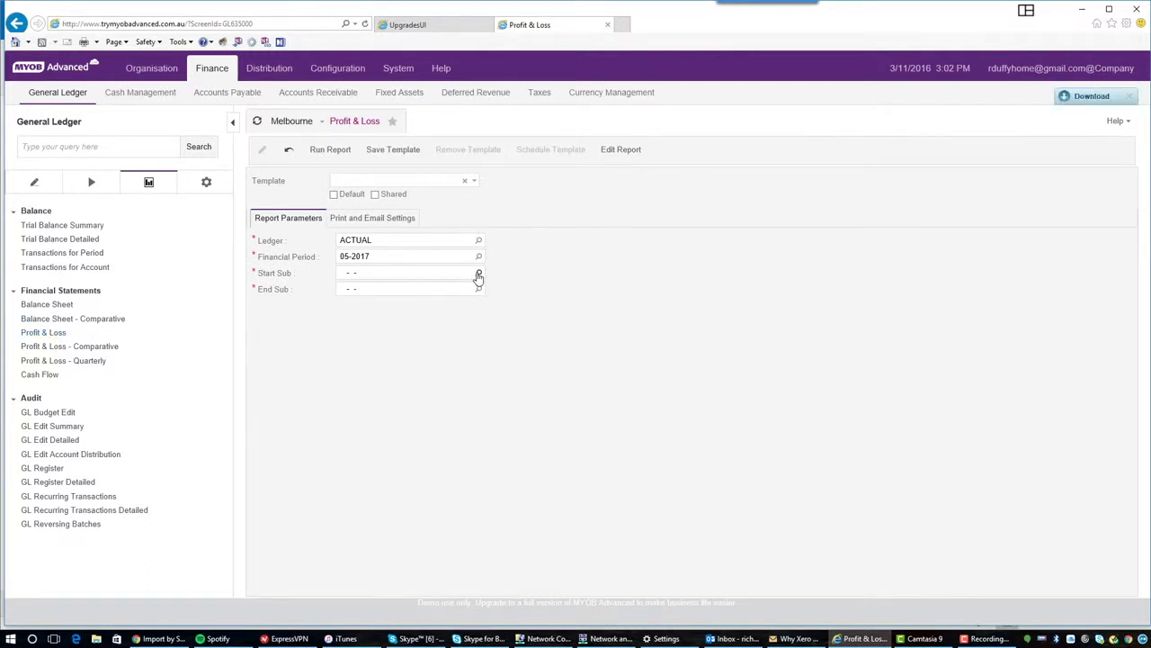
pyautogui.click(479, 274)
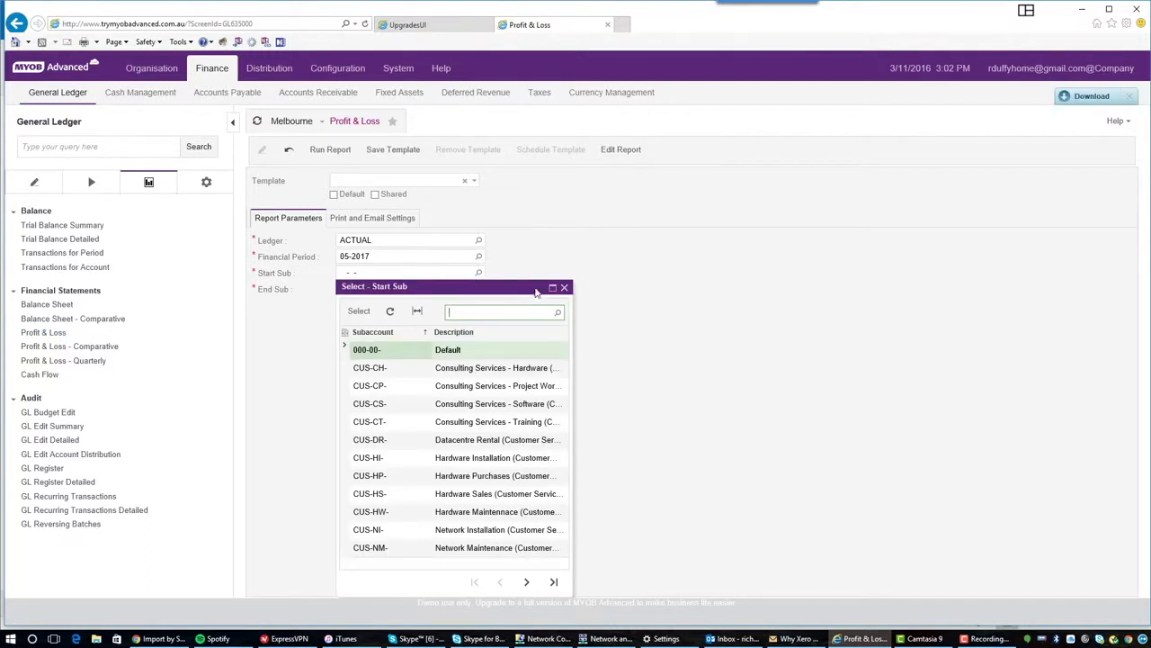
pyautogui.click(367, 349)
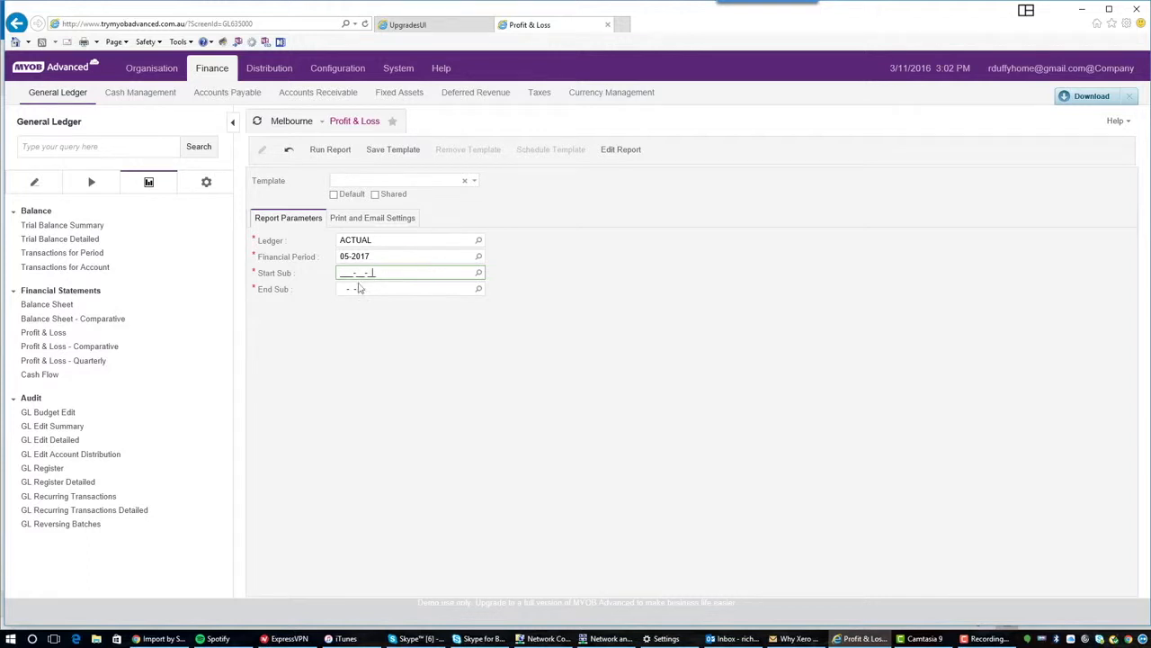
pyautogui.click(479, 273)
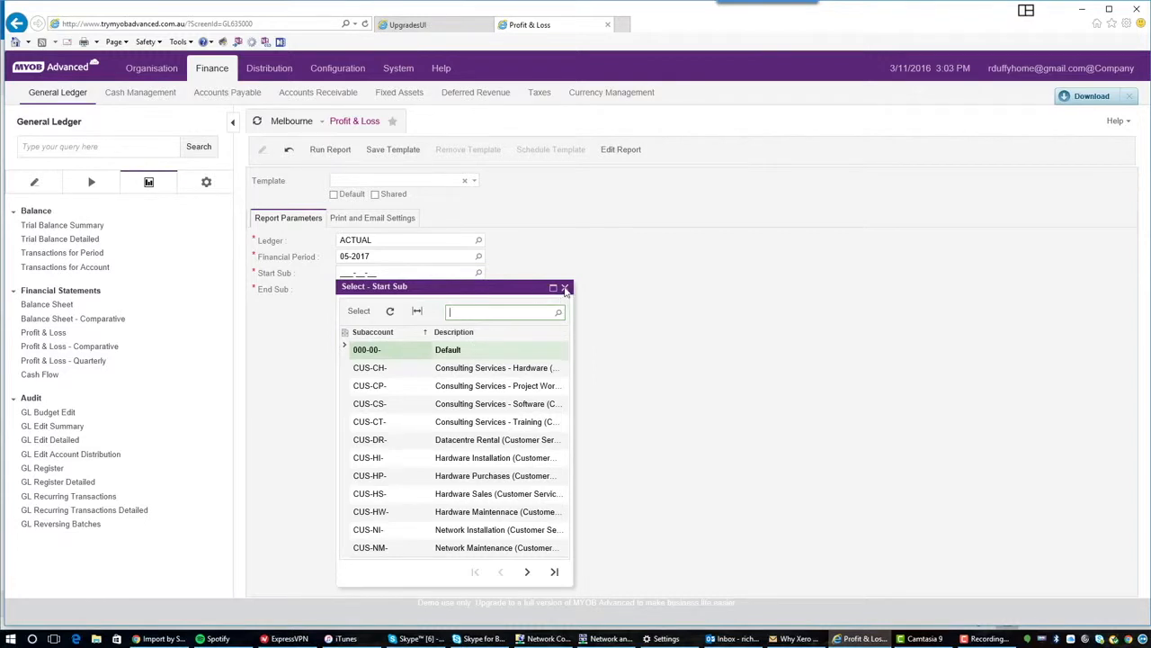
pyautogui.click(565, 288)
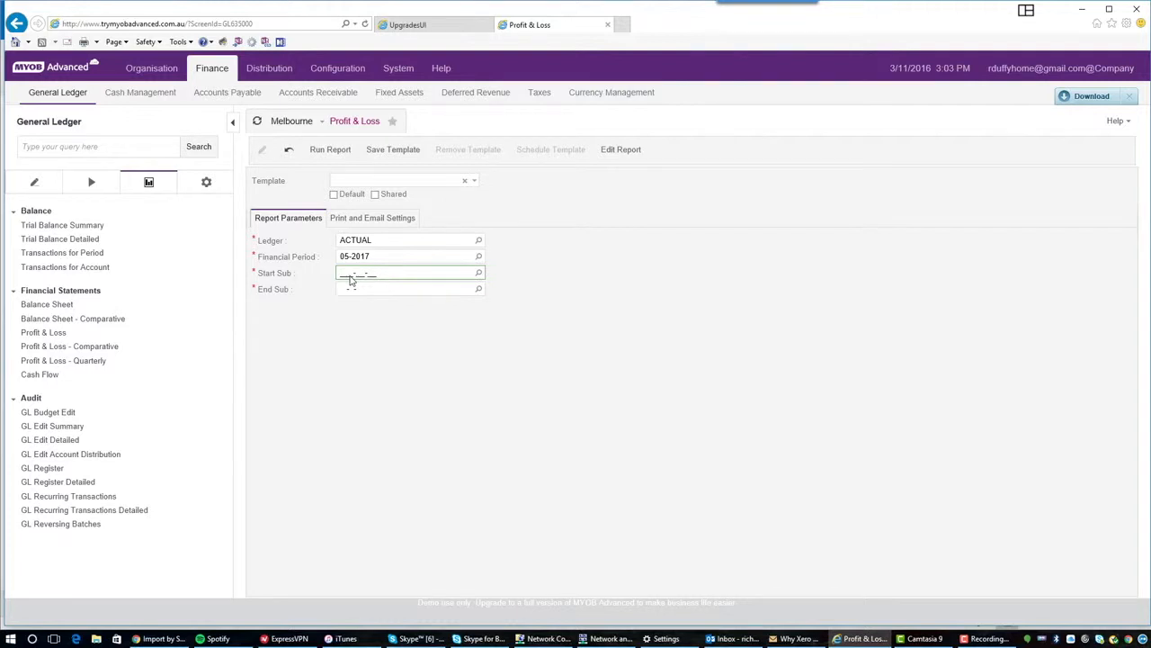
pyautogui.click(479, 273)
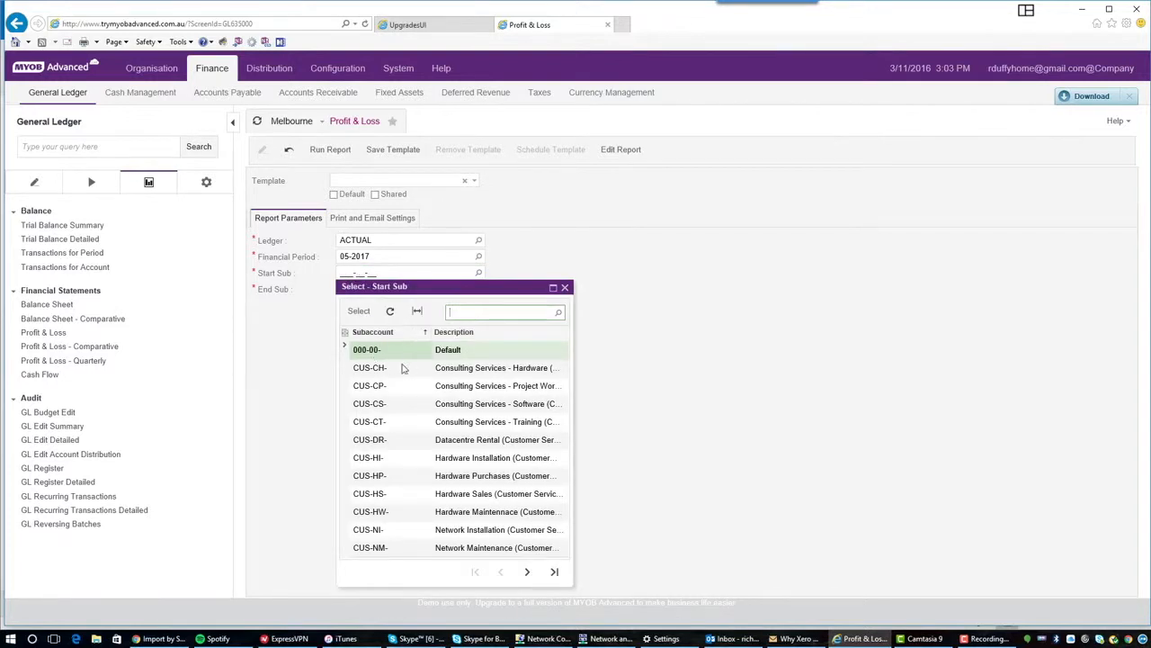
pyautogui.moveTo(382, 403)
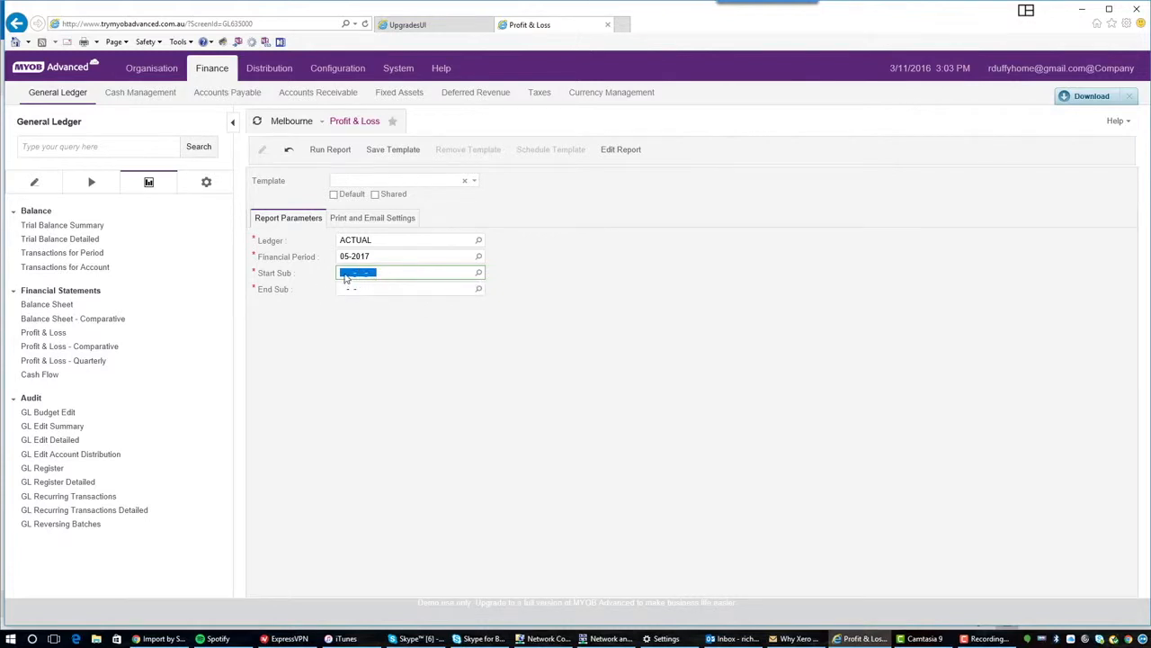
pyautogui.click(478, 273)
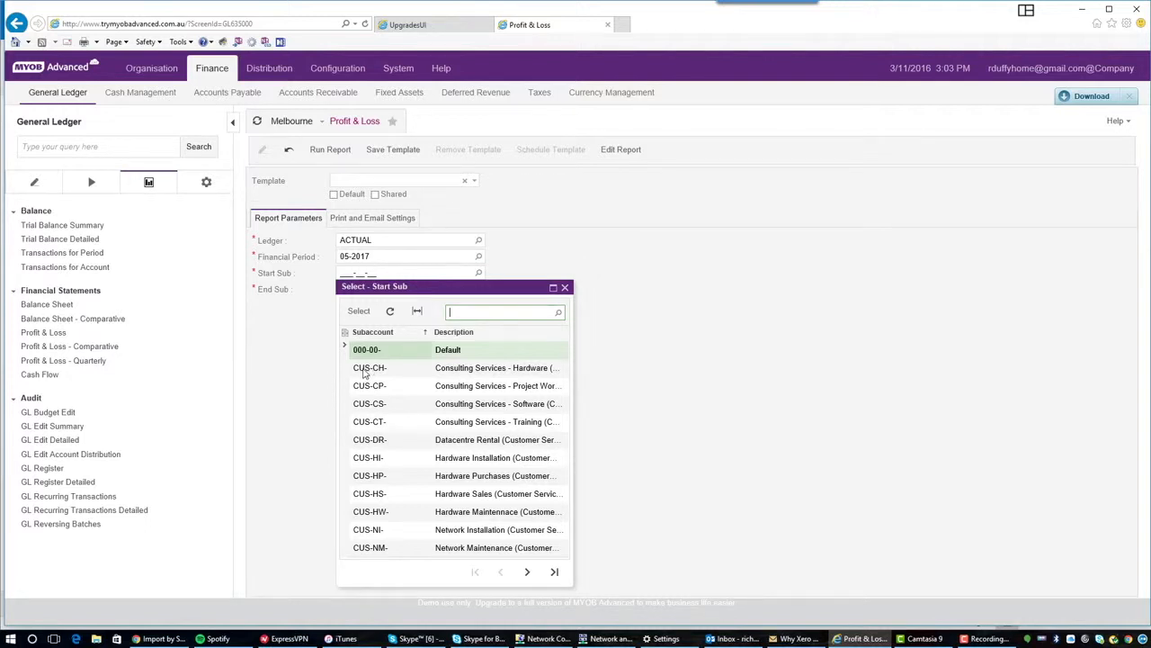
pyautogui.click(371, 367)
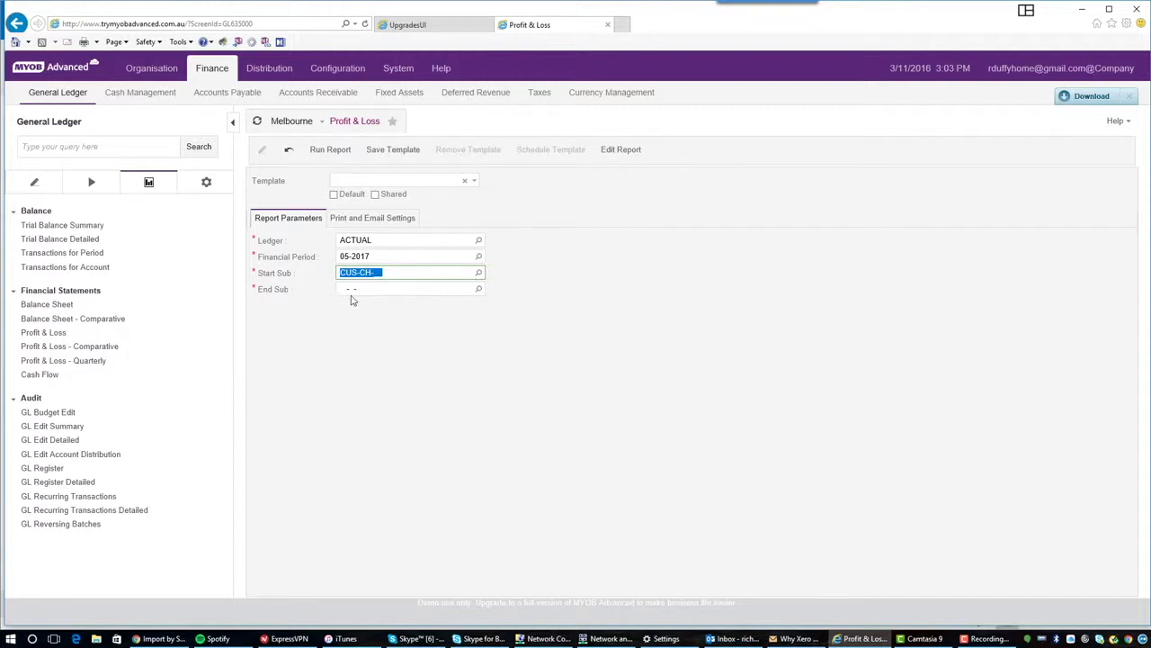
pyautogui.moveTo(449, 303)
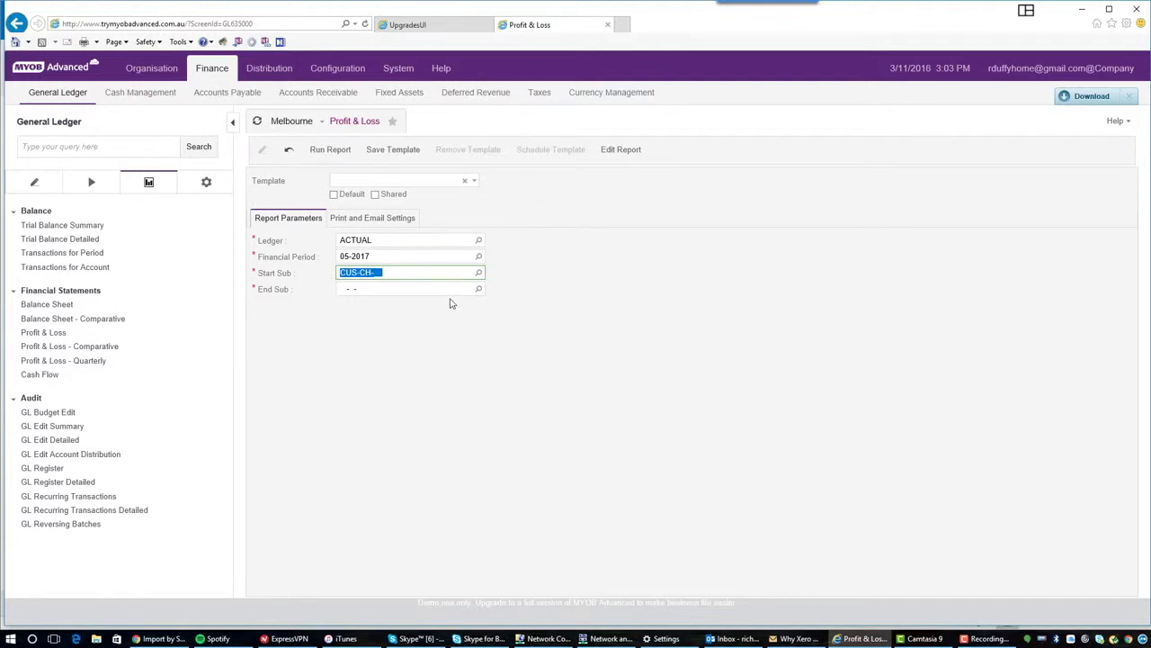
pyautogui.click(479, 287)
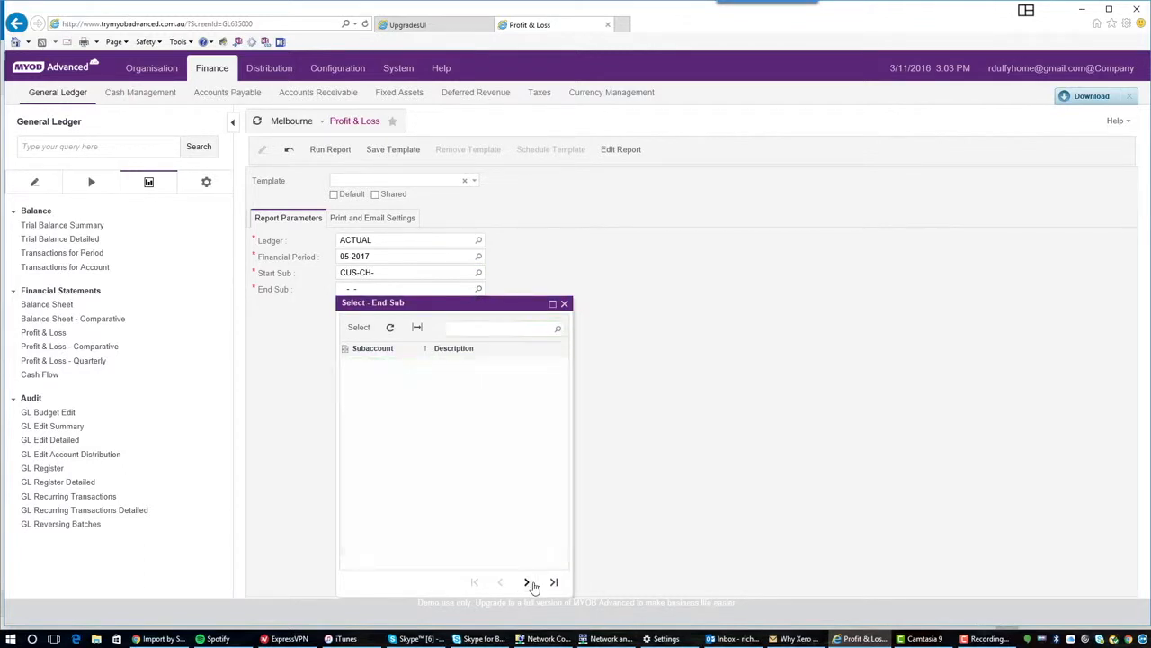
# - Choose CUS-SS- from the next lookup page as the ending subaccount
pyautogui.click(525, 583)
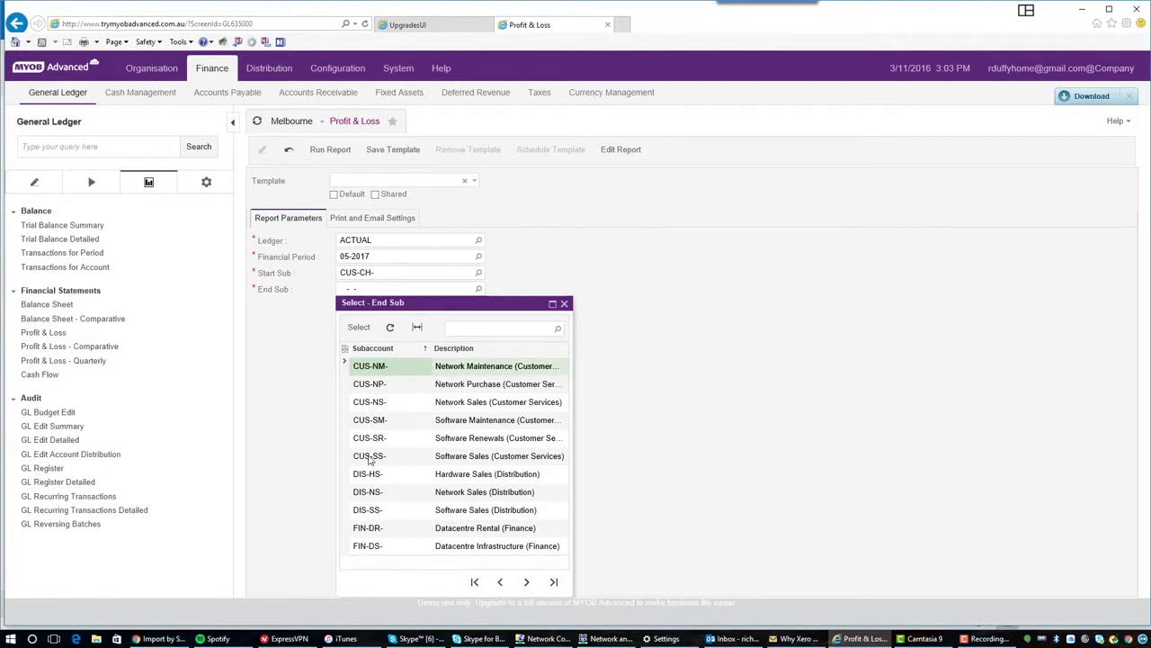
pyautogui.click(369, 455)
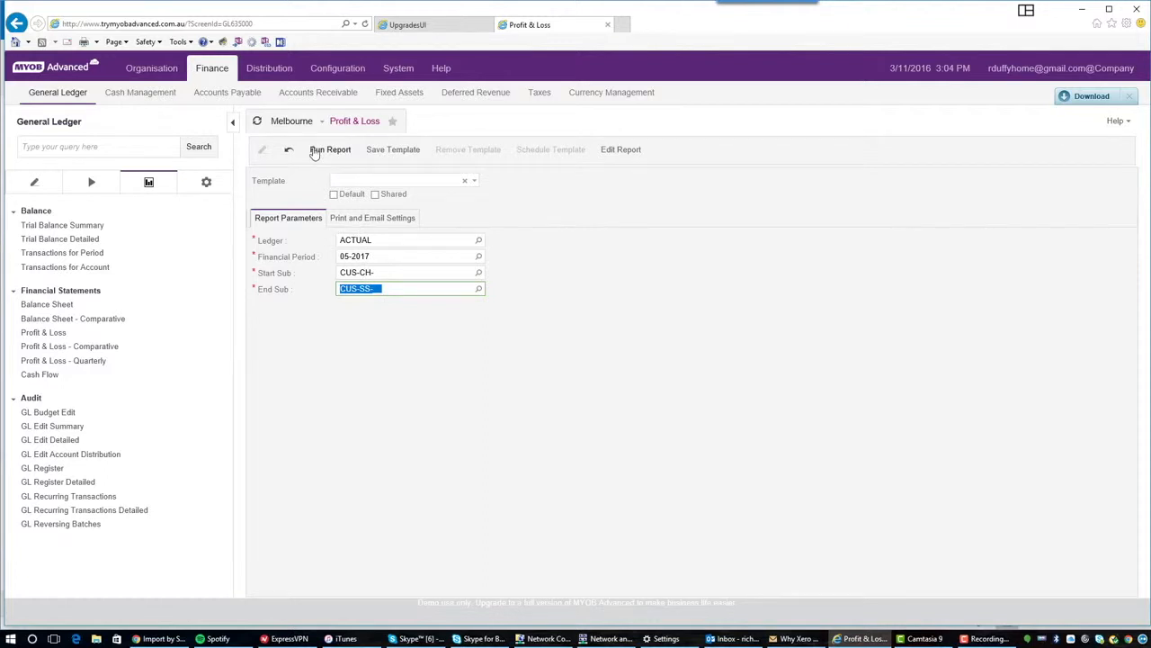
pyautogui.moveTo(329, 173)
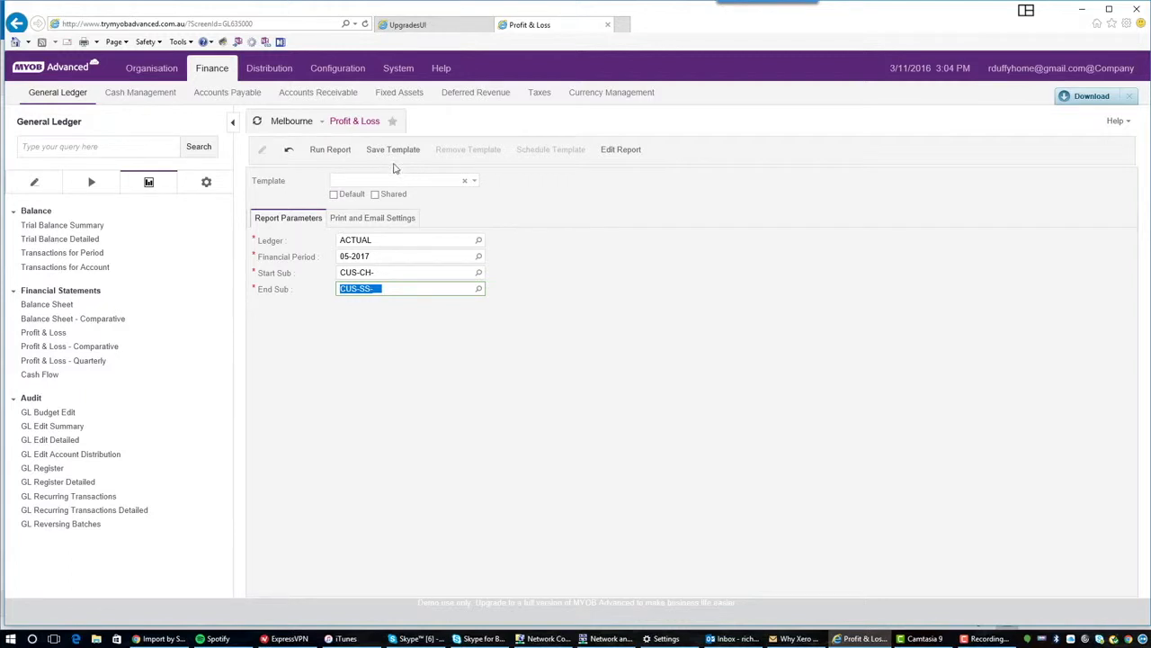
pyautogui.moveTo(381, 189)
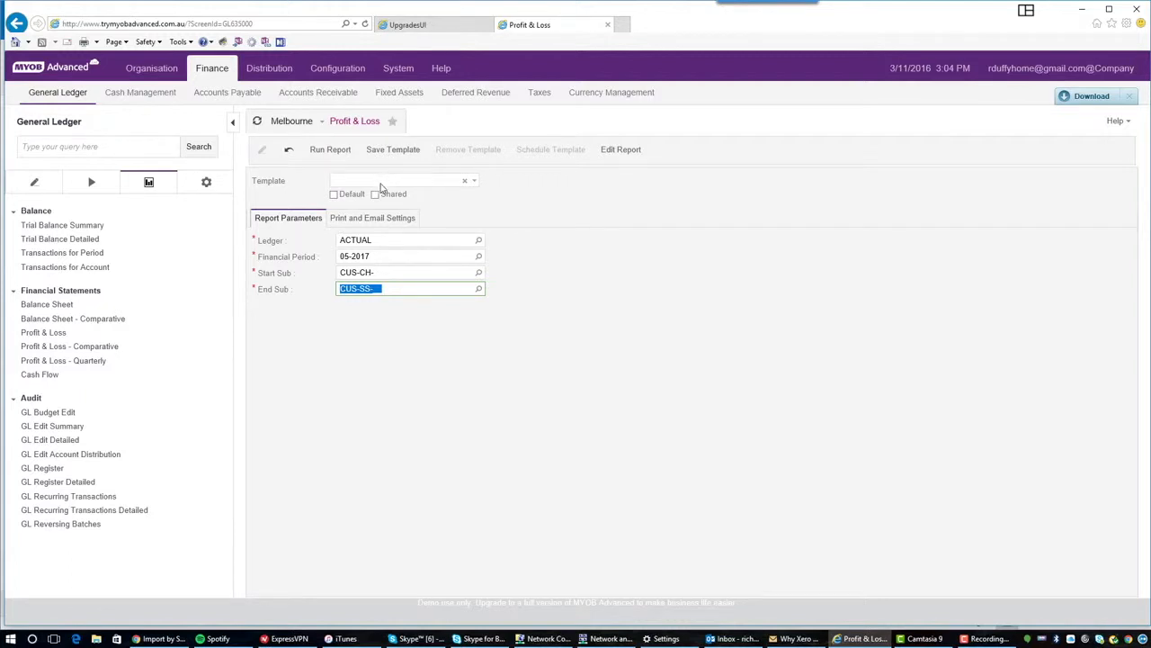